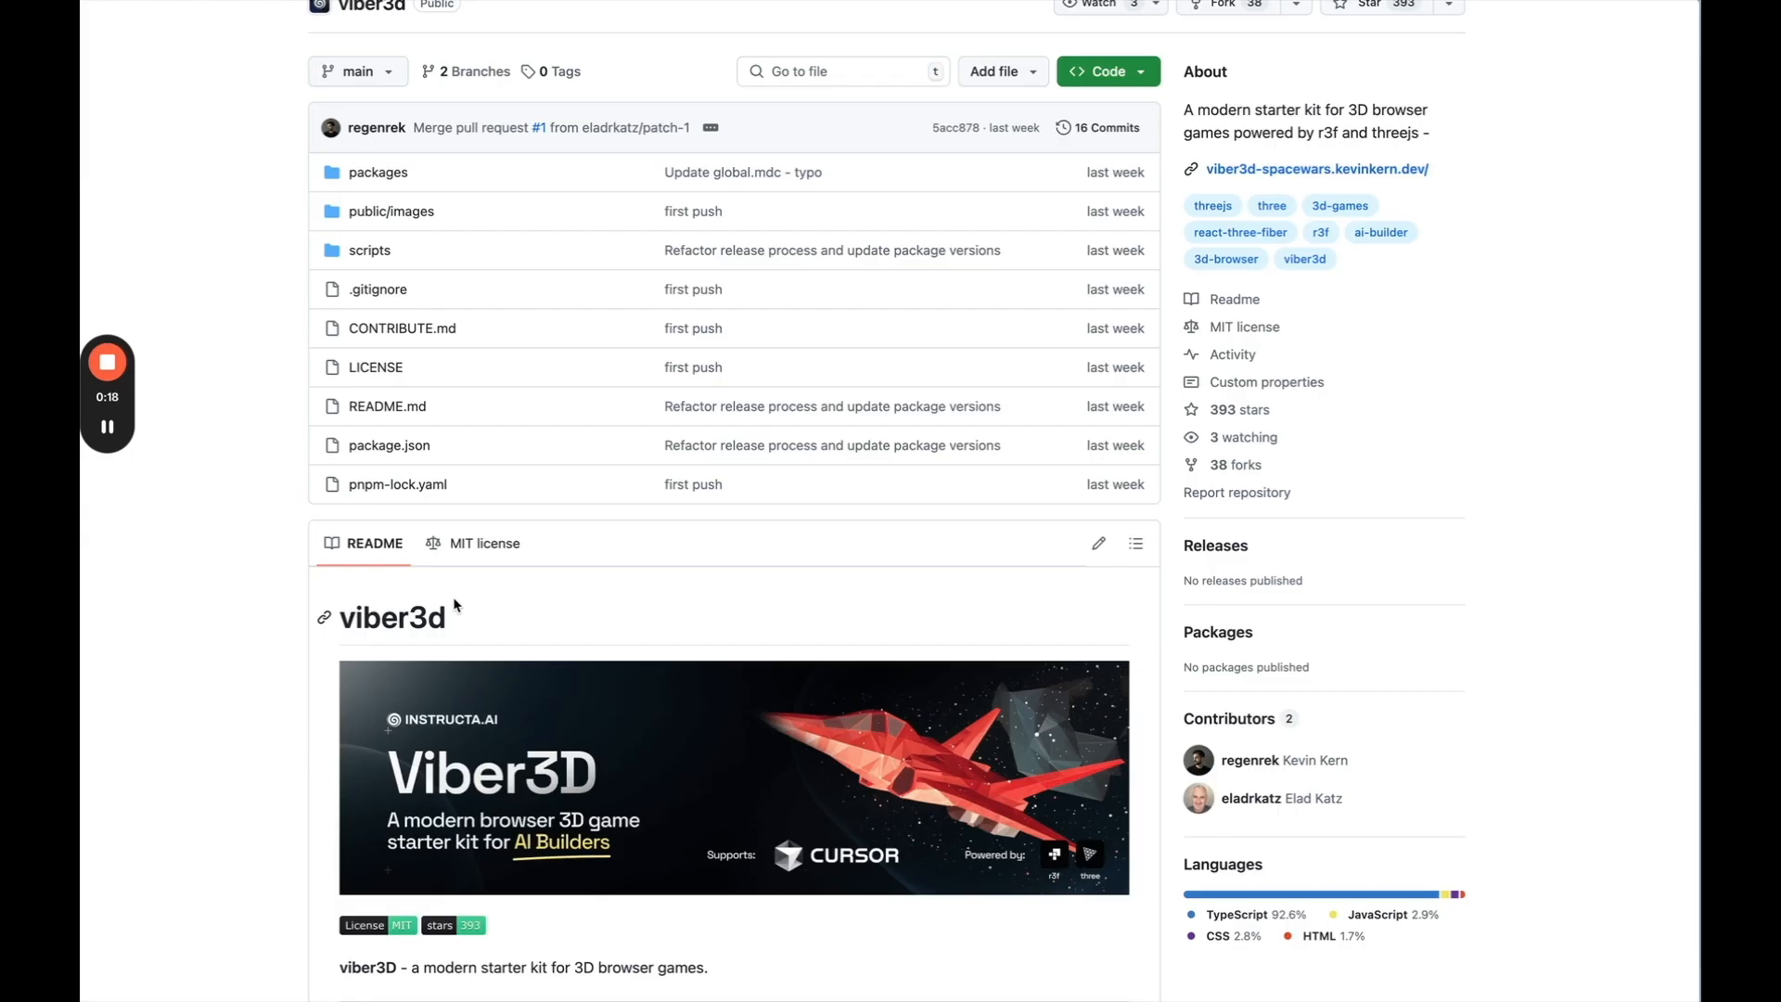
mouse_move(889, 639)
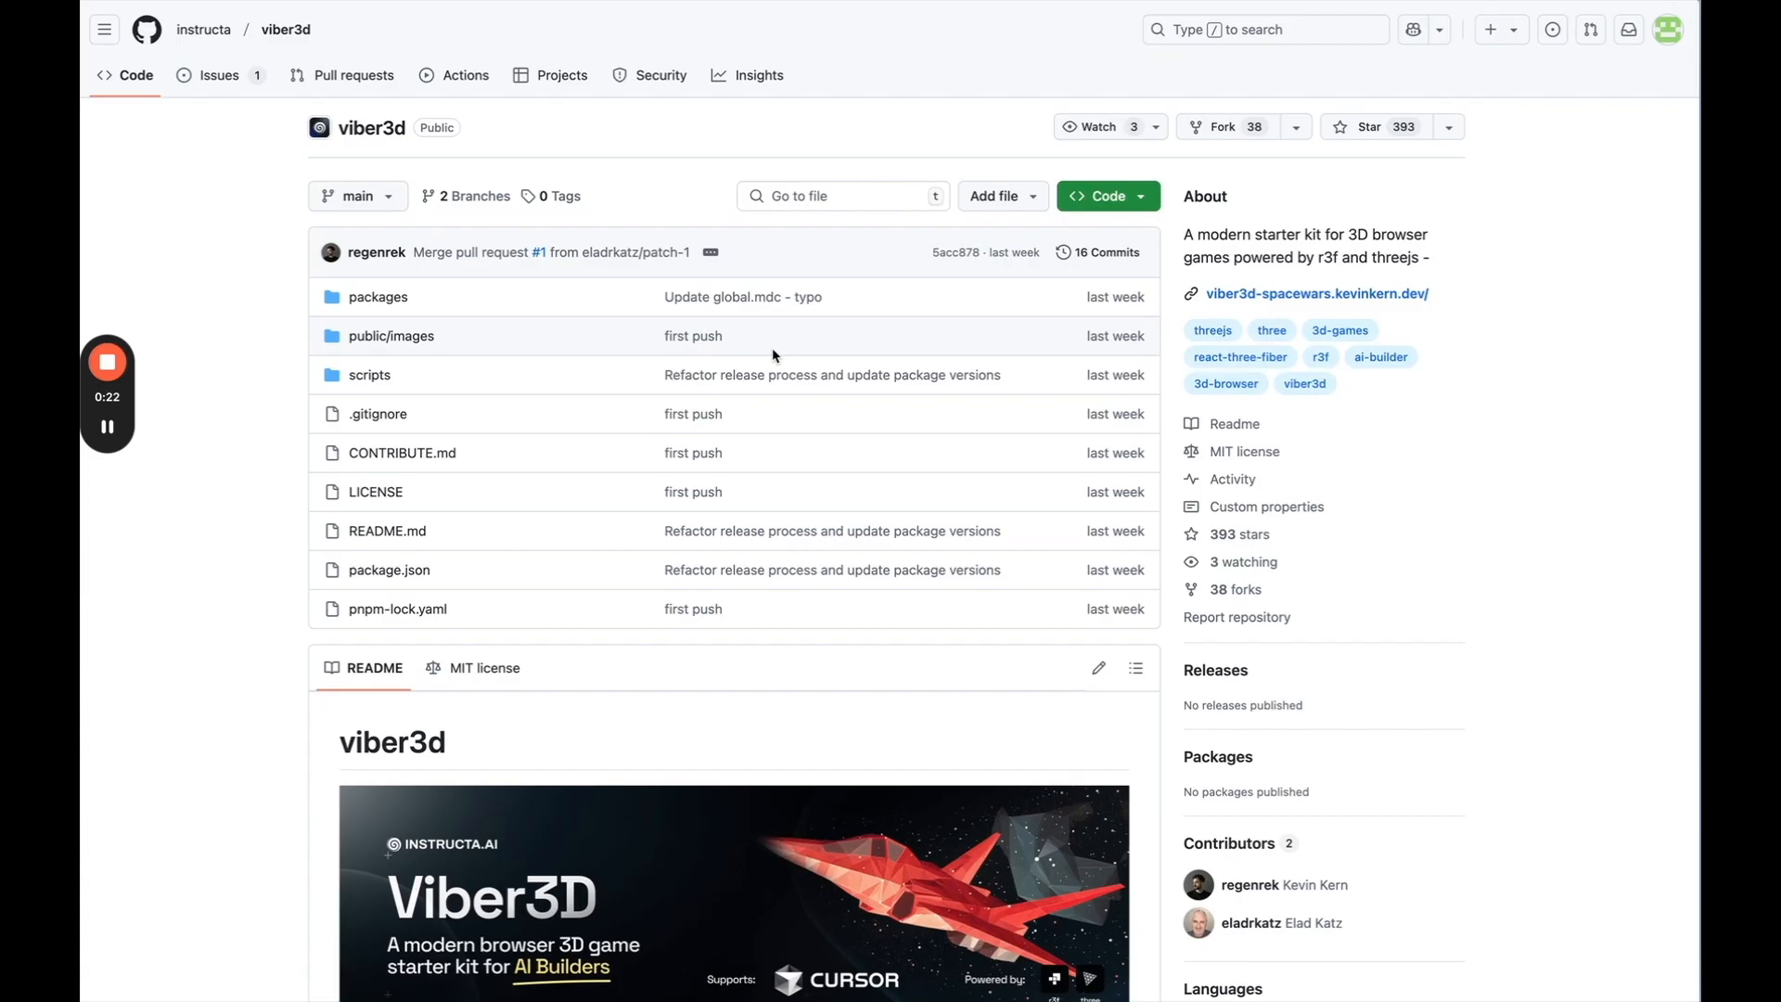
mouse_move(368, 163)
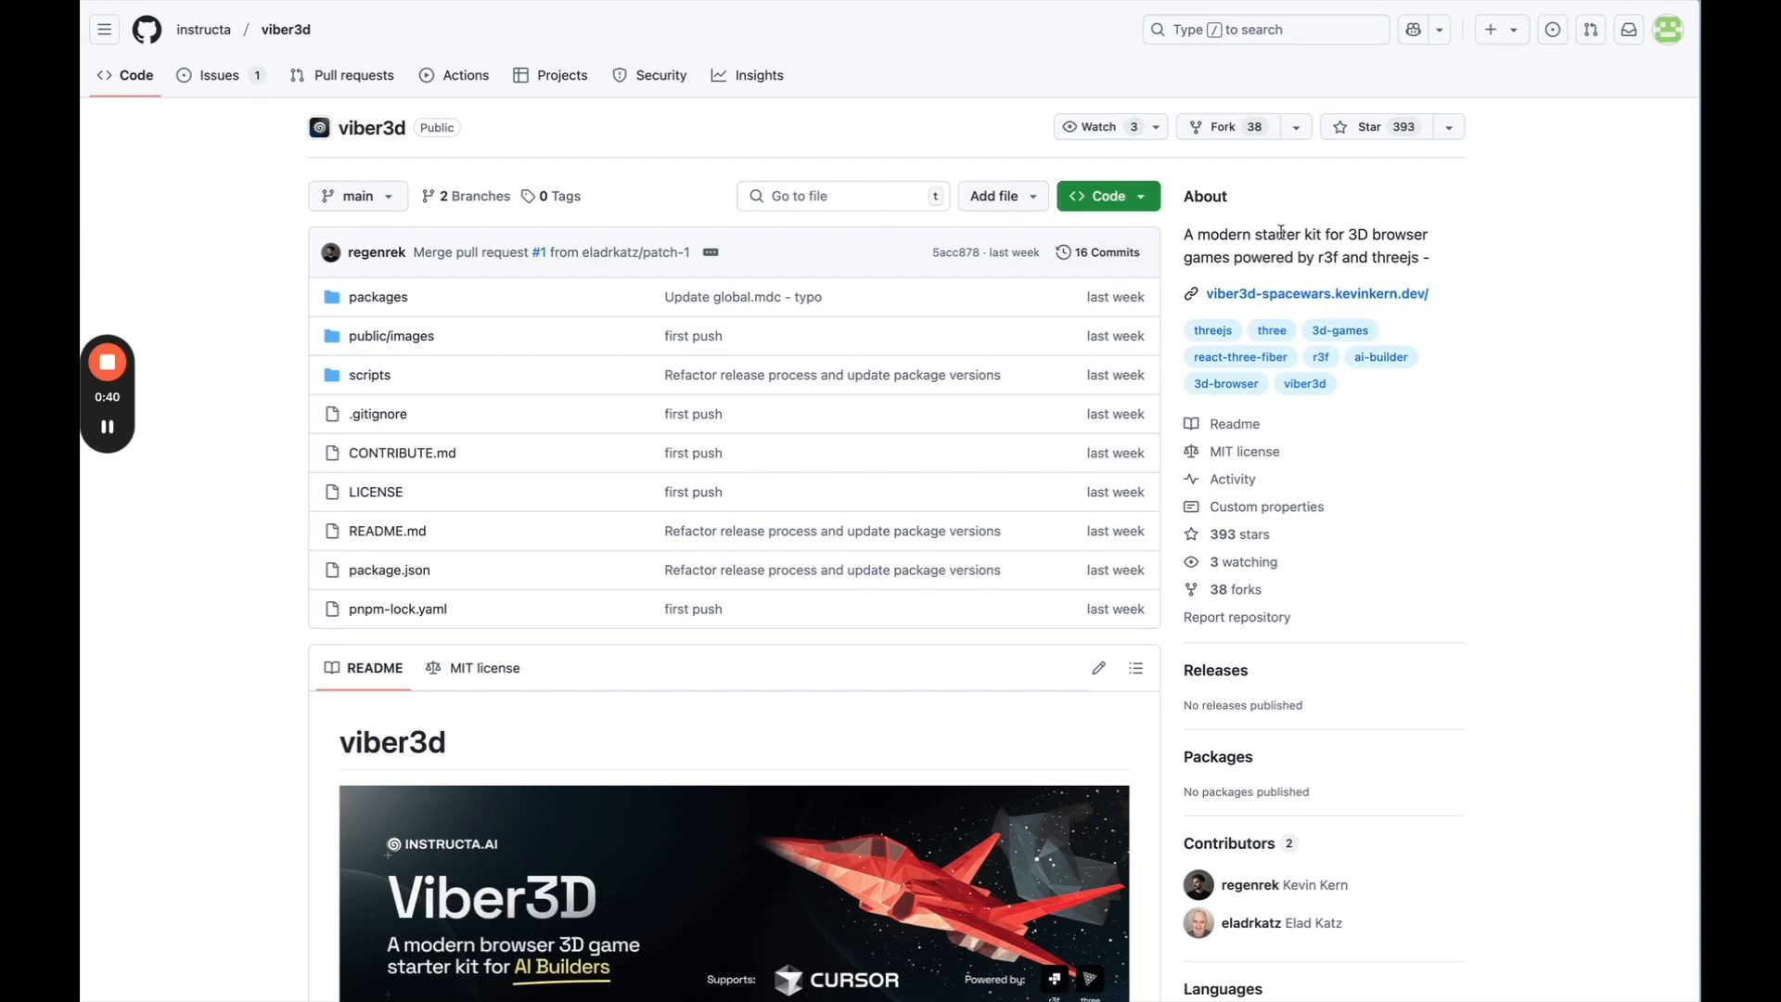
- Scroll the viber3d repository README to its Getting Started and Quick Install instructions
scroll(down, 3)
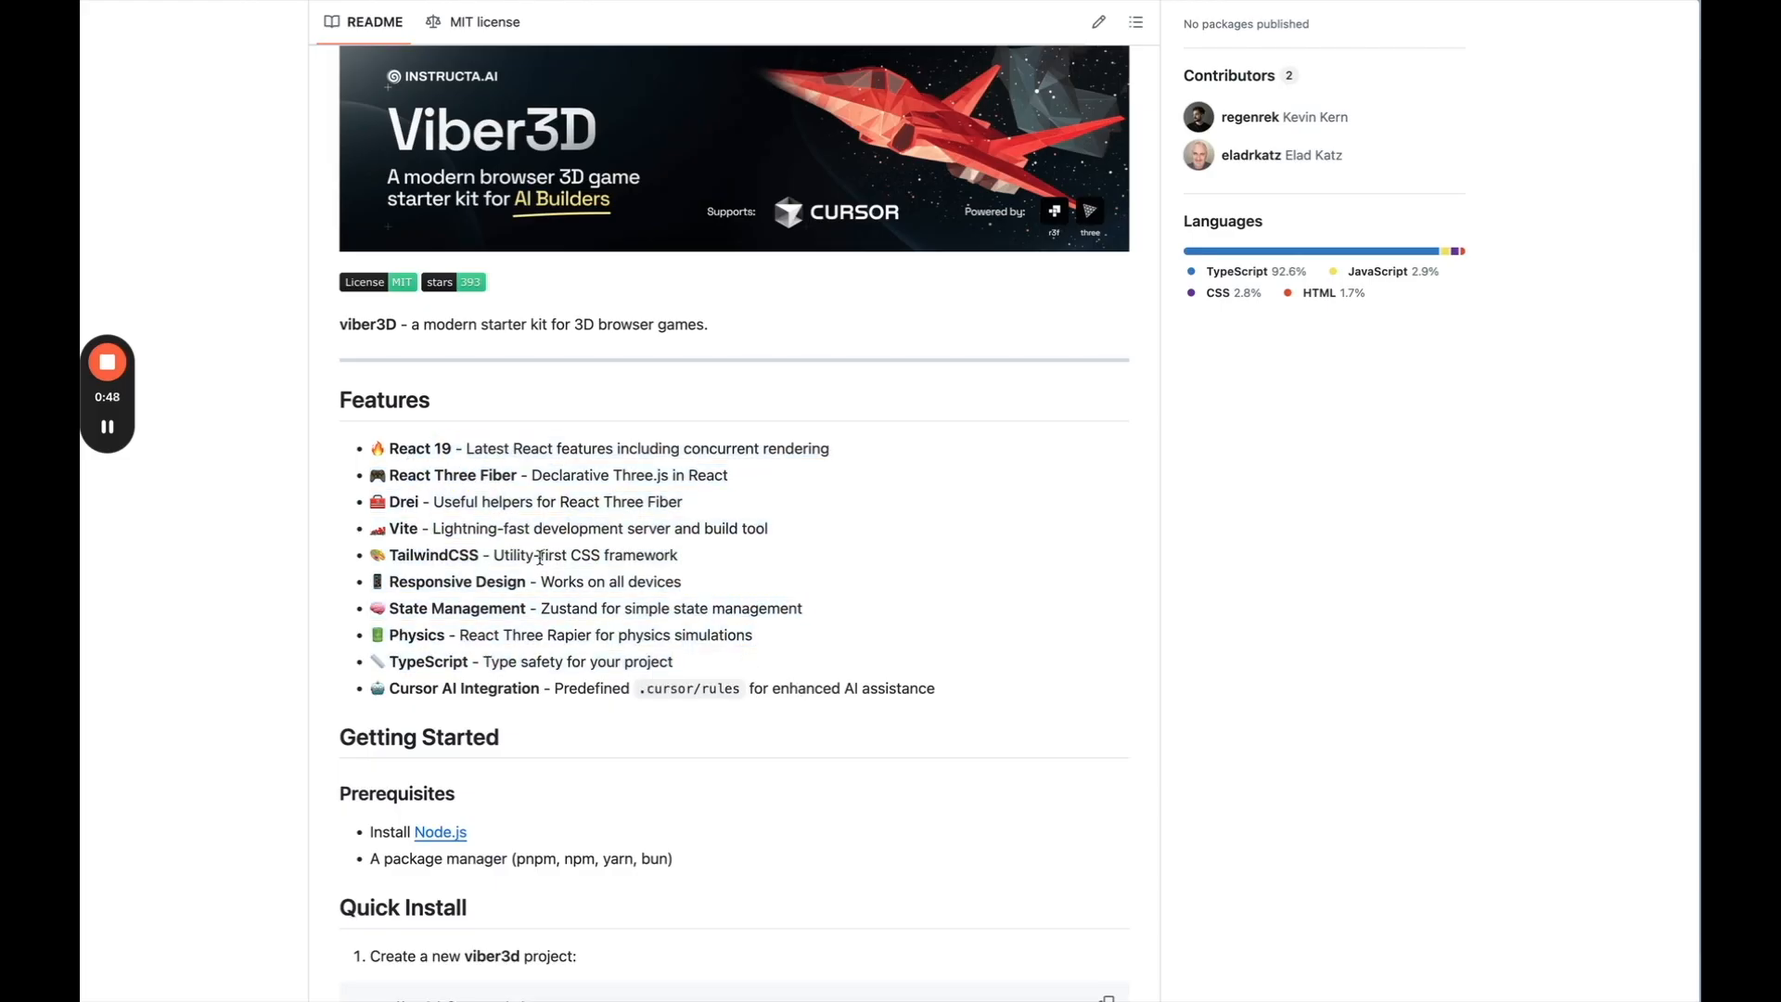
scroll(up, 3)
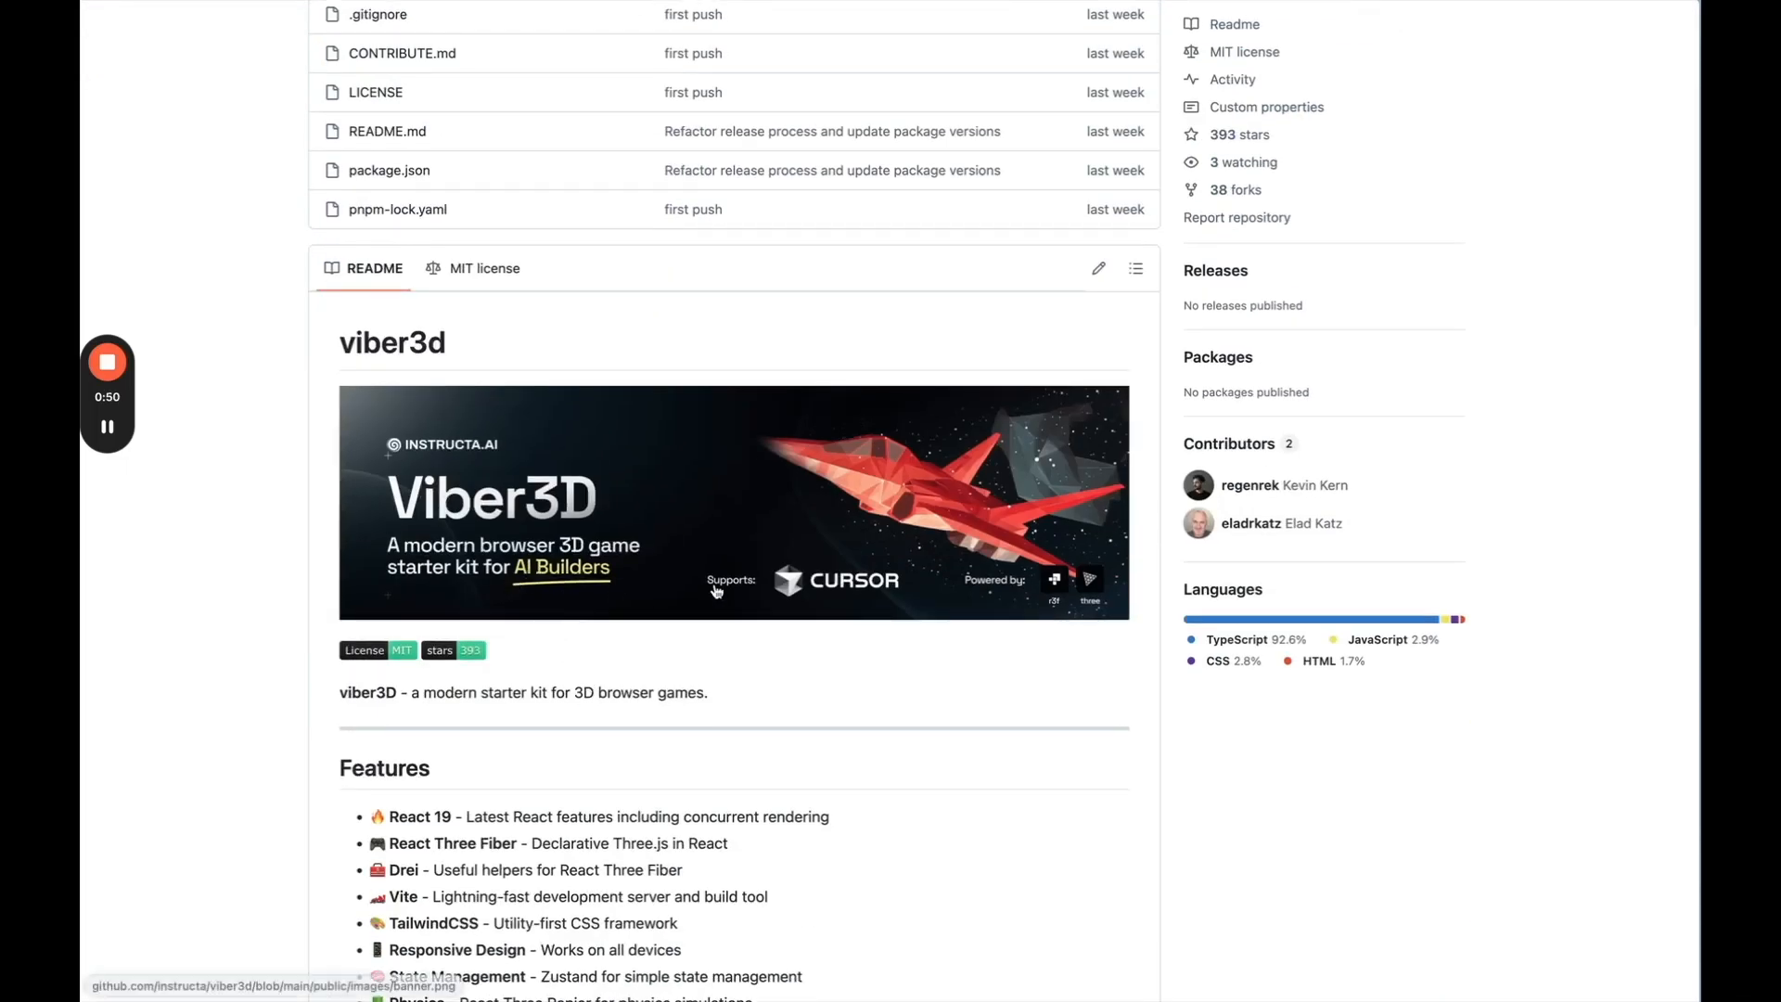
scroll(down, 3)
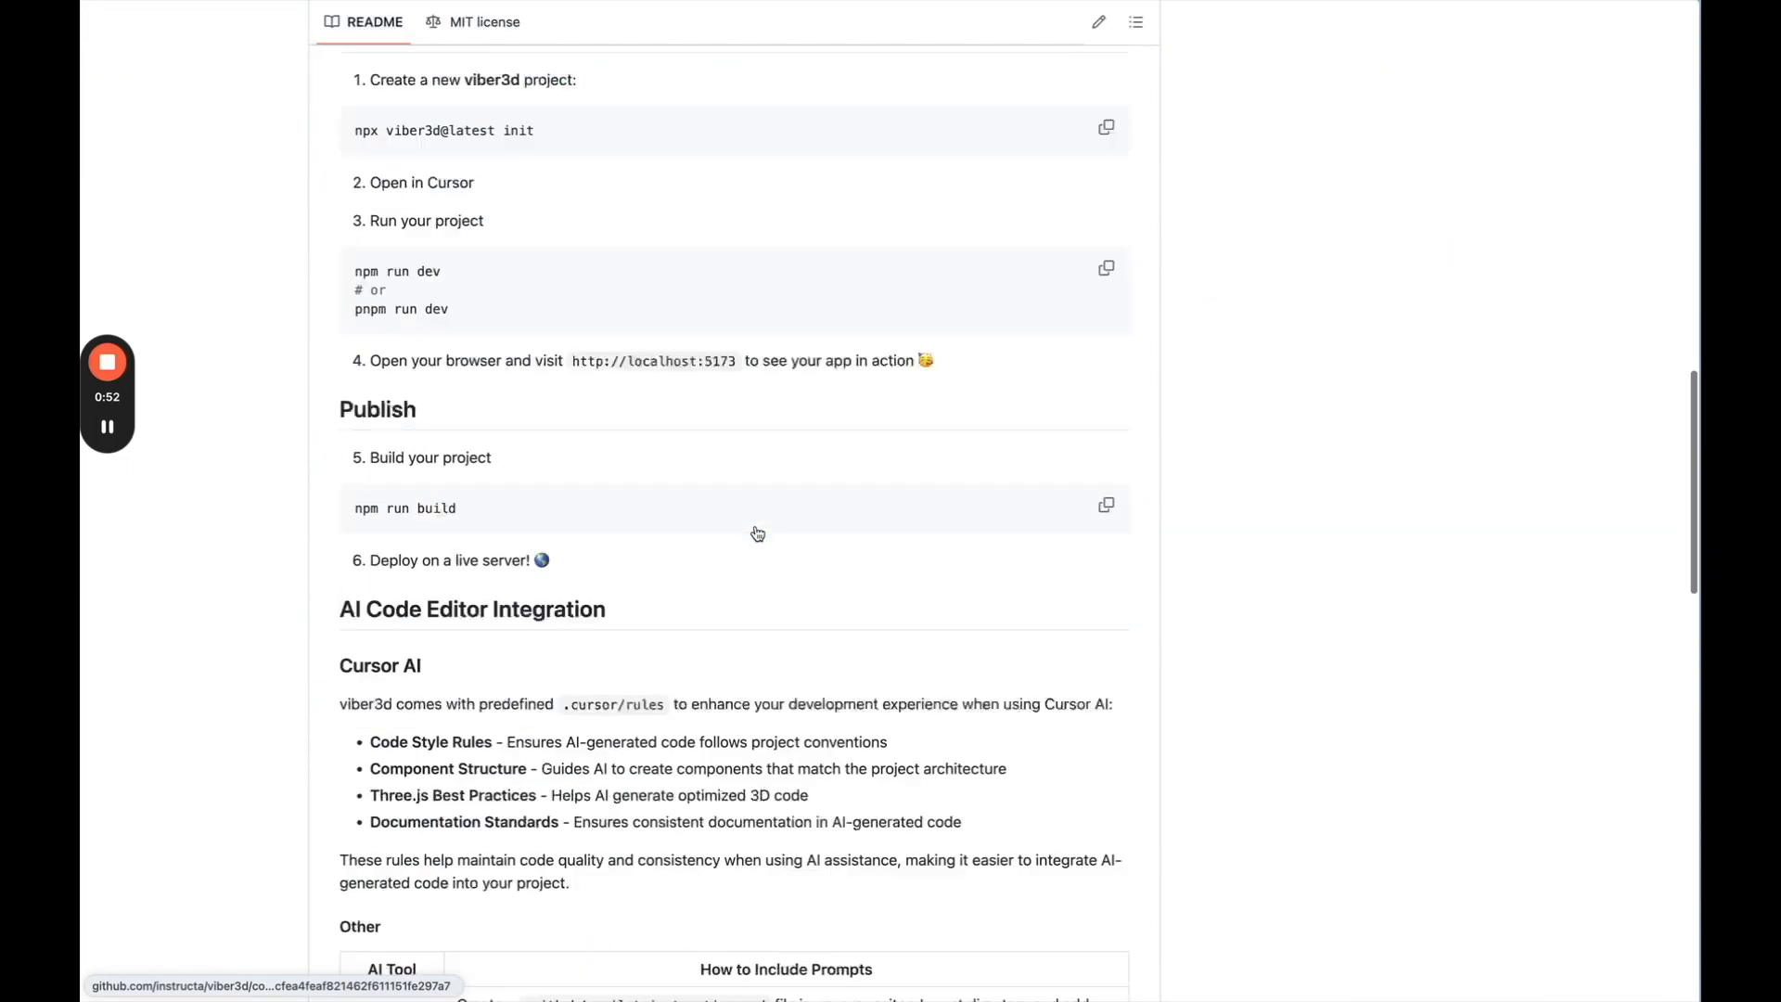
scroll(up, 3)
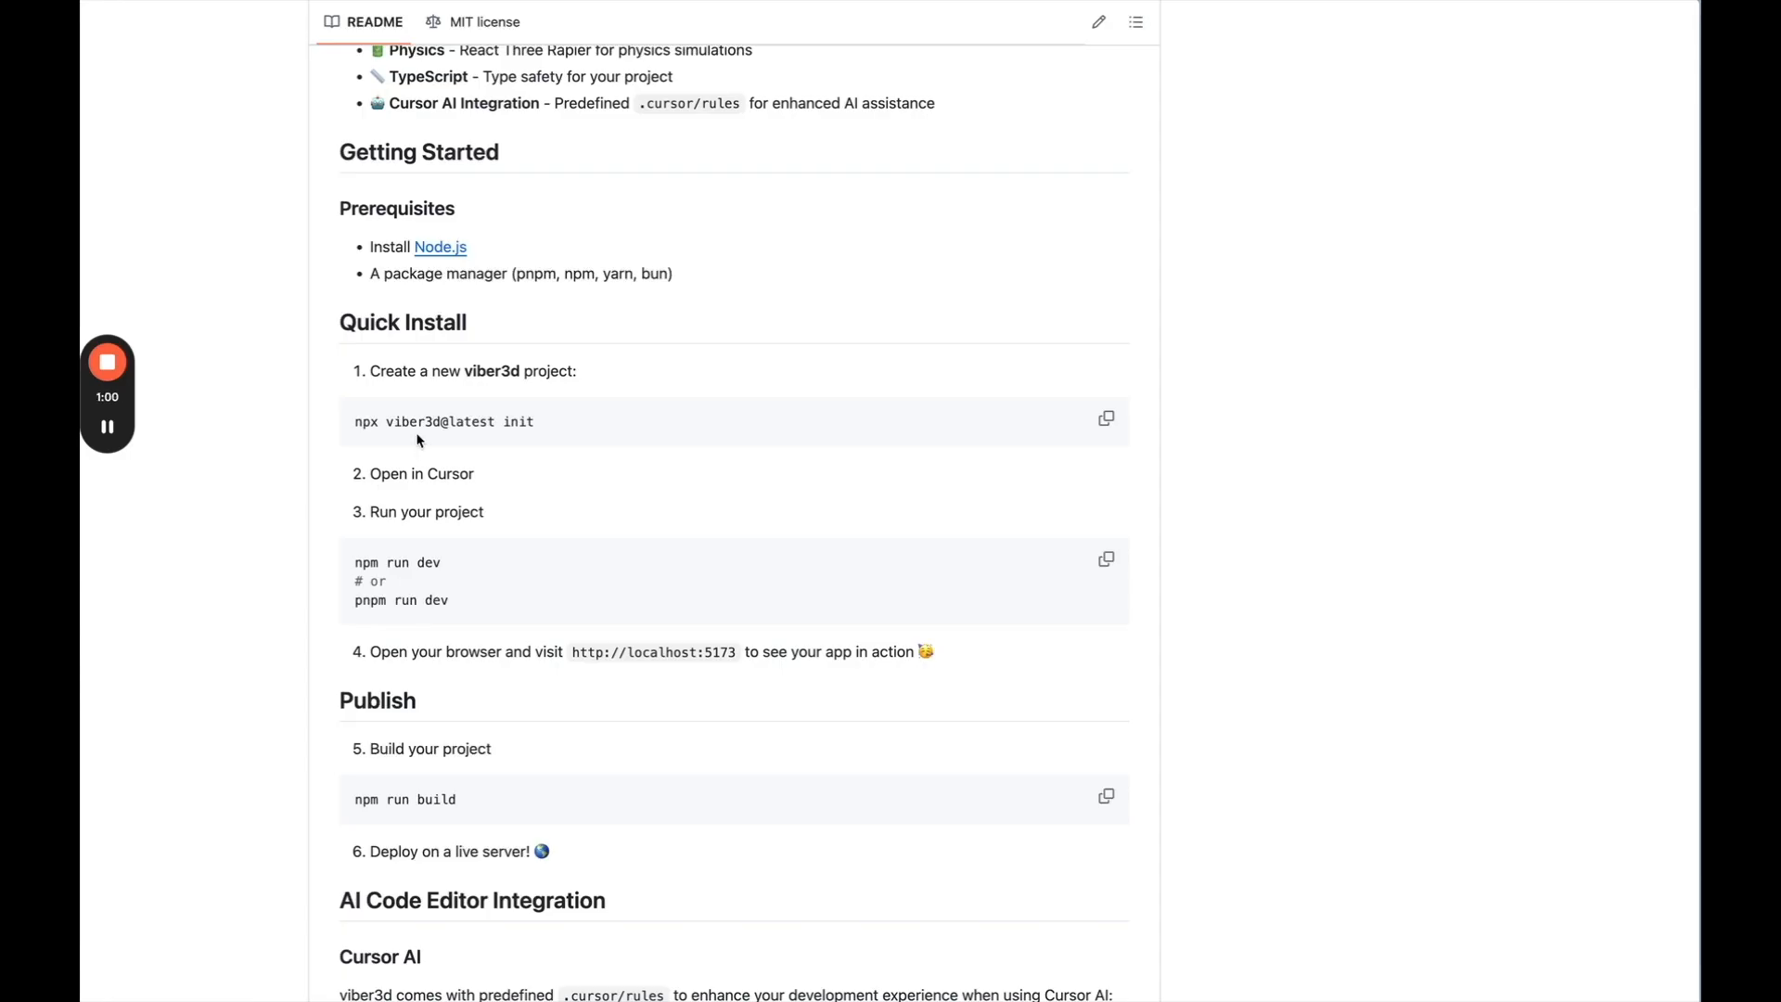
mouse_move(278, 410)
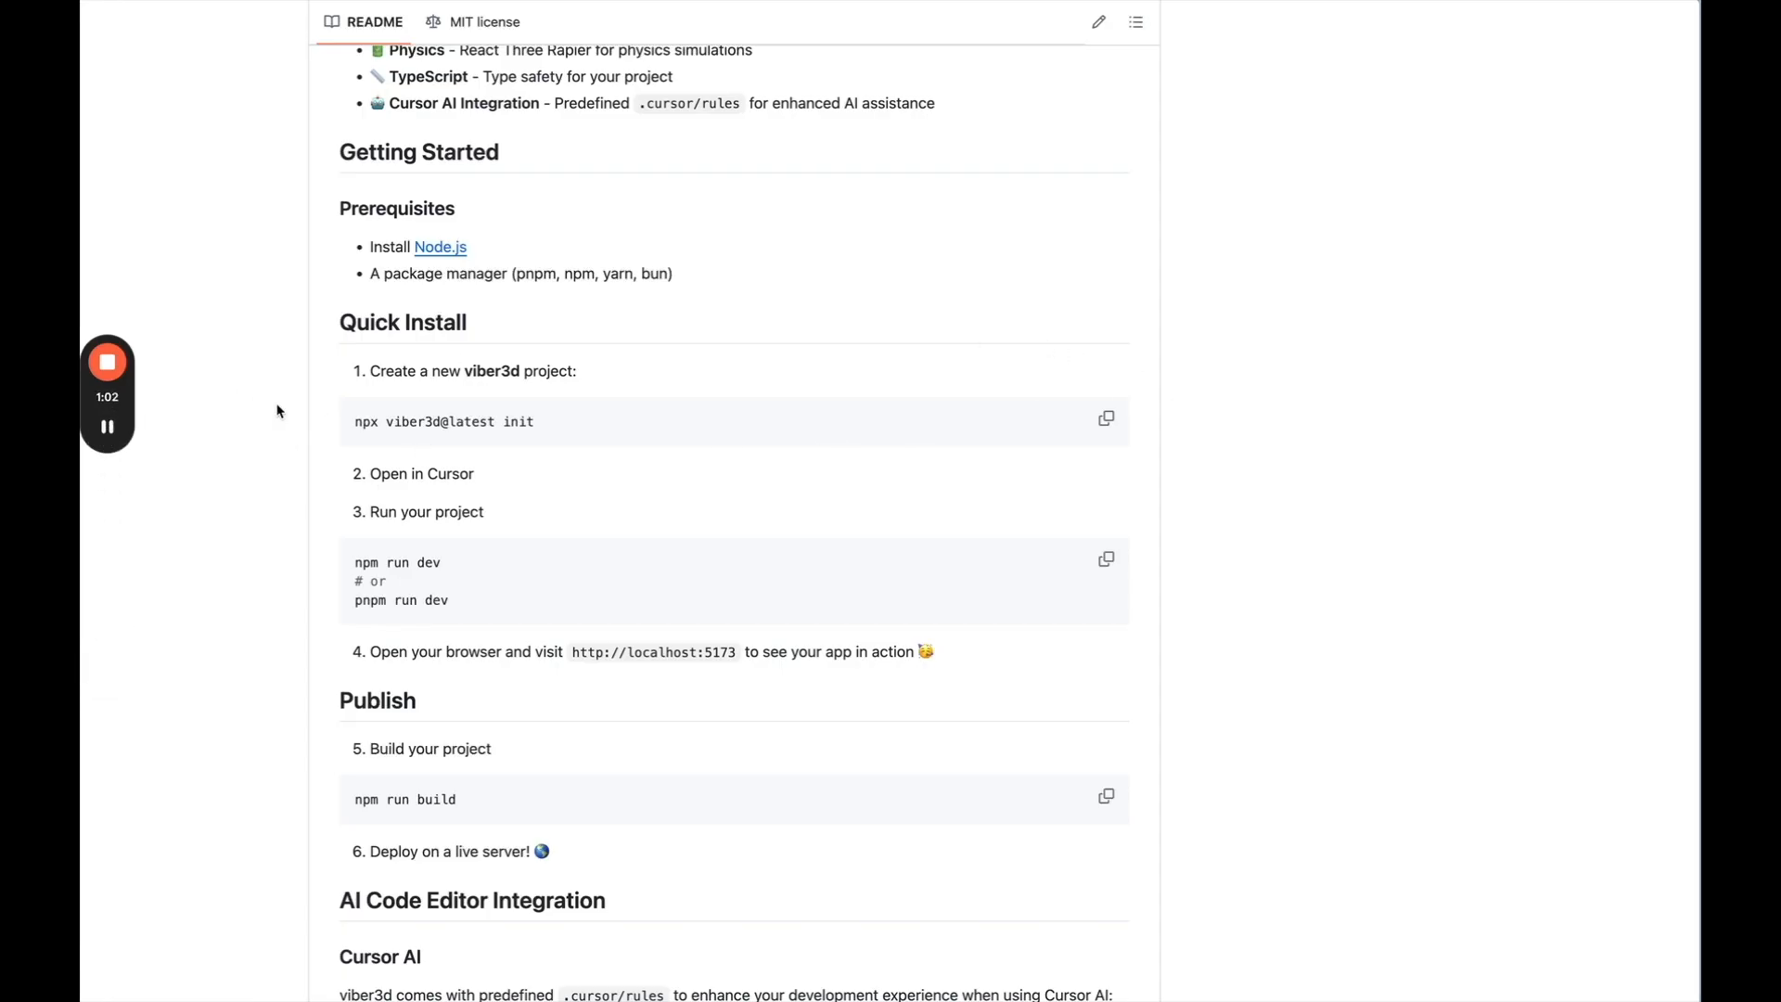
mouse_move(445, 540)
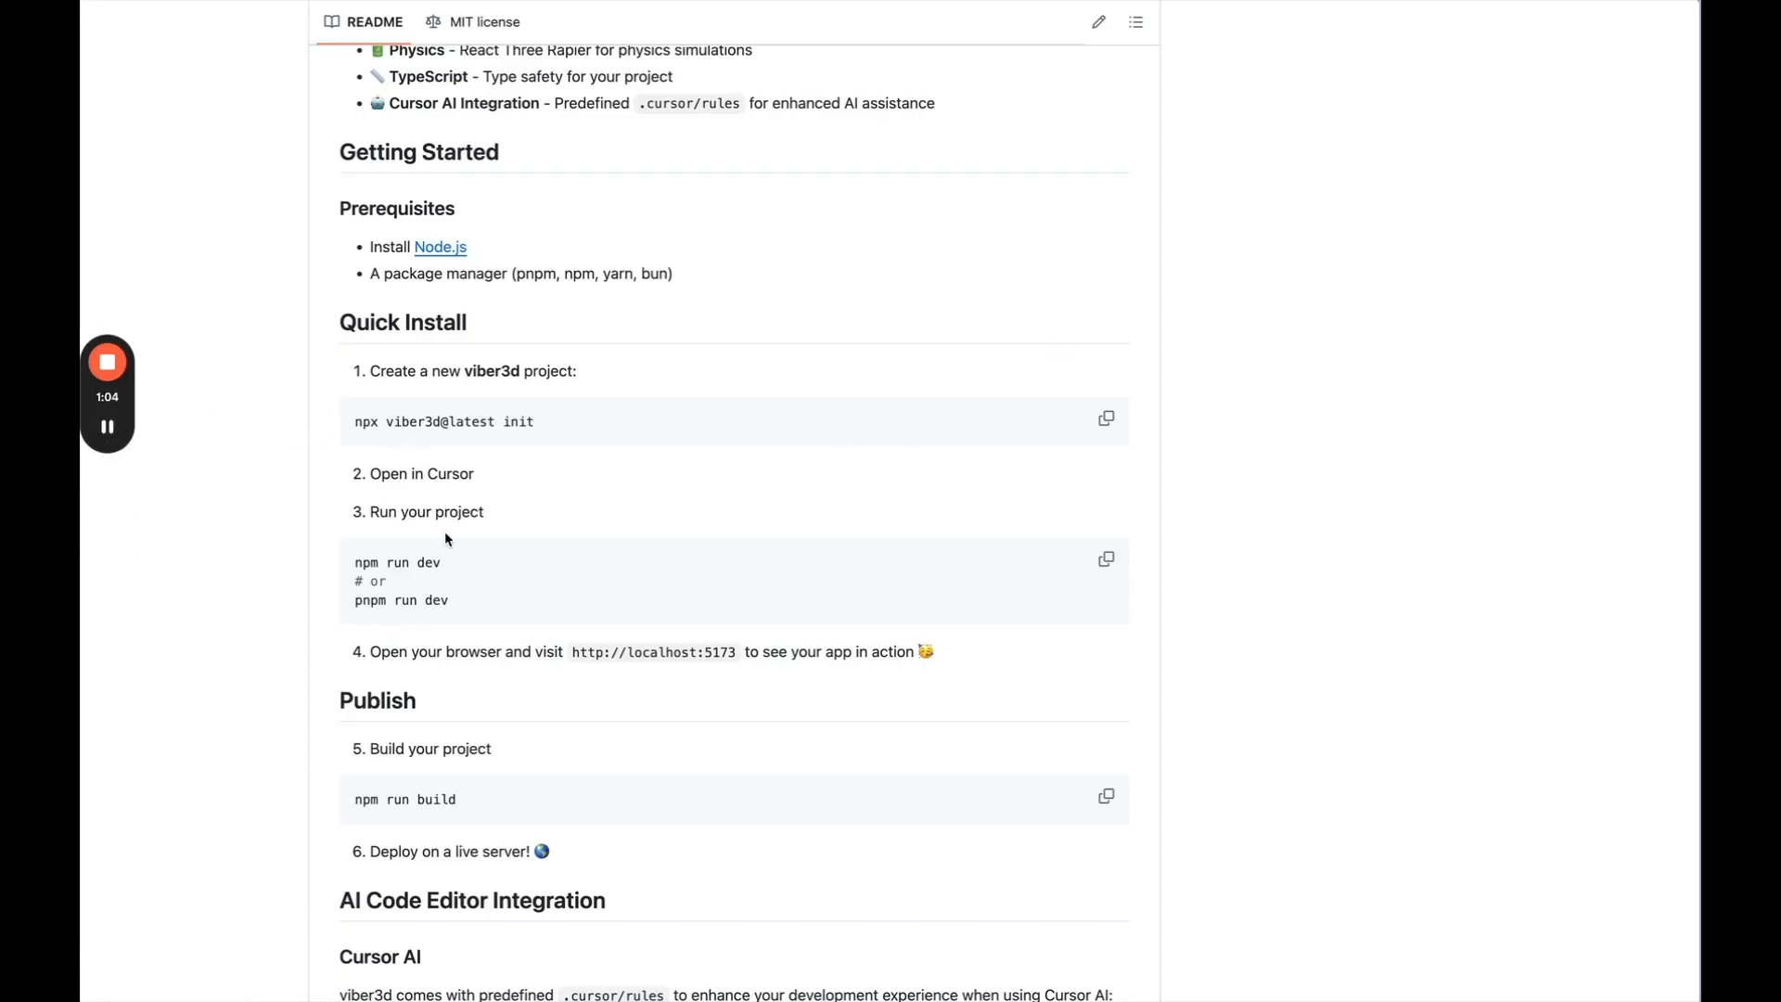
mouse_move(399, 482)
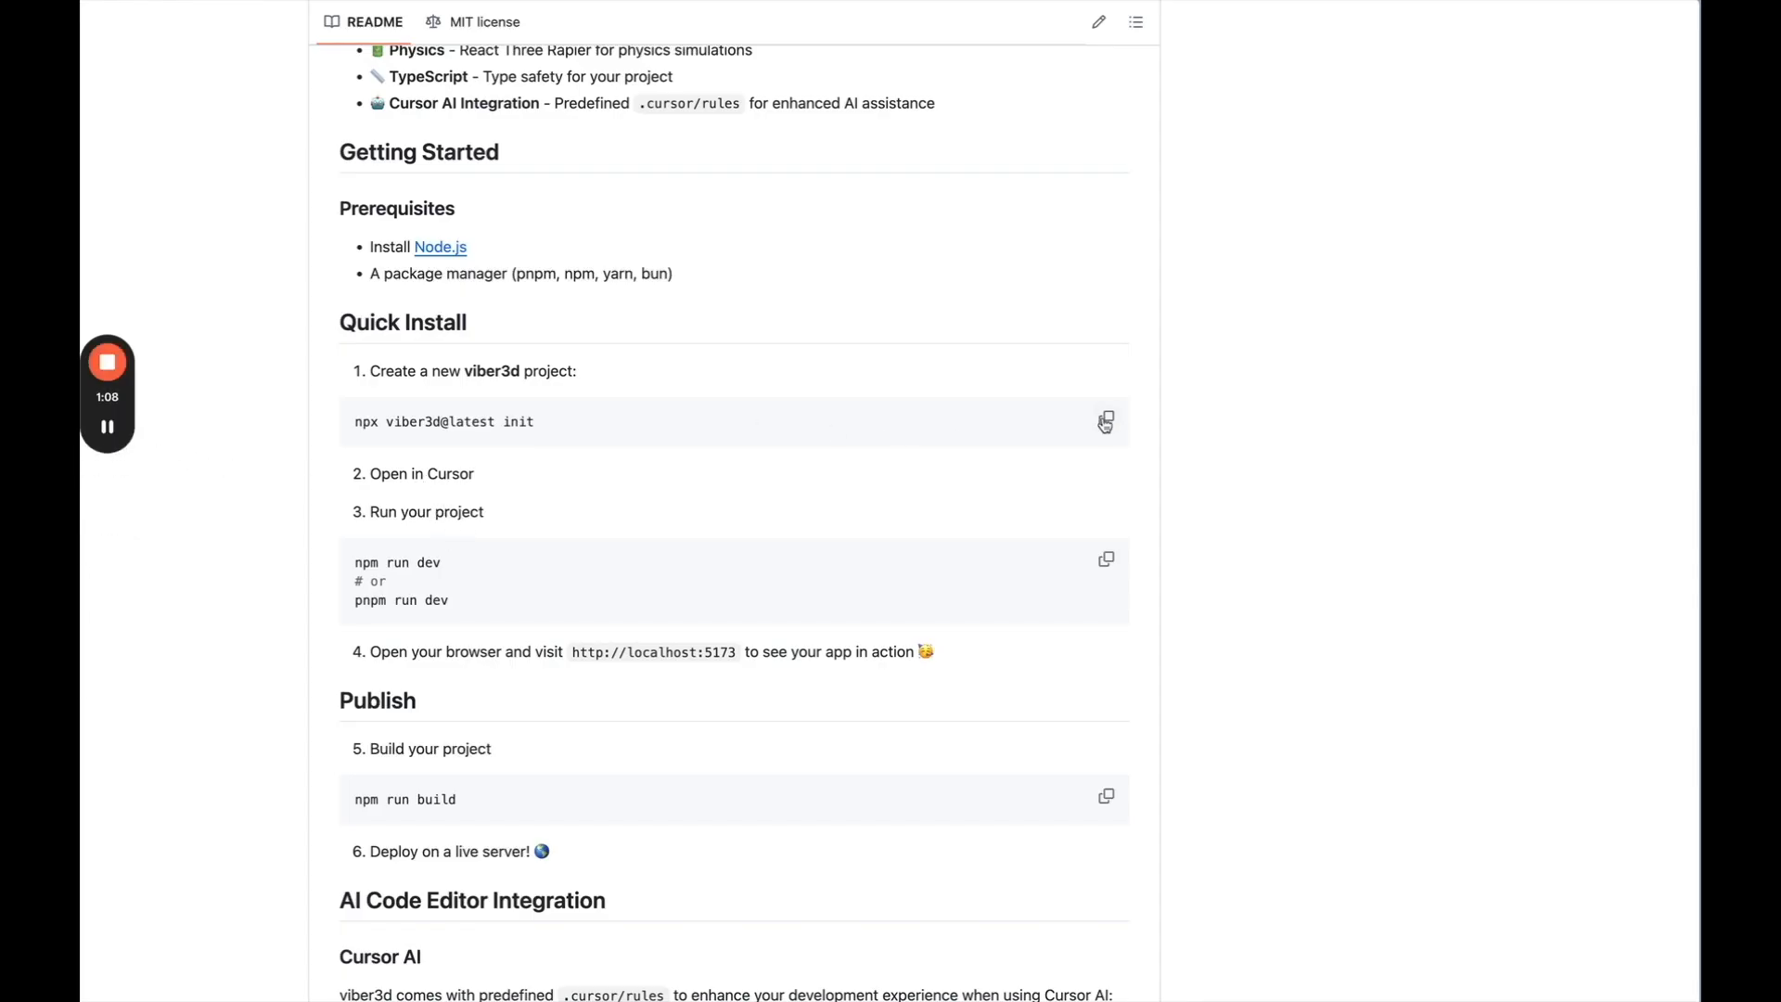
- Run npx viber3d@latest init, answering the setup prompts with 3 and seth
click(1103, 421)
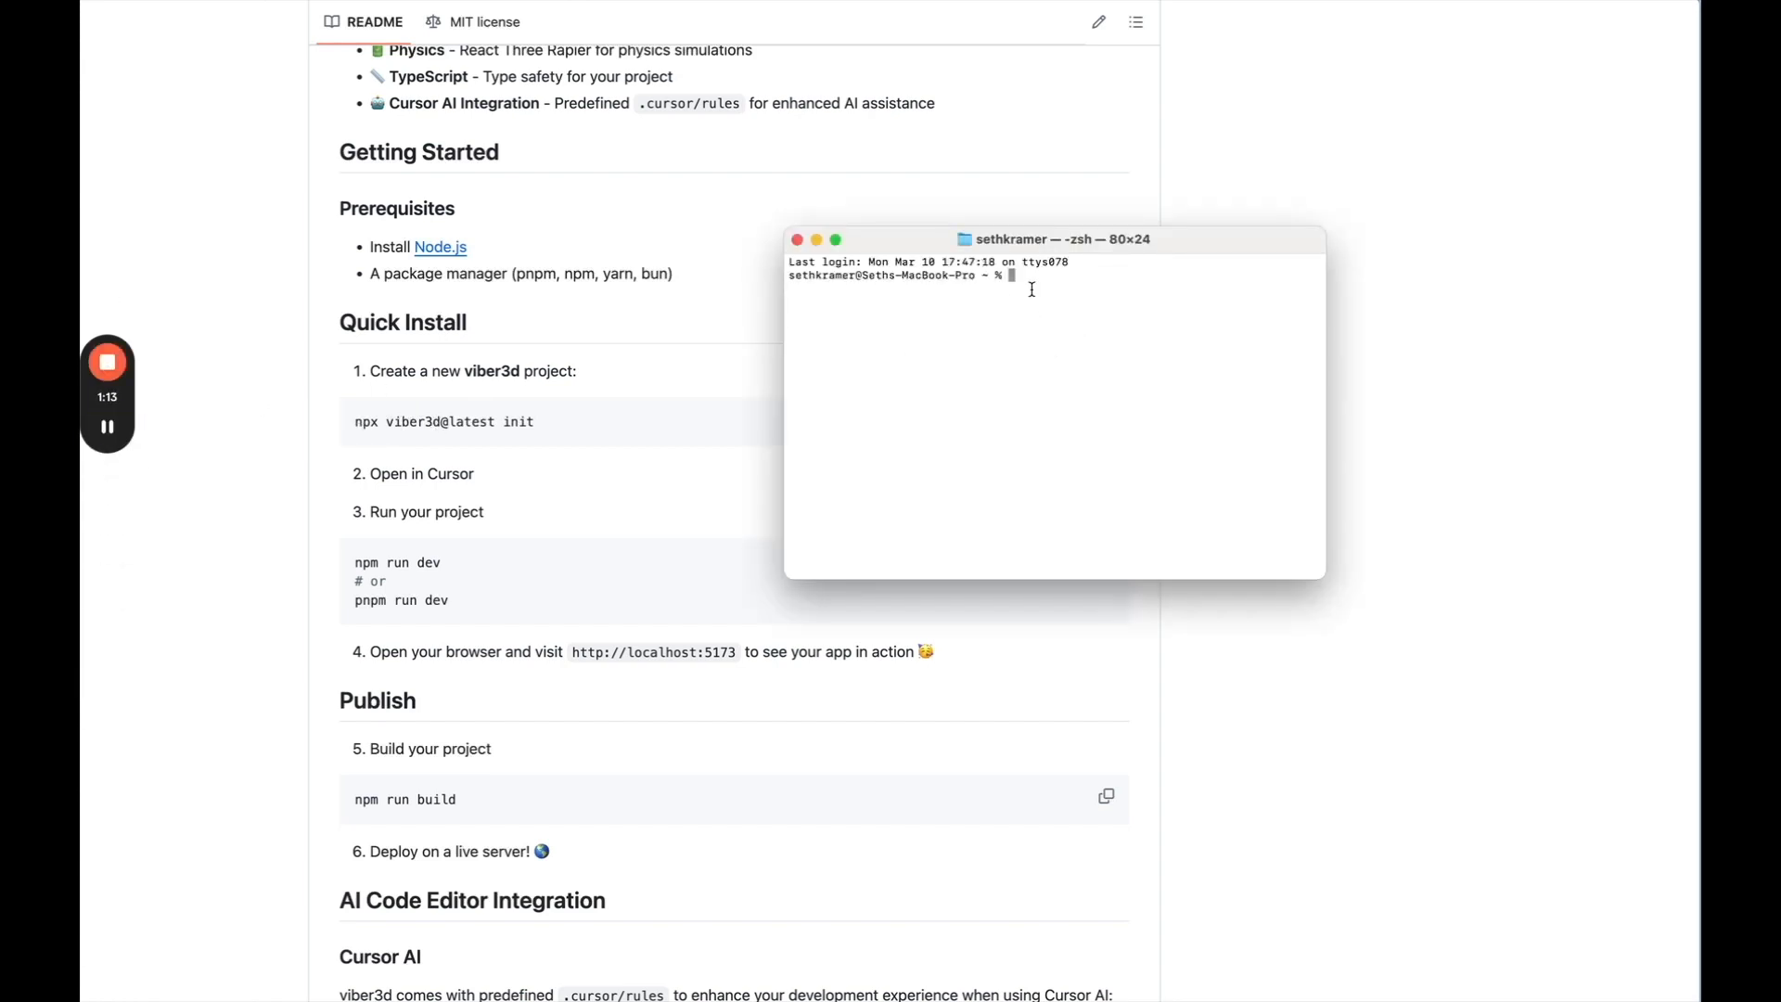
text(npx viber3d@latest init)
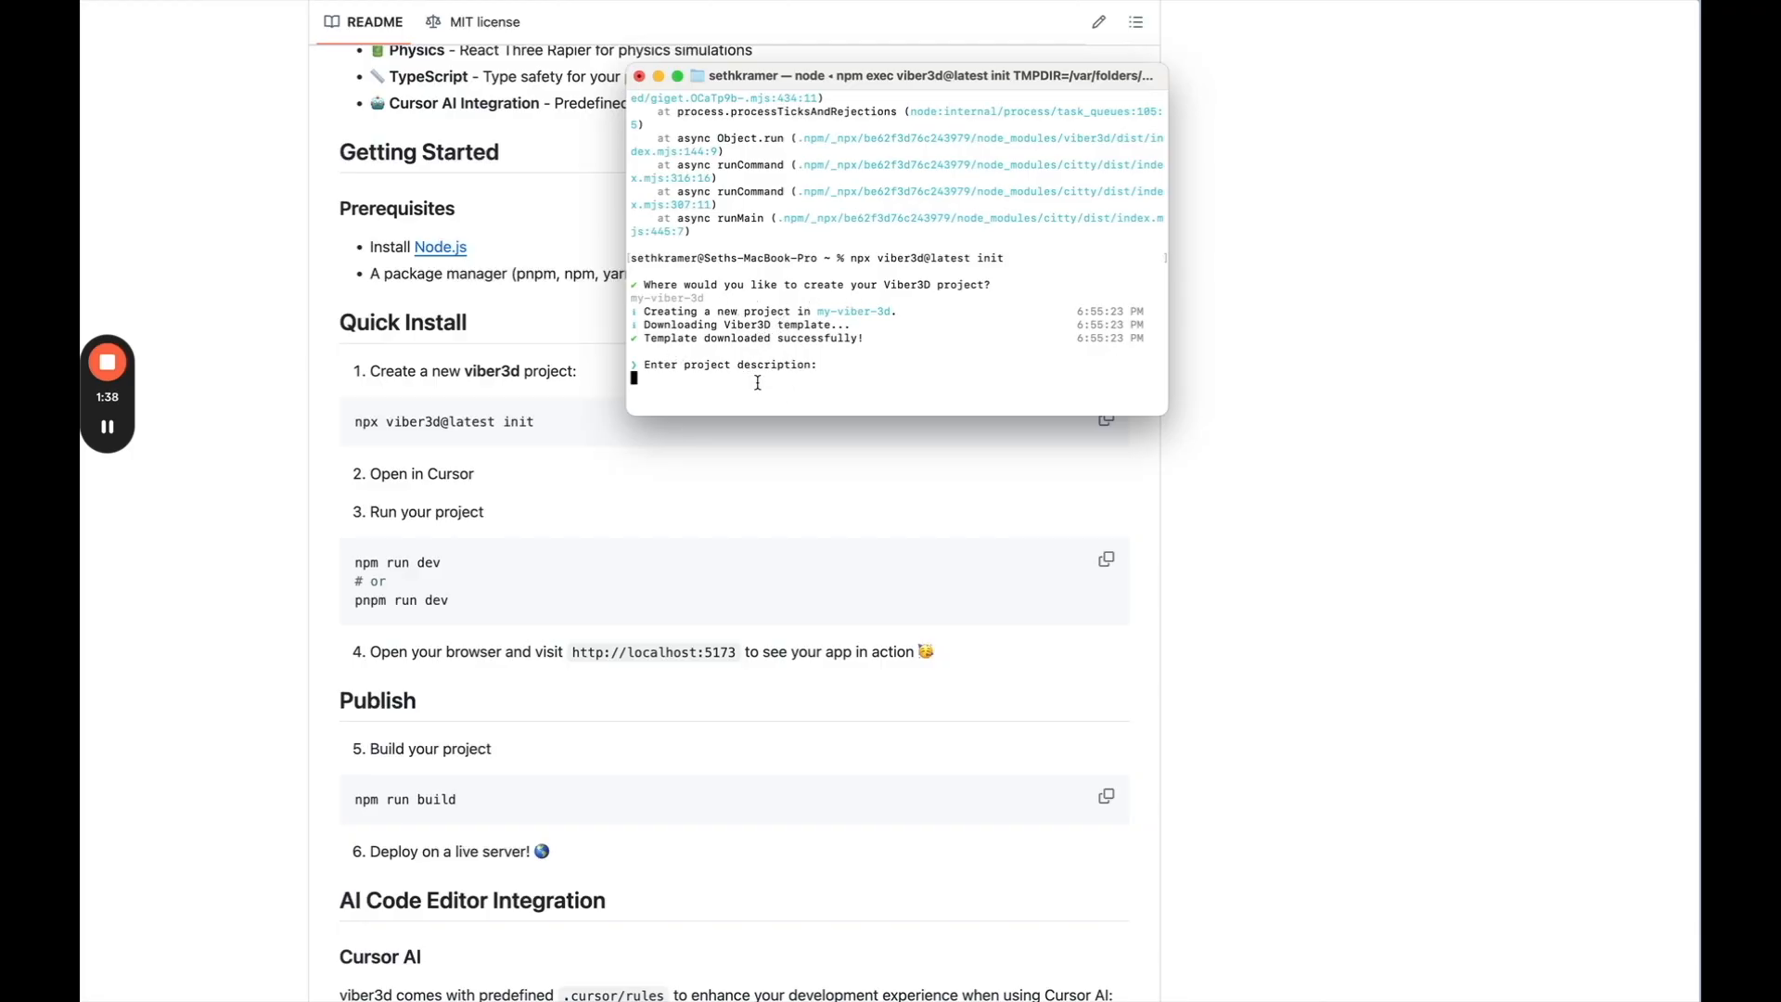
text(3d vibe coding)
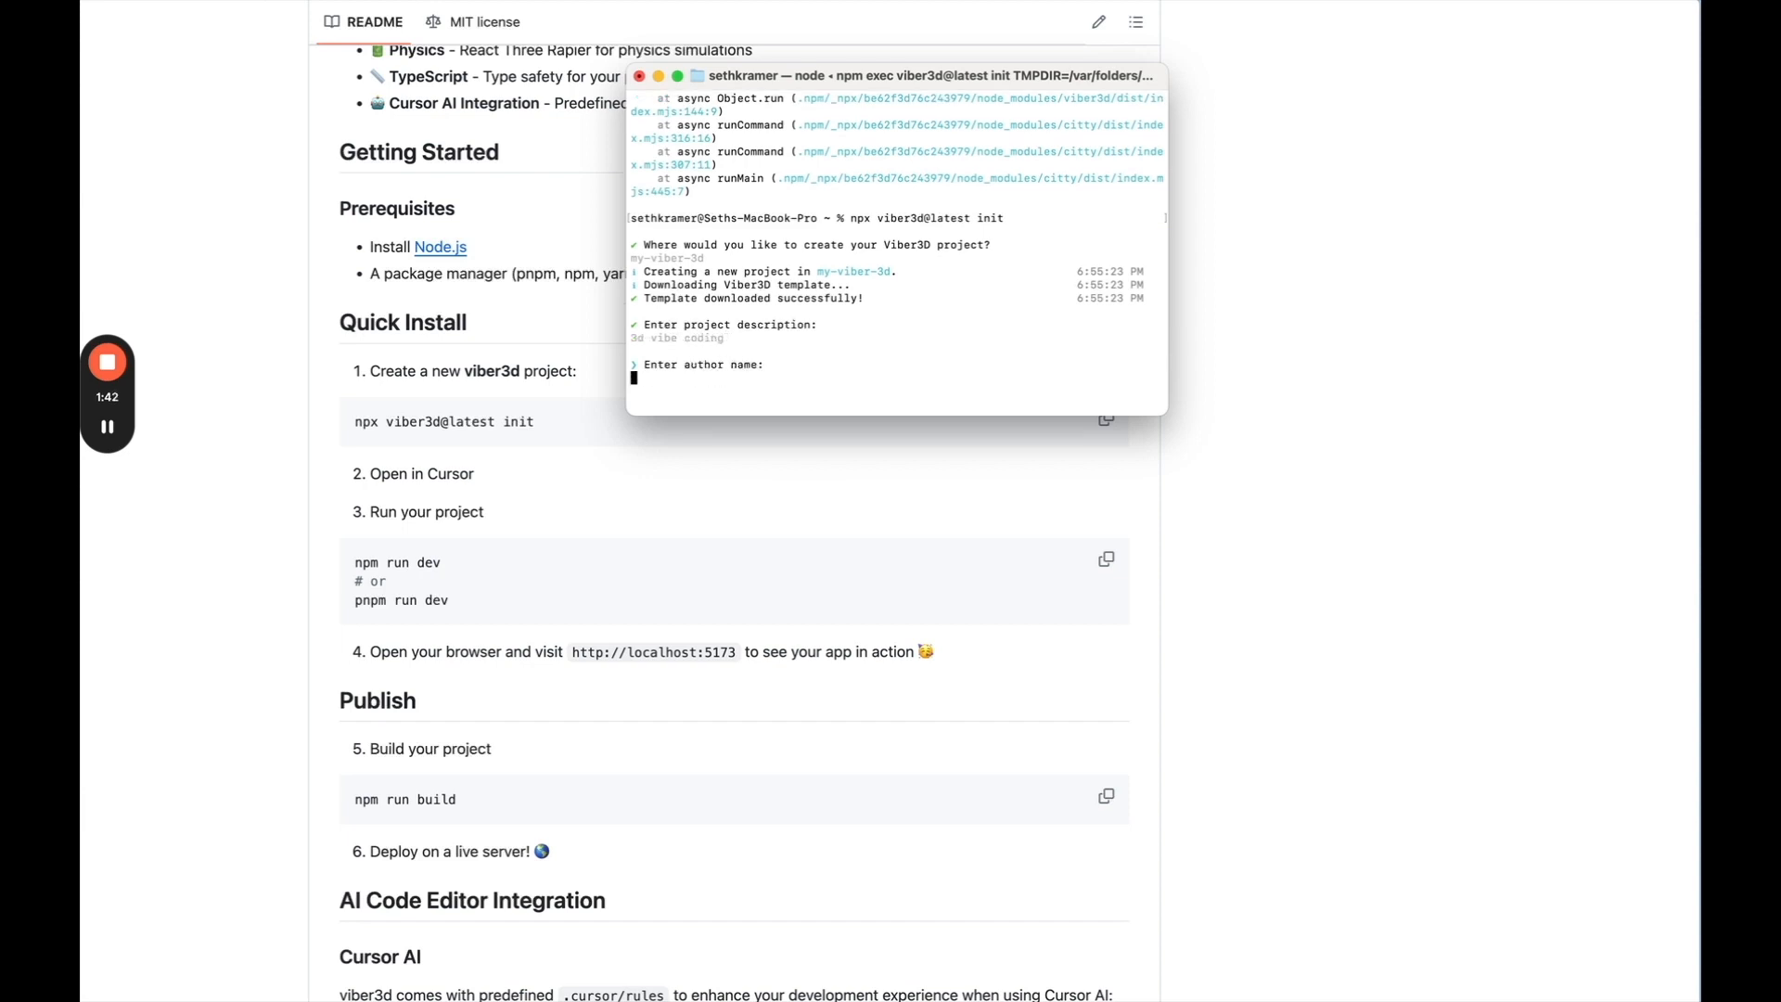
text(seth)
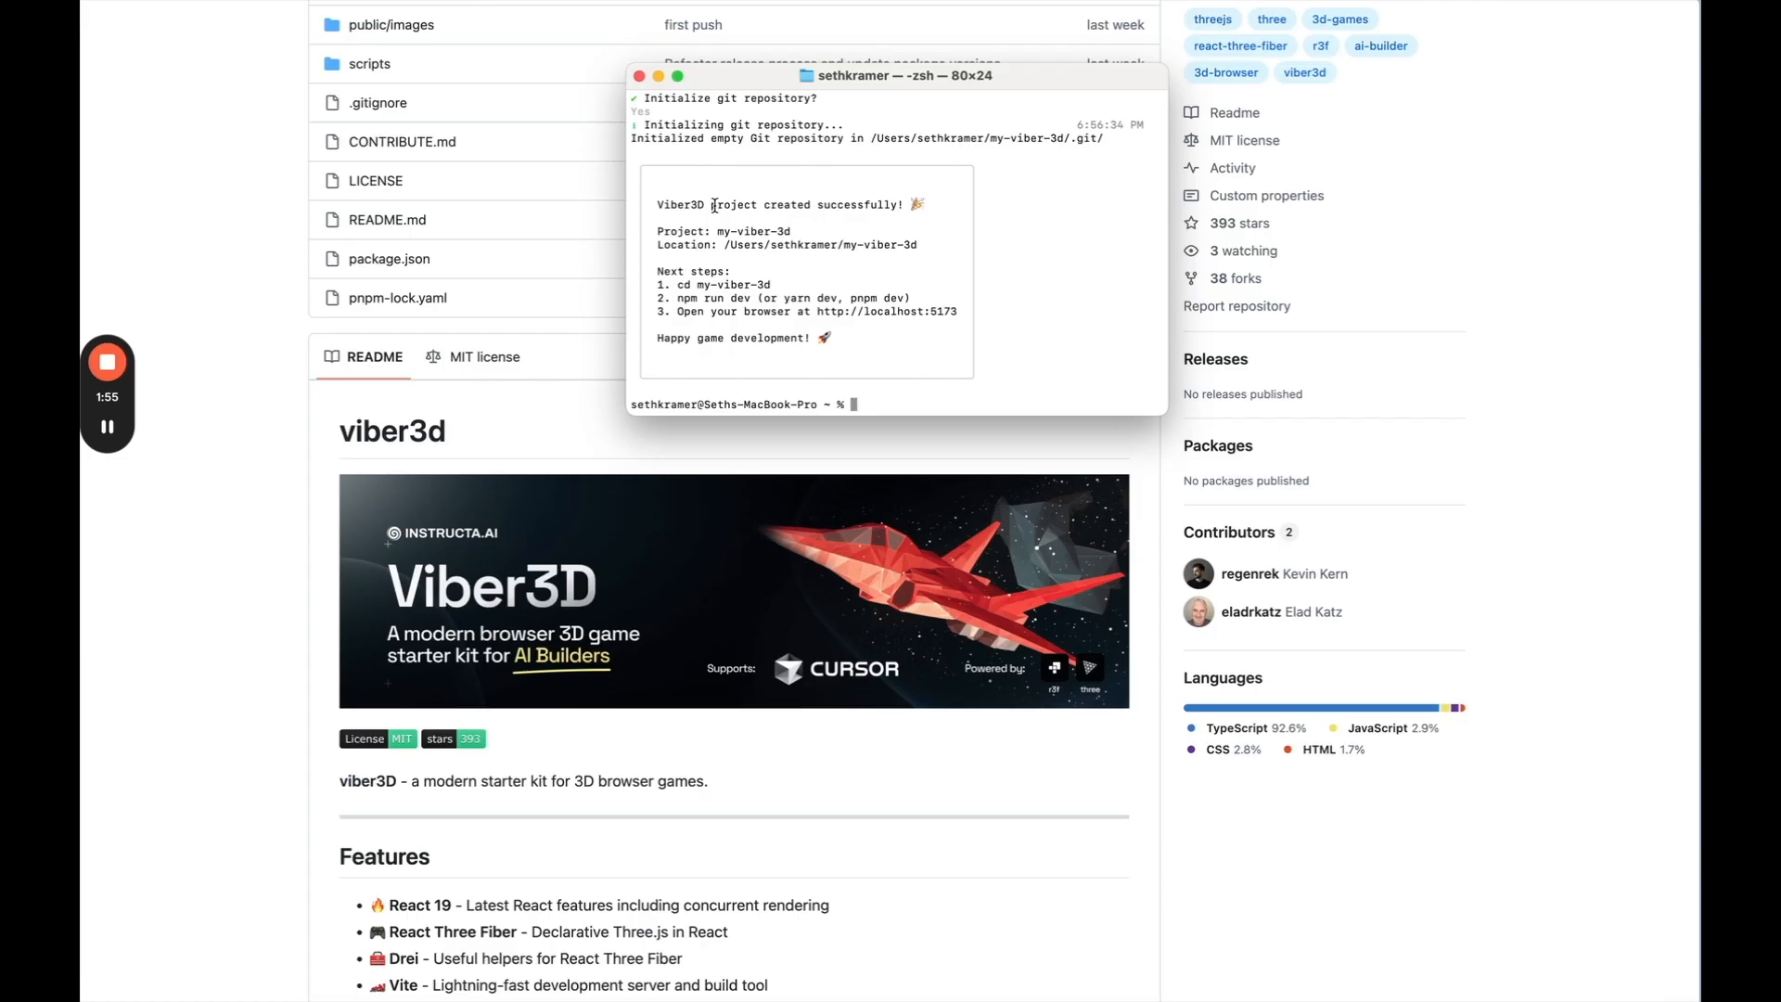
- Move the shell into the new my-viber-3d project folder
drag(709, 204, 731, 270)
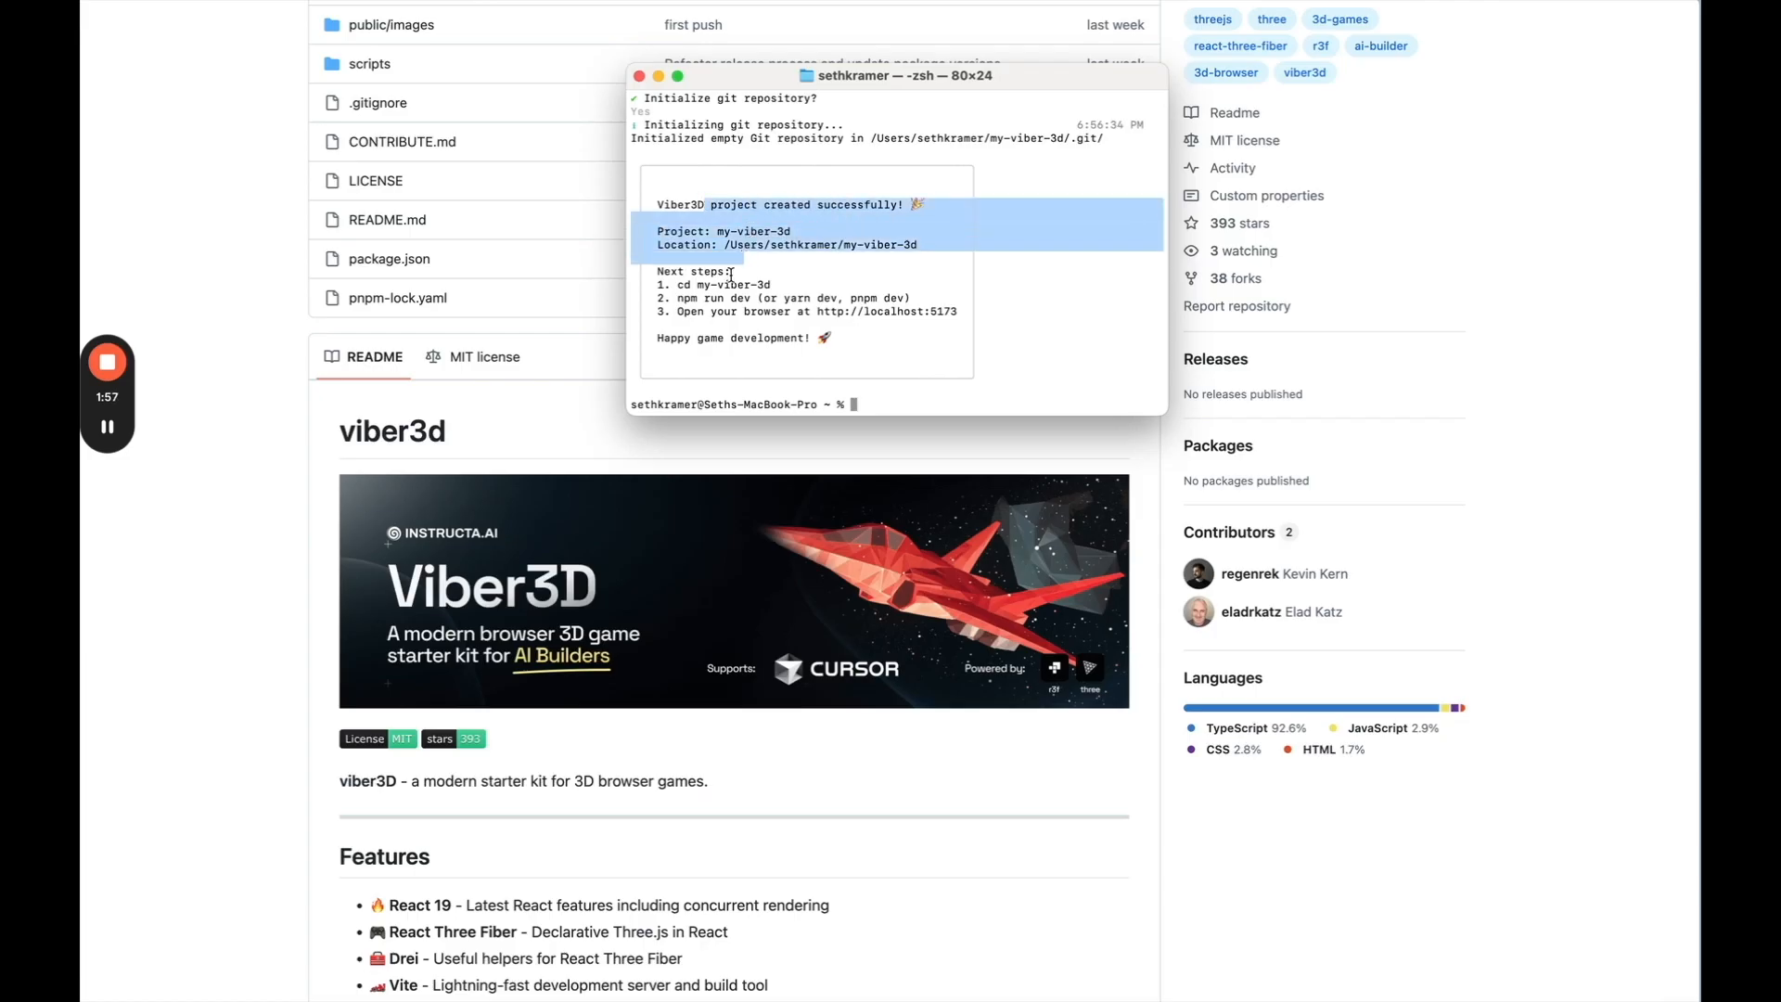
text(cd my-viber-3d)
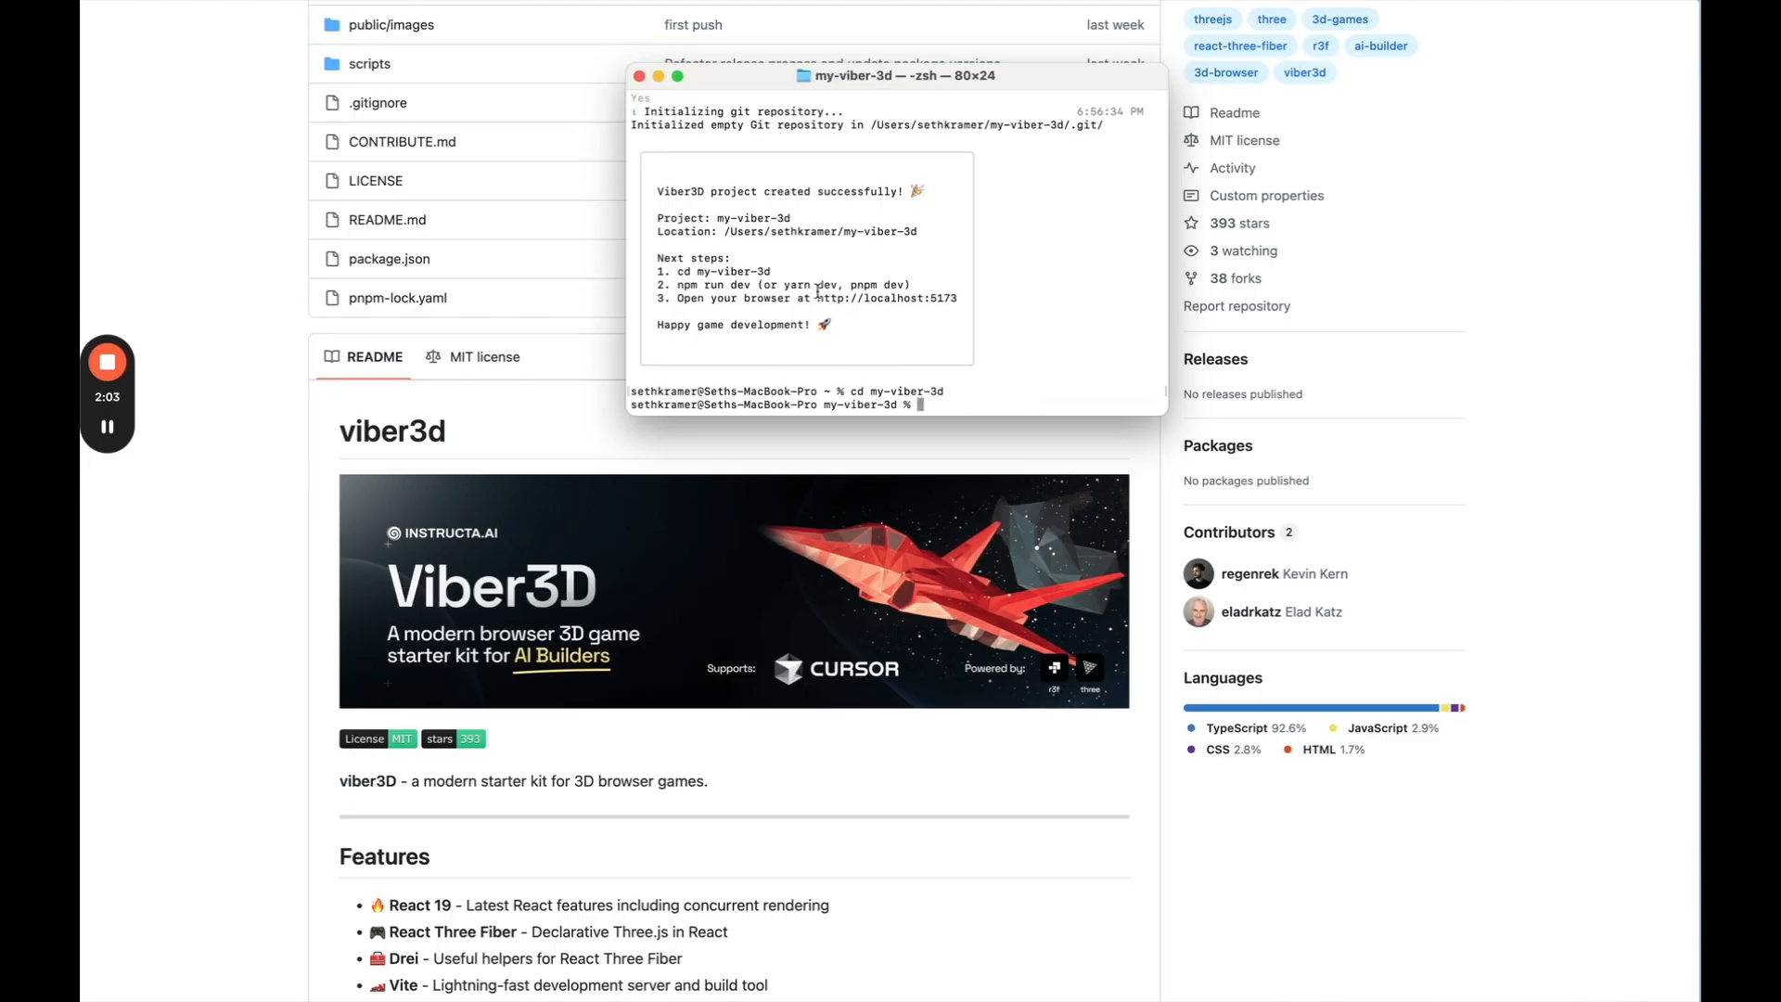
text(n)
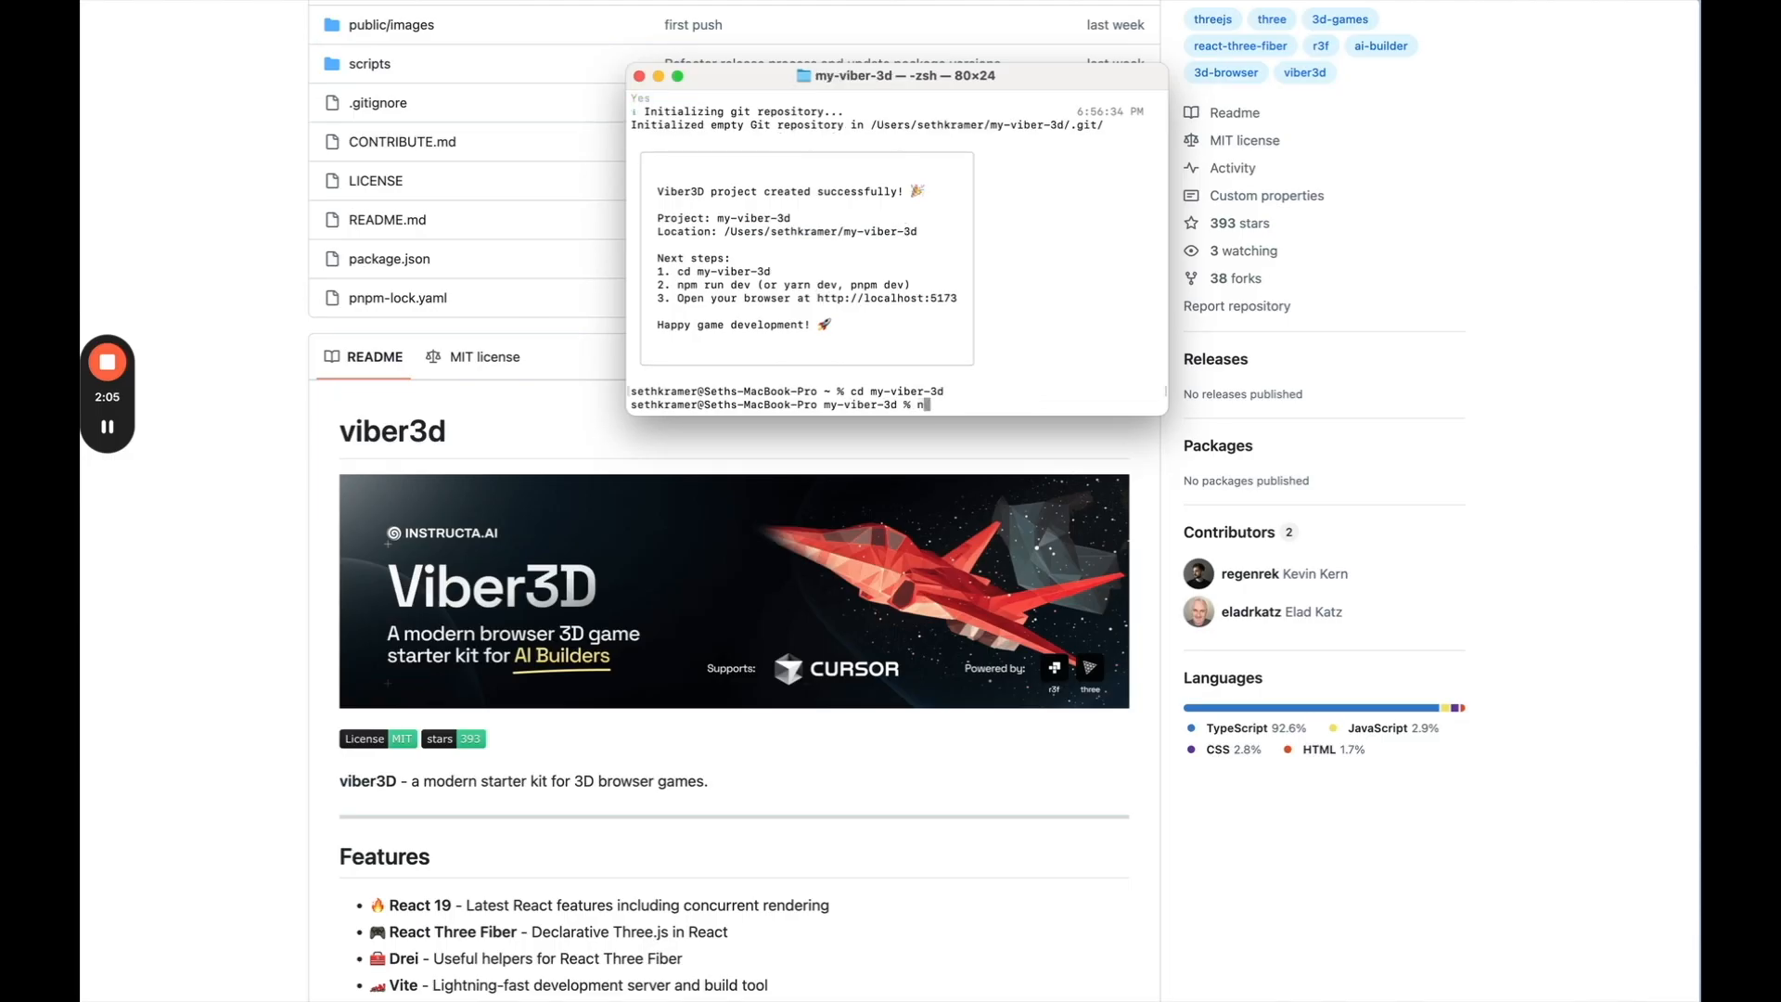
text(pm)
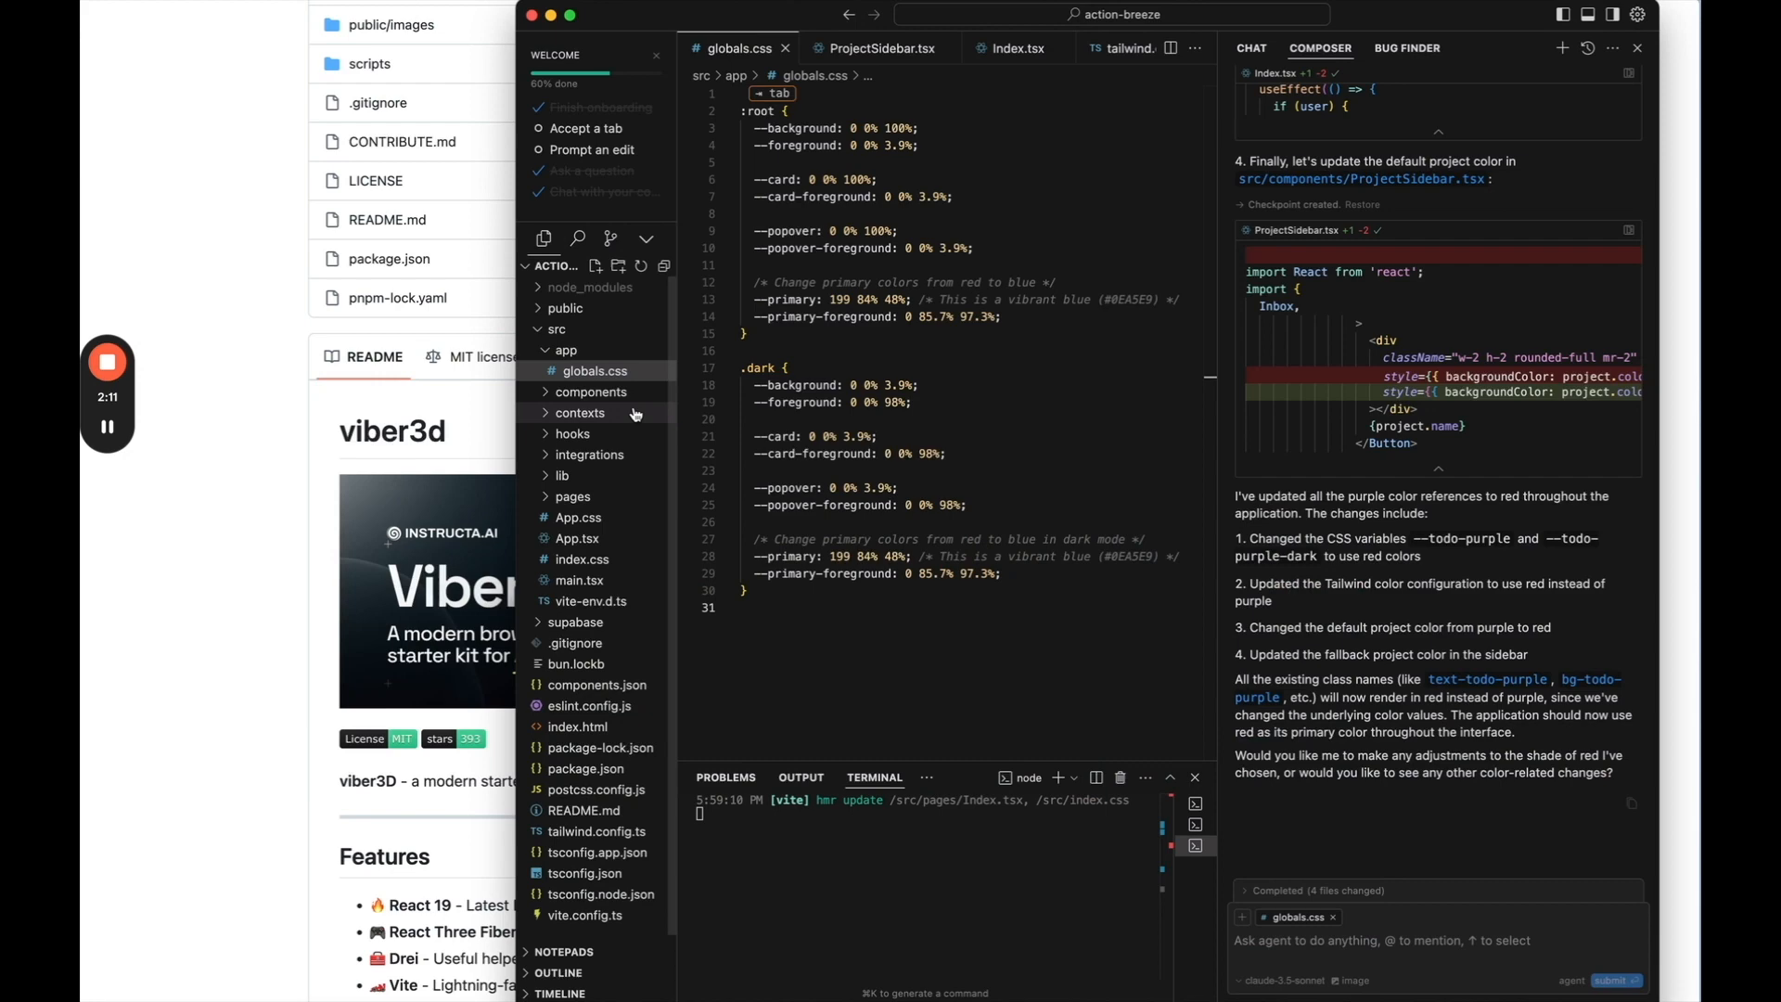
- Launch Cursor on the my-viber-3d folder with the terminal and Composer panels visible
text(cursor)
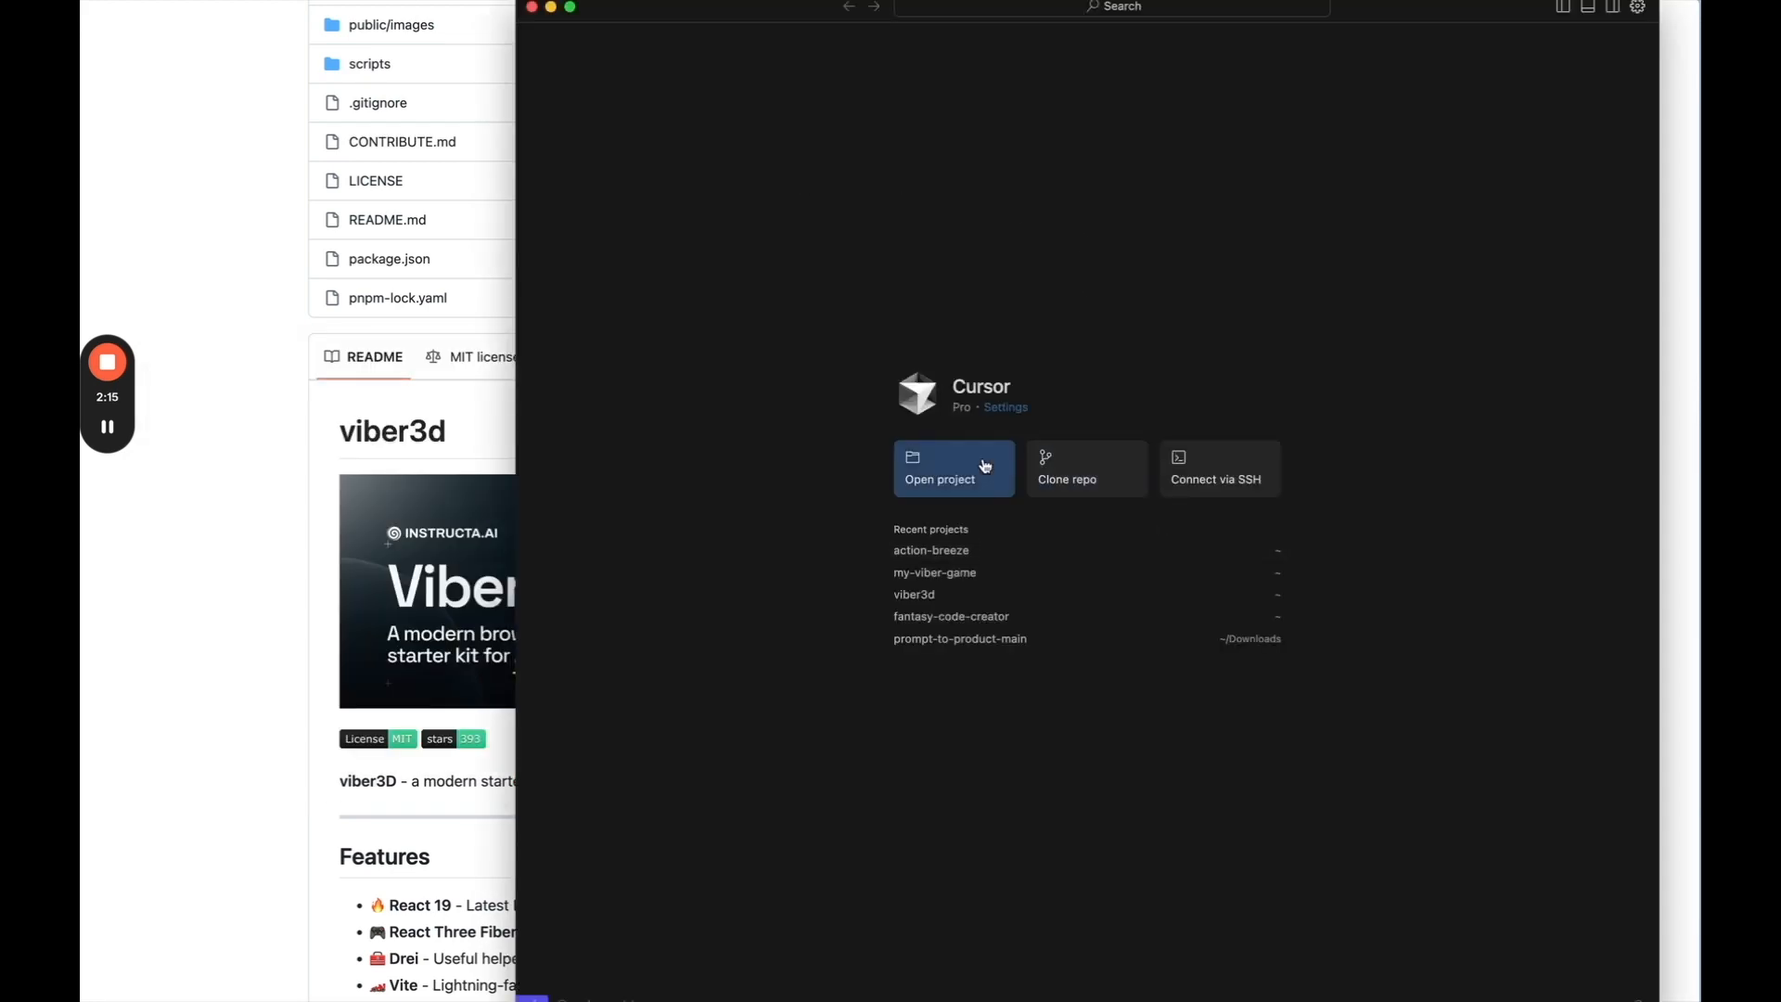
click(940, 466)
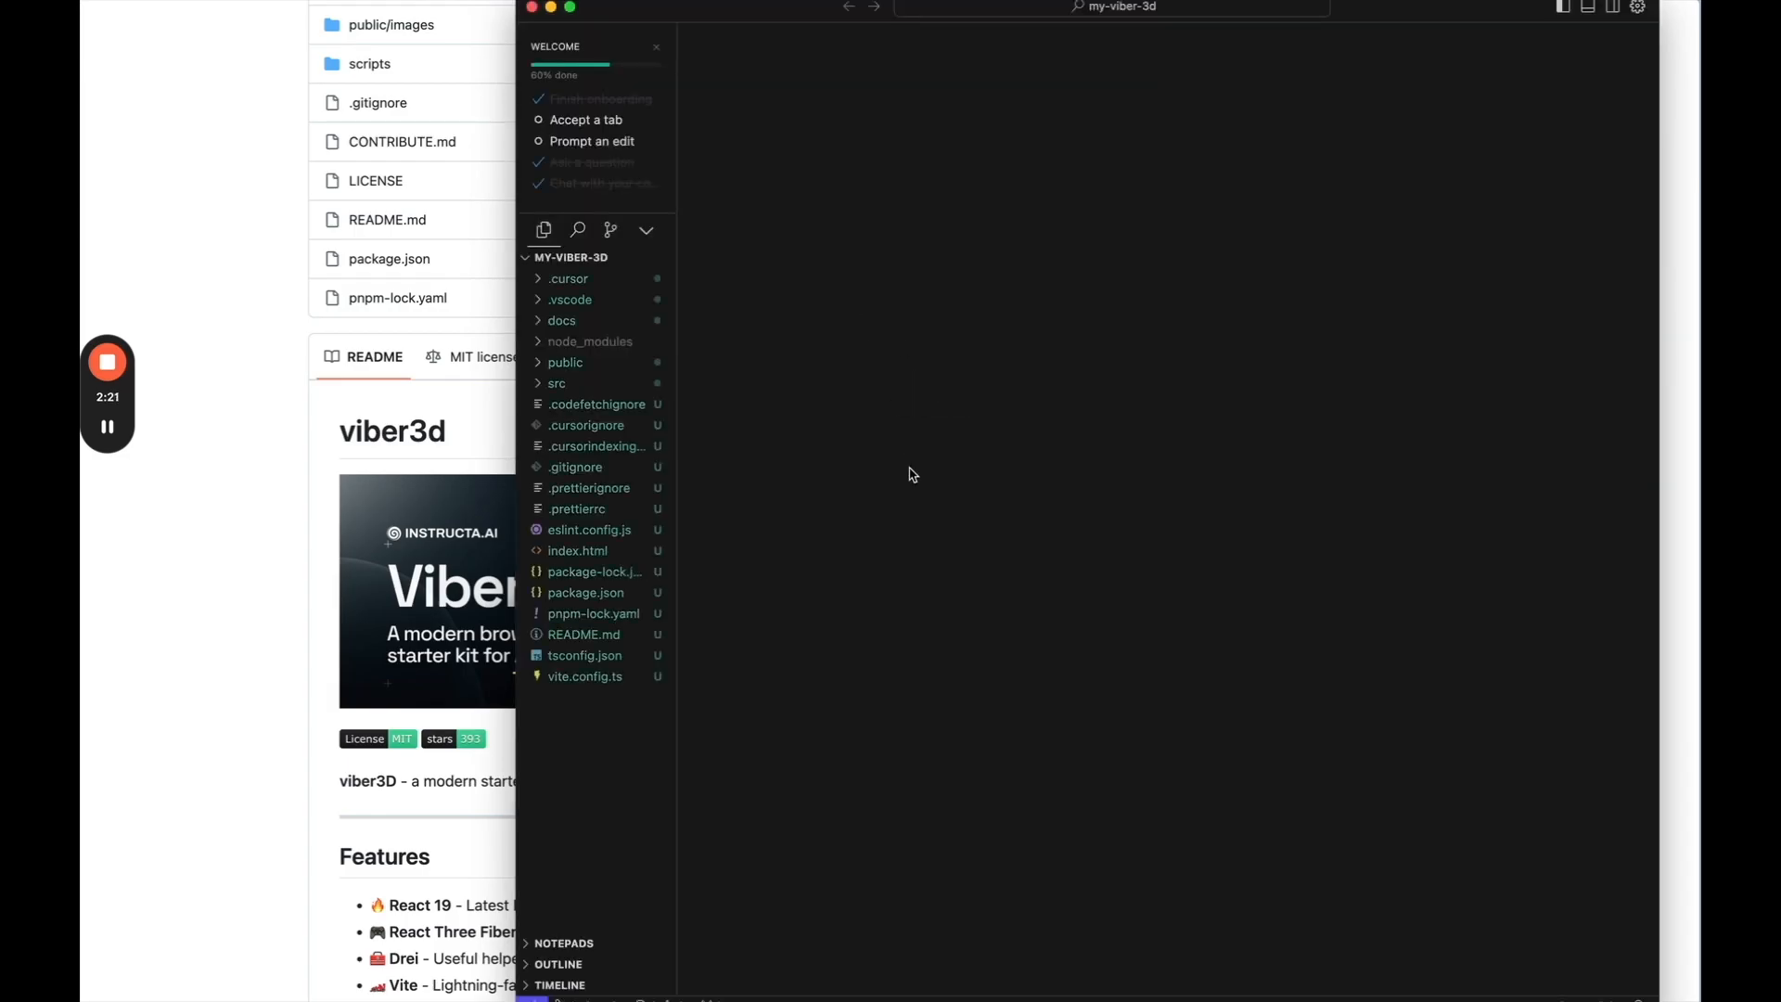
click(1614, 9)
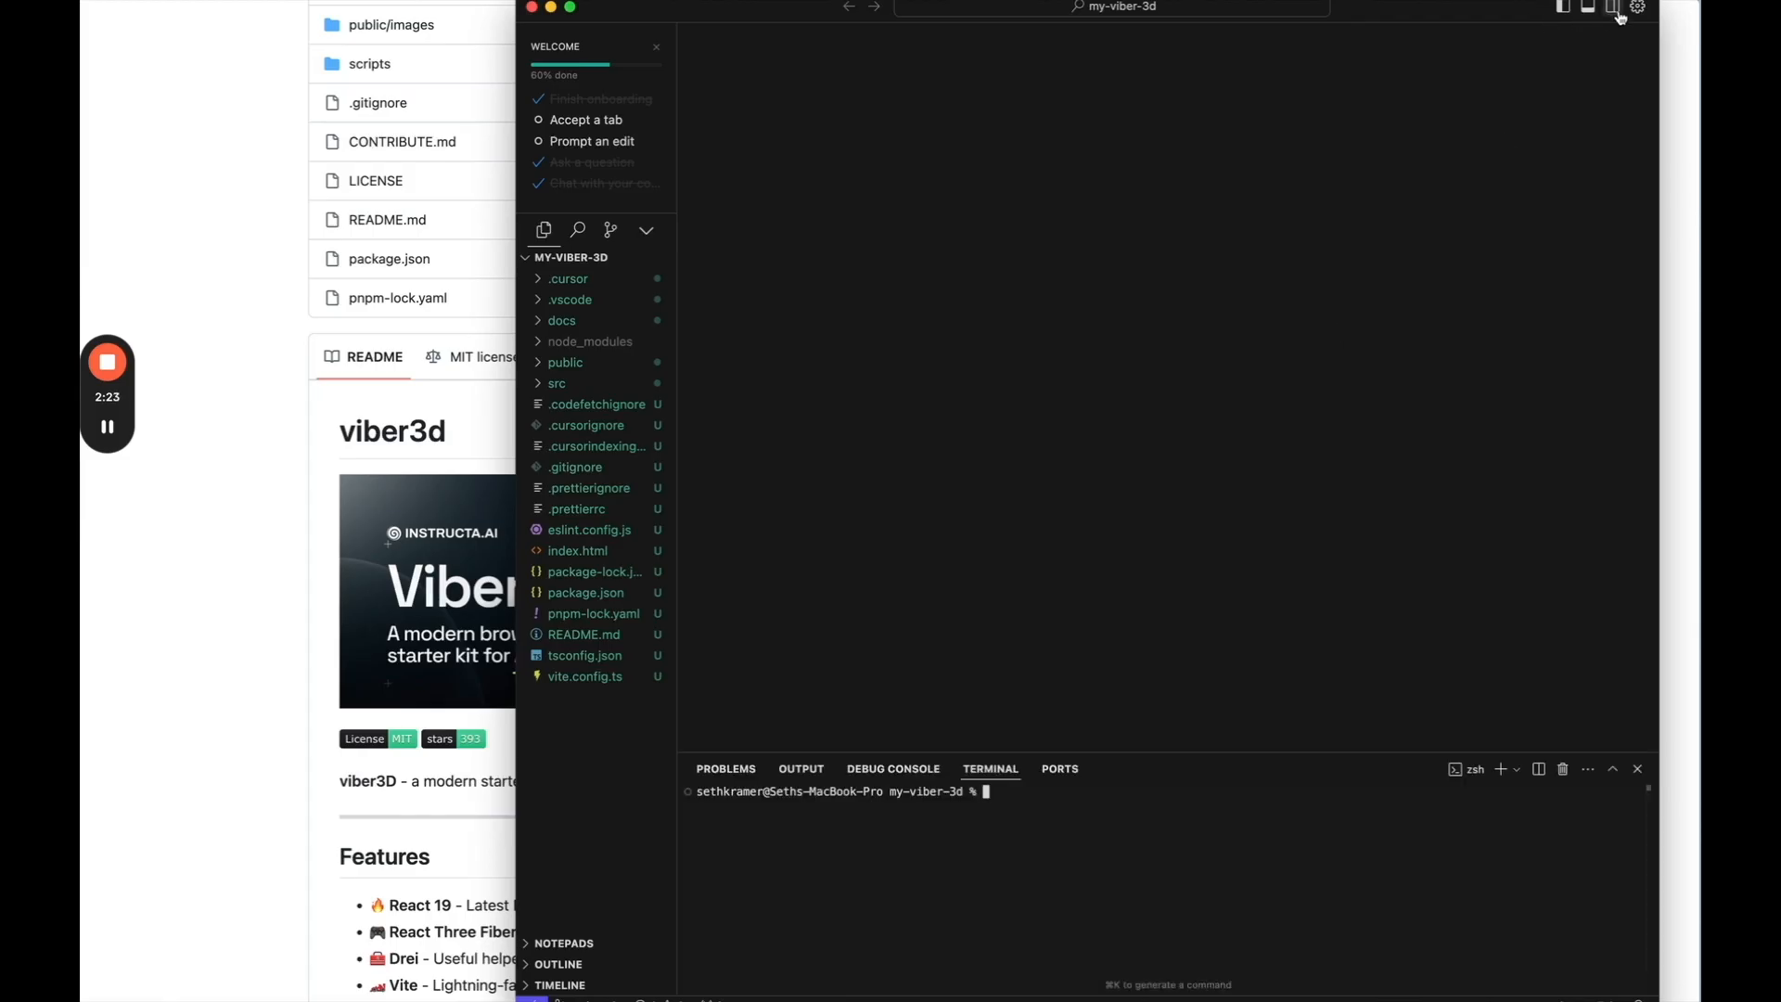
click(1615, 9)
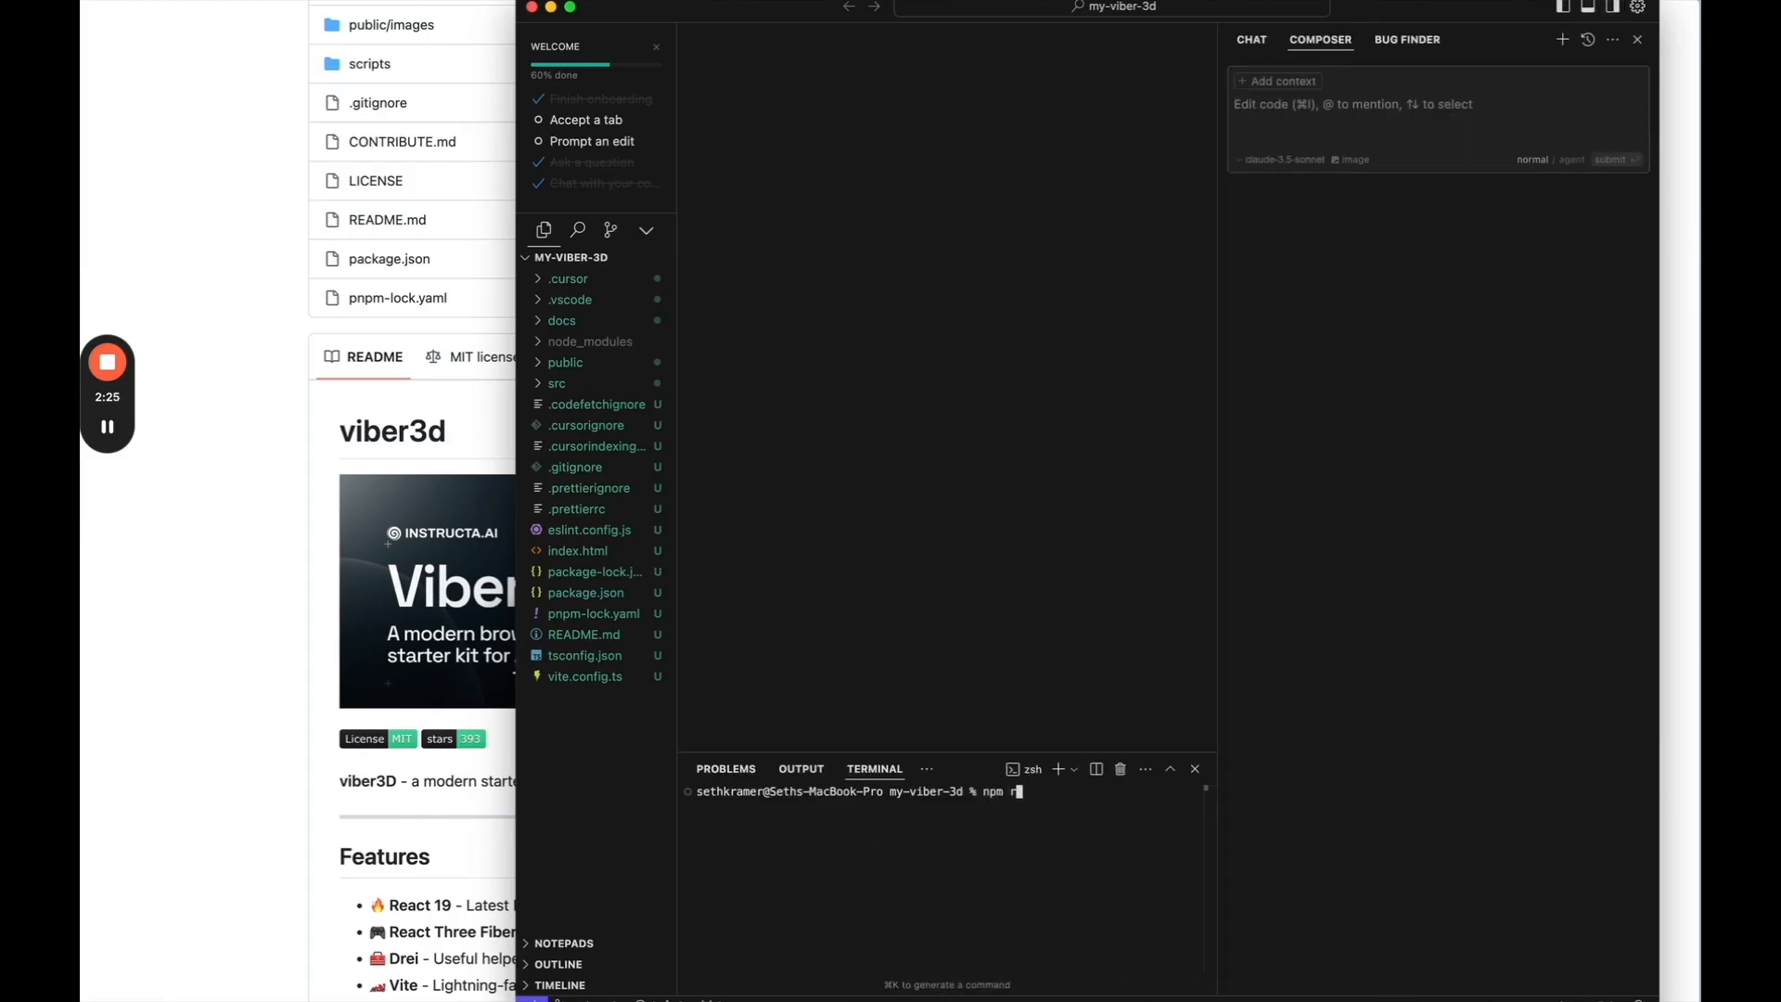
key(enter)
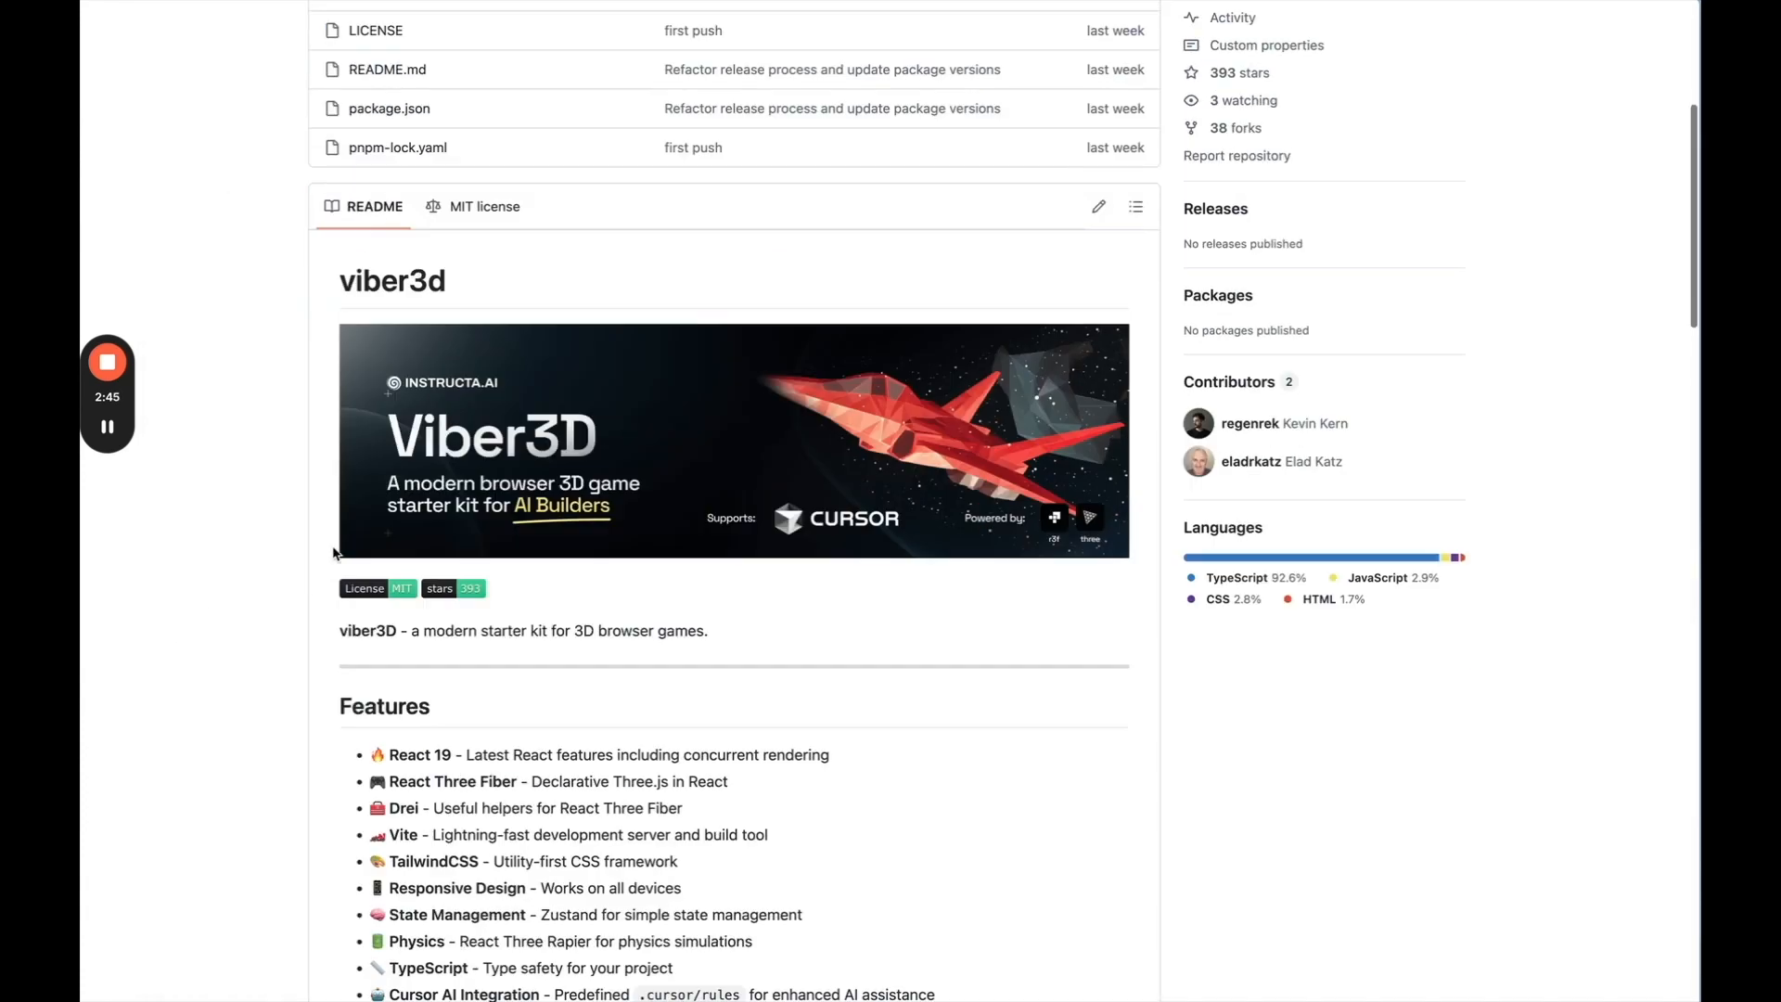
- Scroll the viber3d README down past Courses and other projects, then back up
scroll(down, 3)
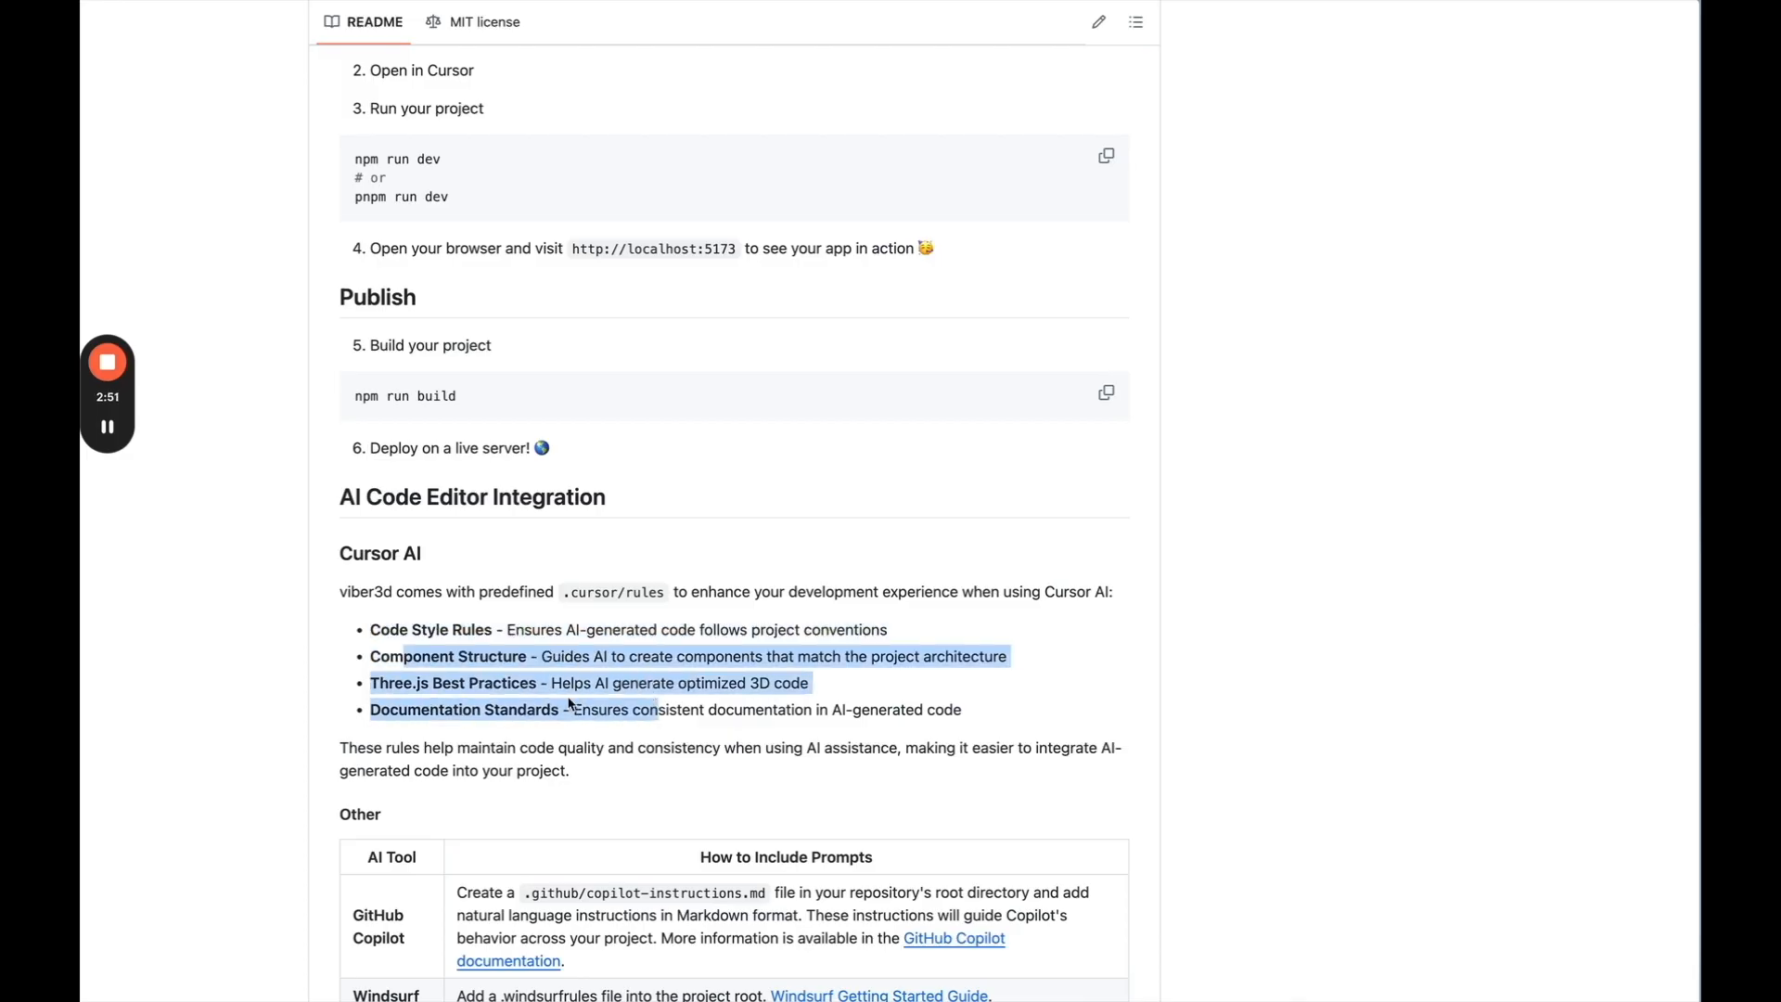
scroll(down, 3)
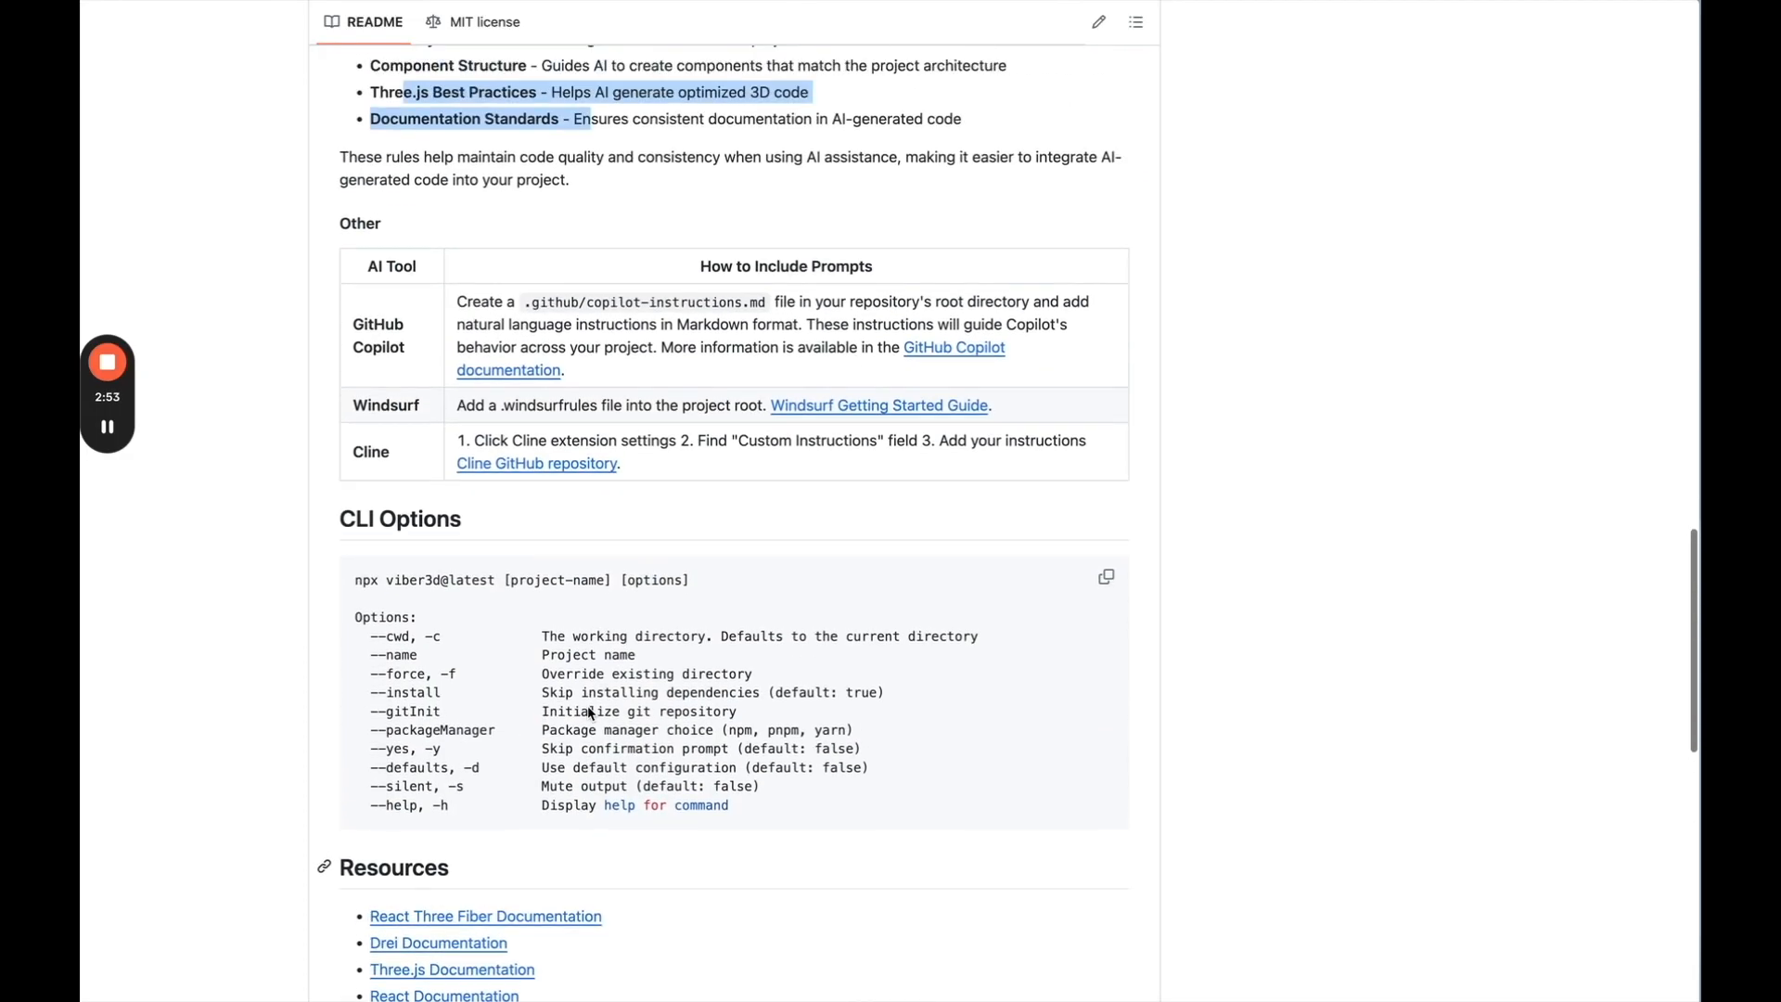
scroll(down, 3)
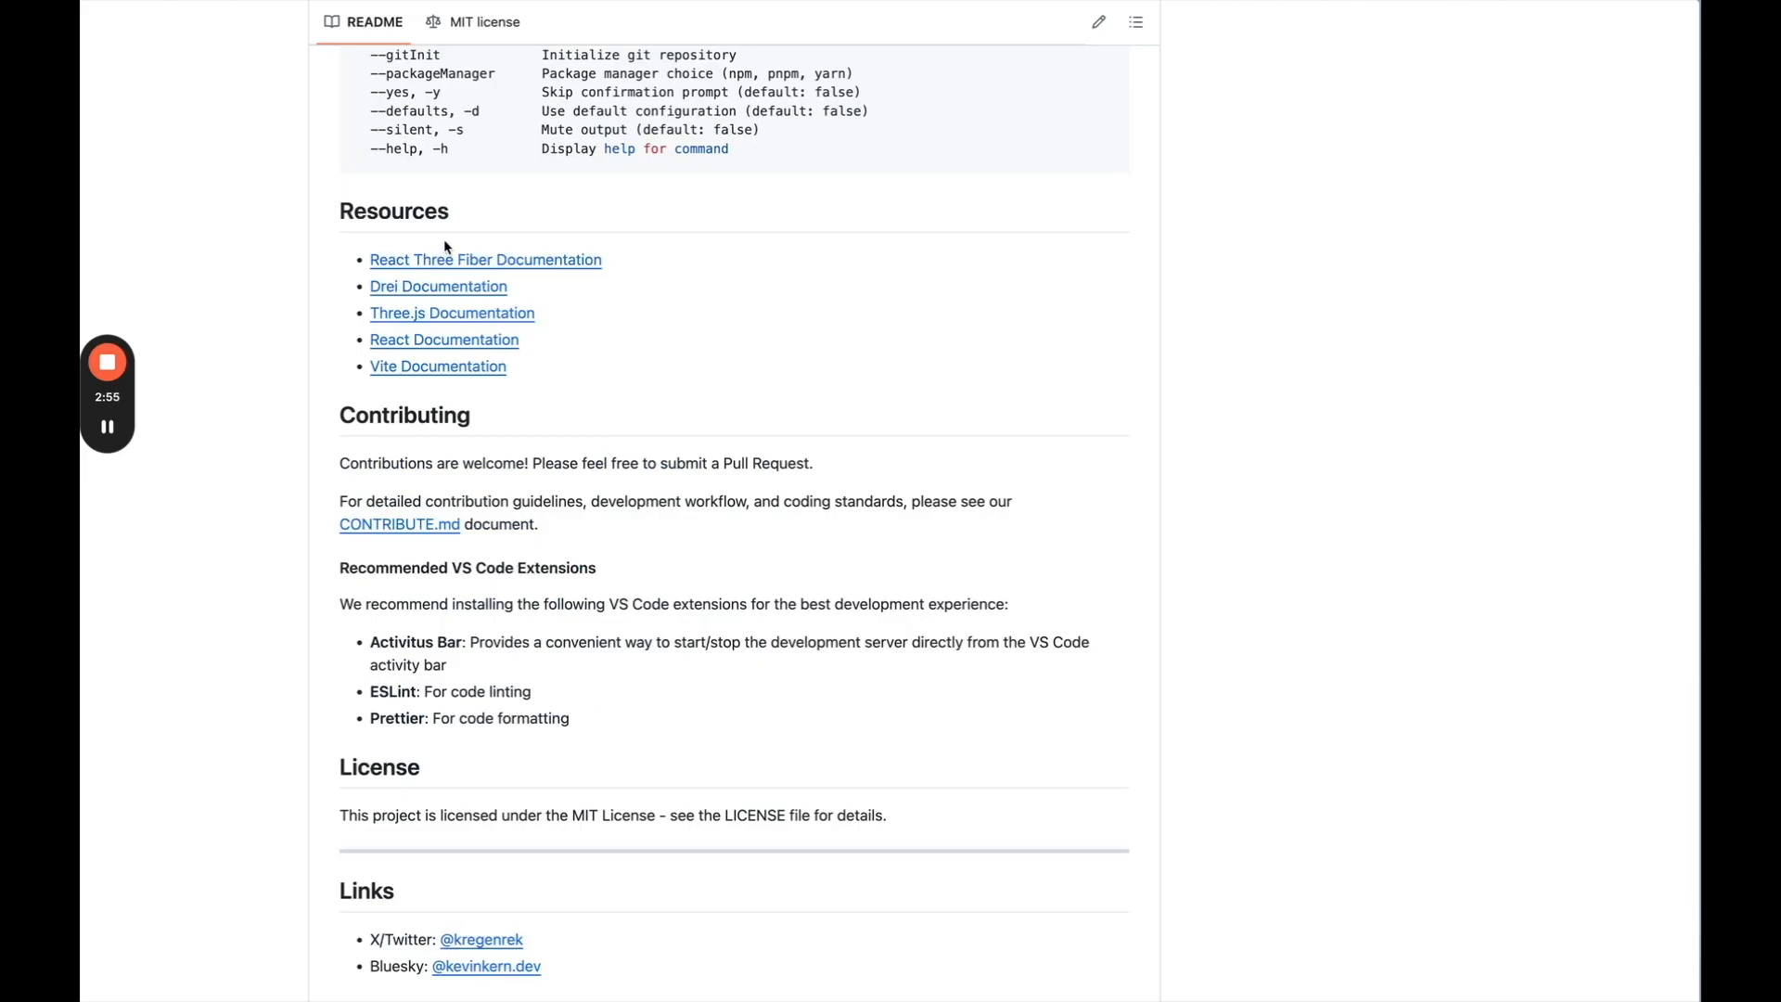
scroll(down, 3)
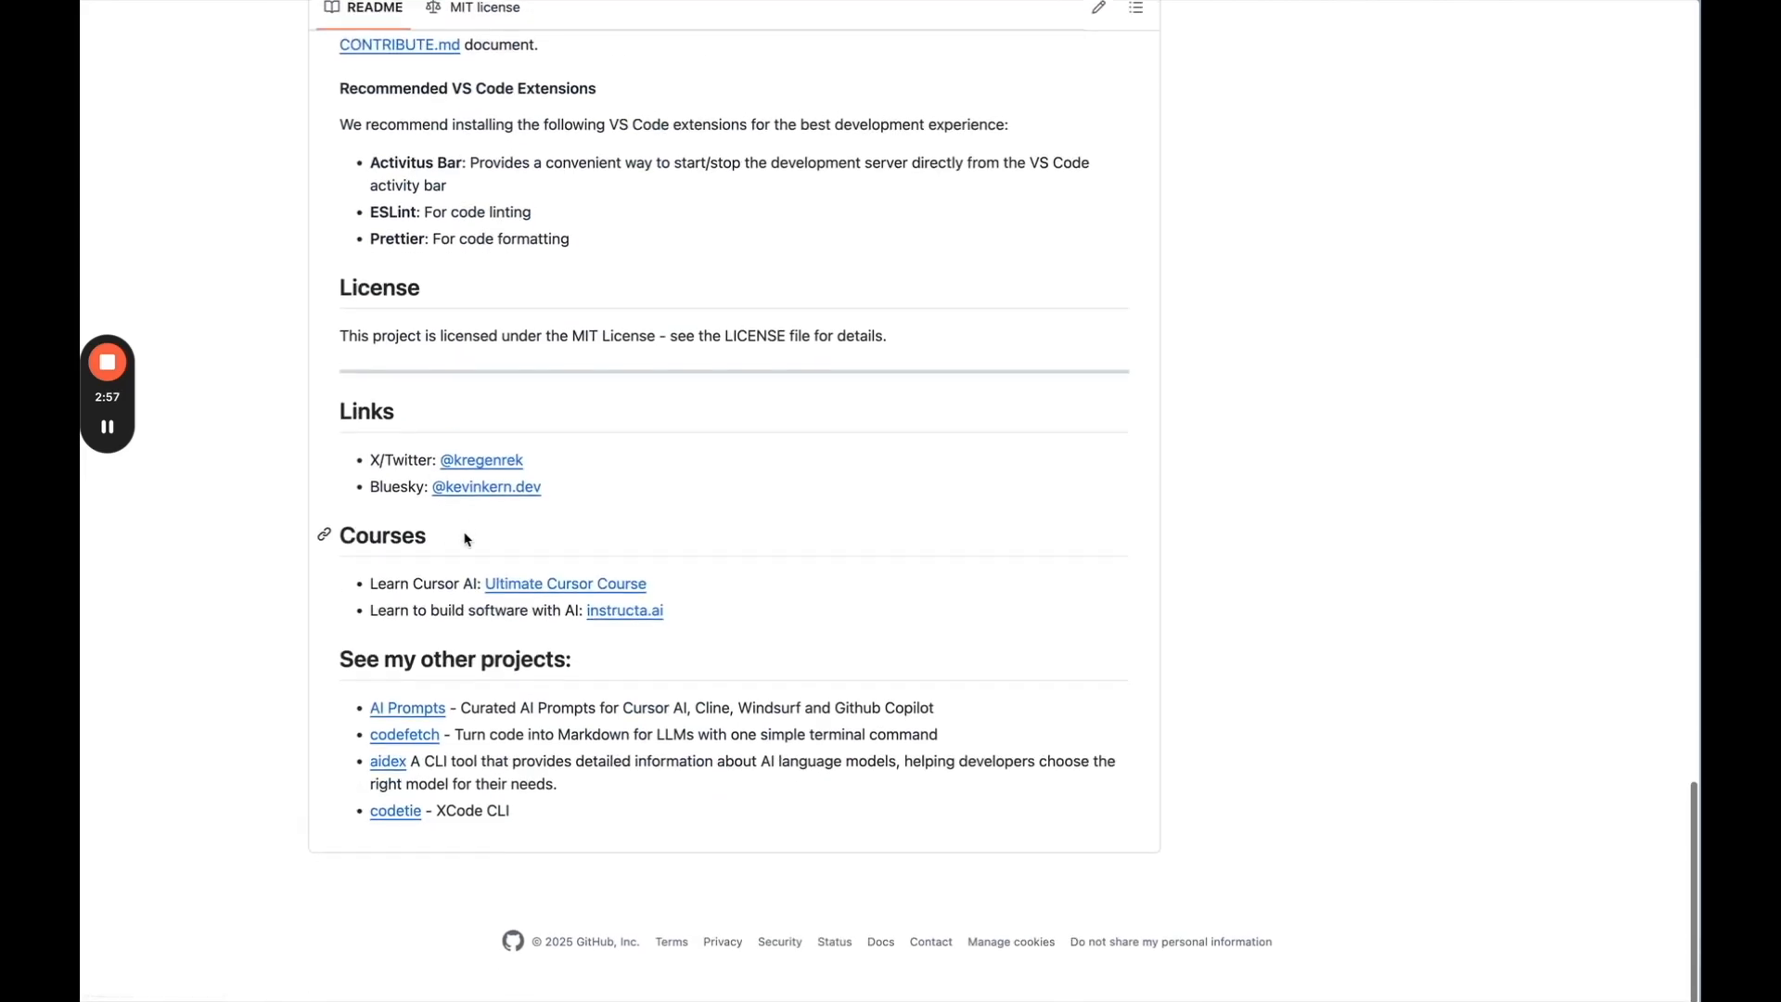
scroll(up, 3)
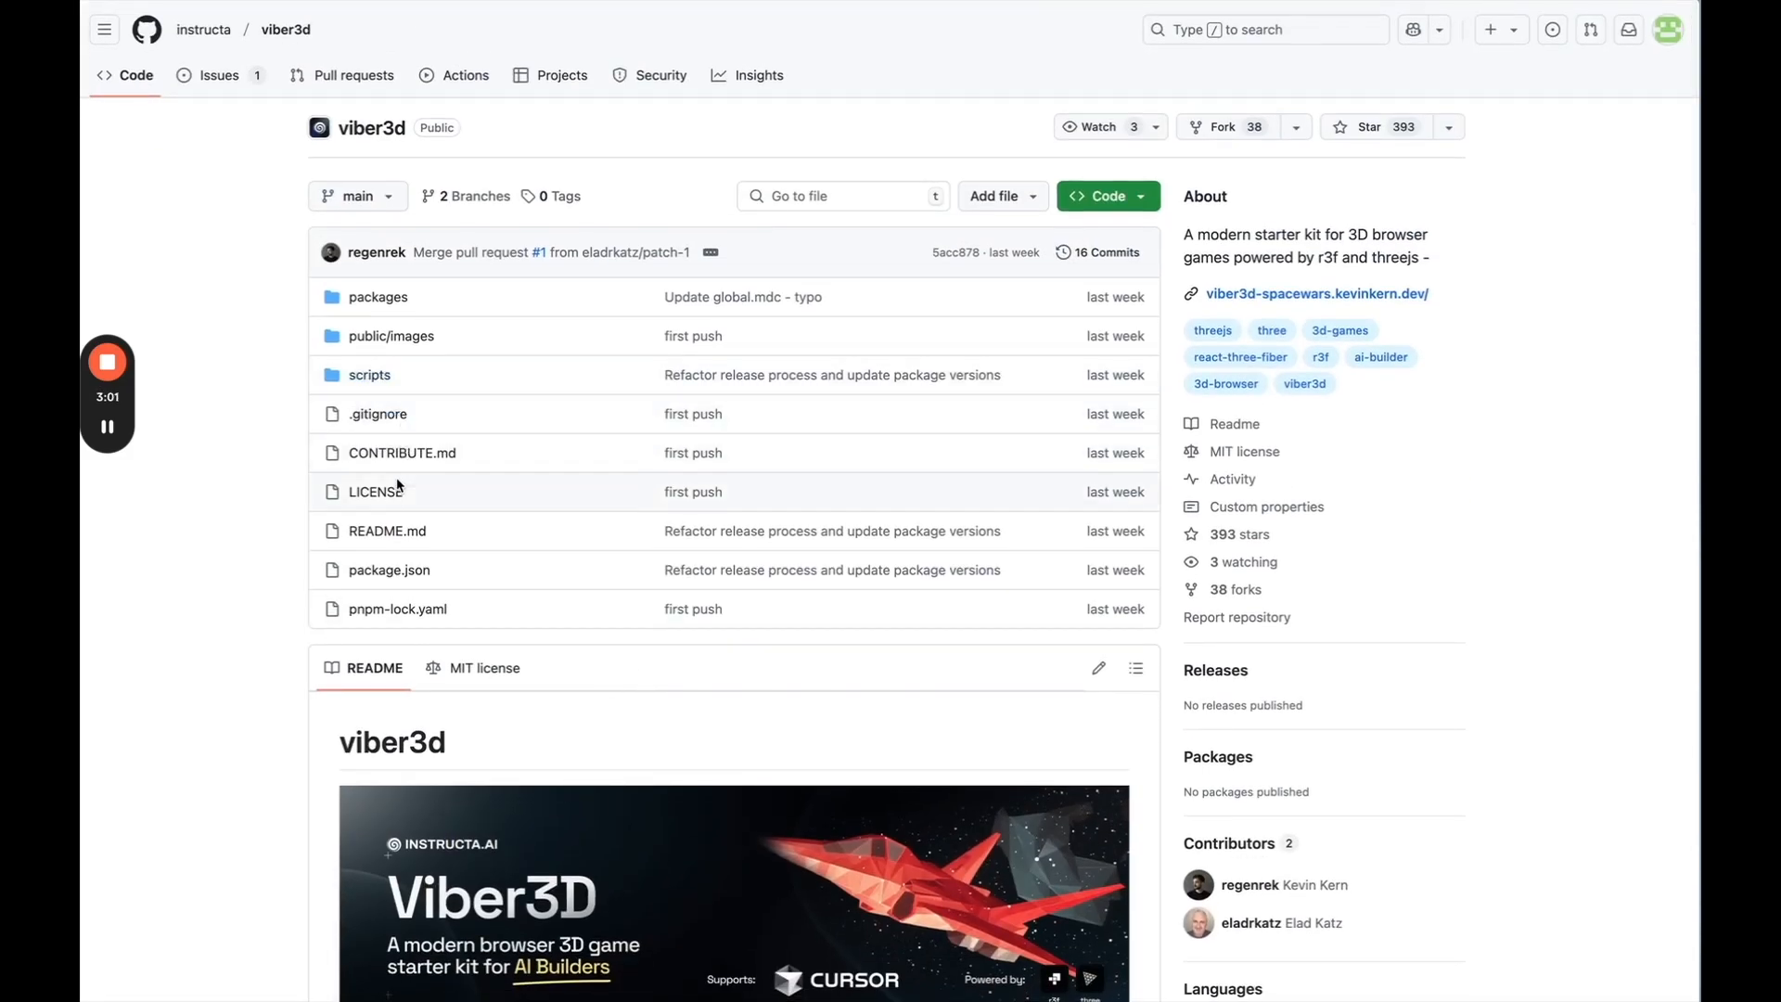
mouse_move(386, 441)
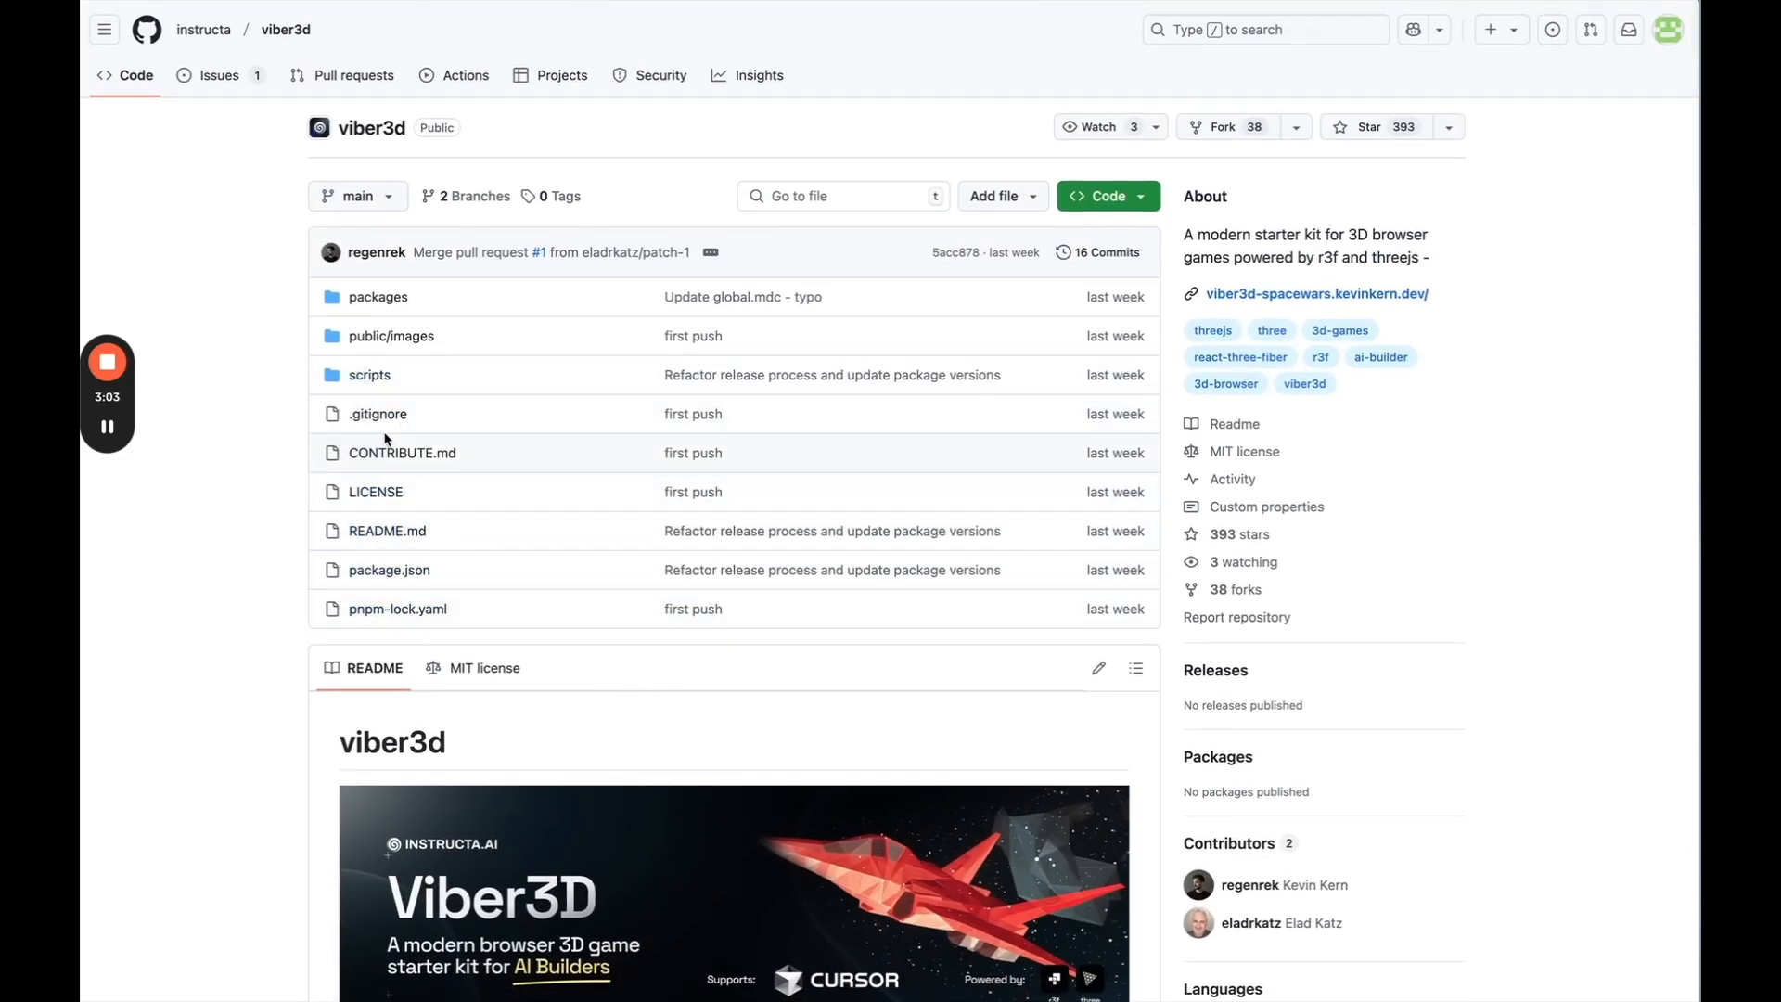
mouse_move(409, 360)
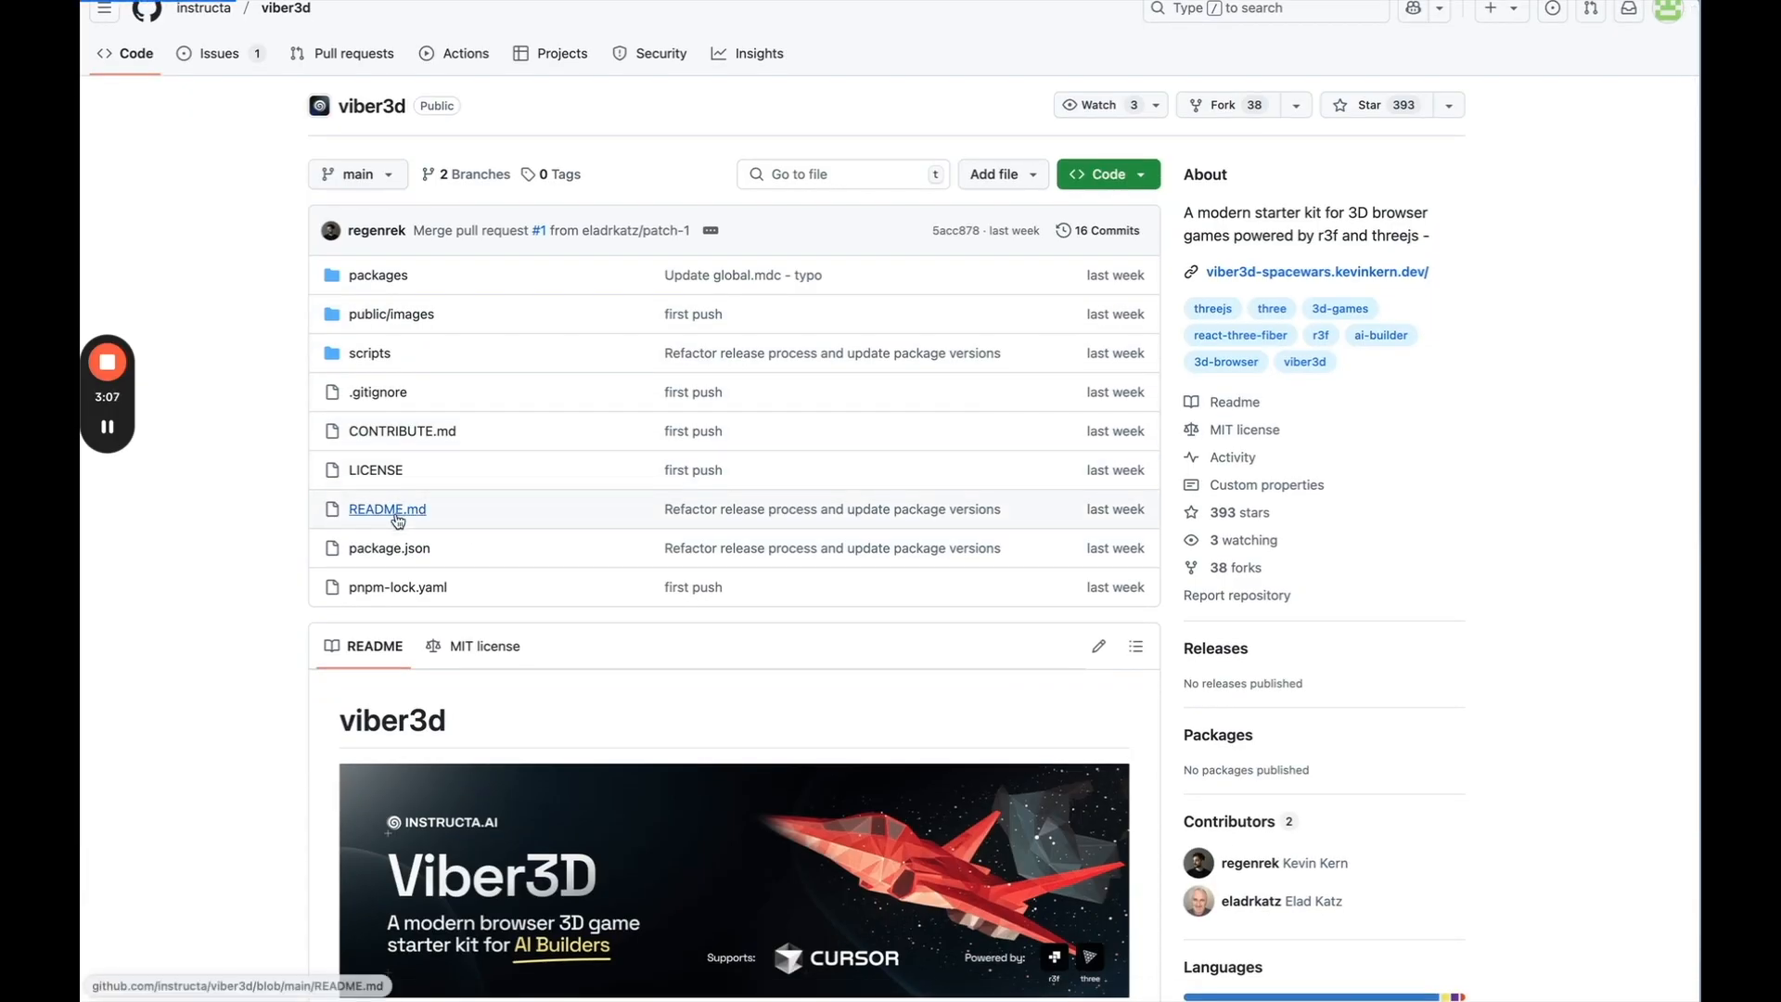
- Prompt the agent for a three.js asteroid-and-planet environment for the plane to fly through
click(388, 509)
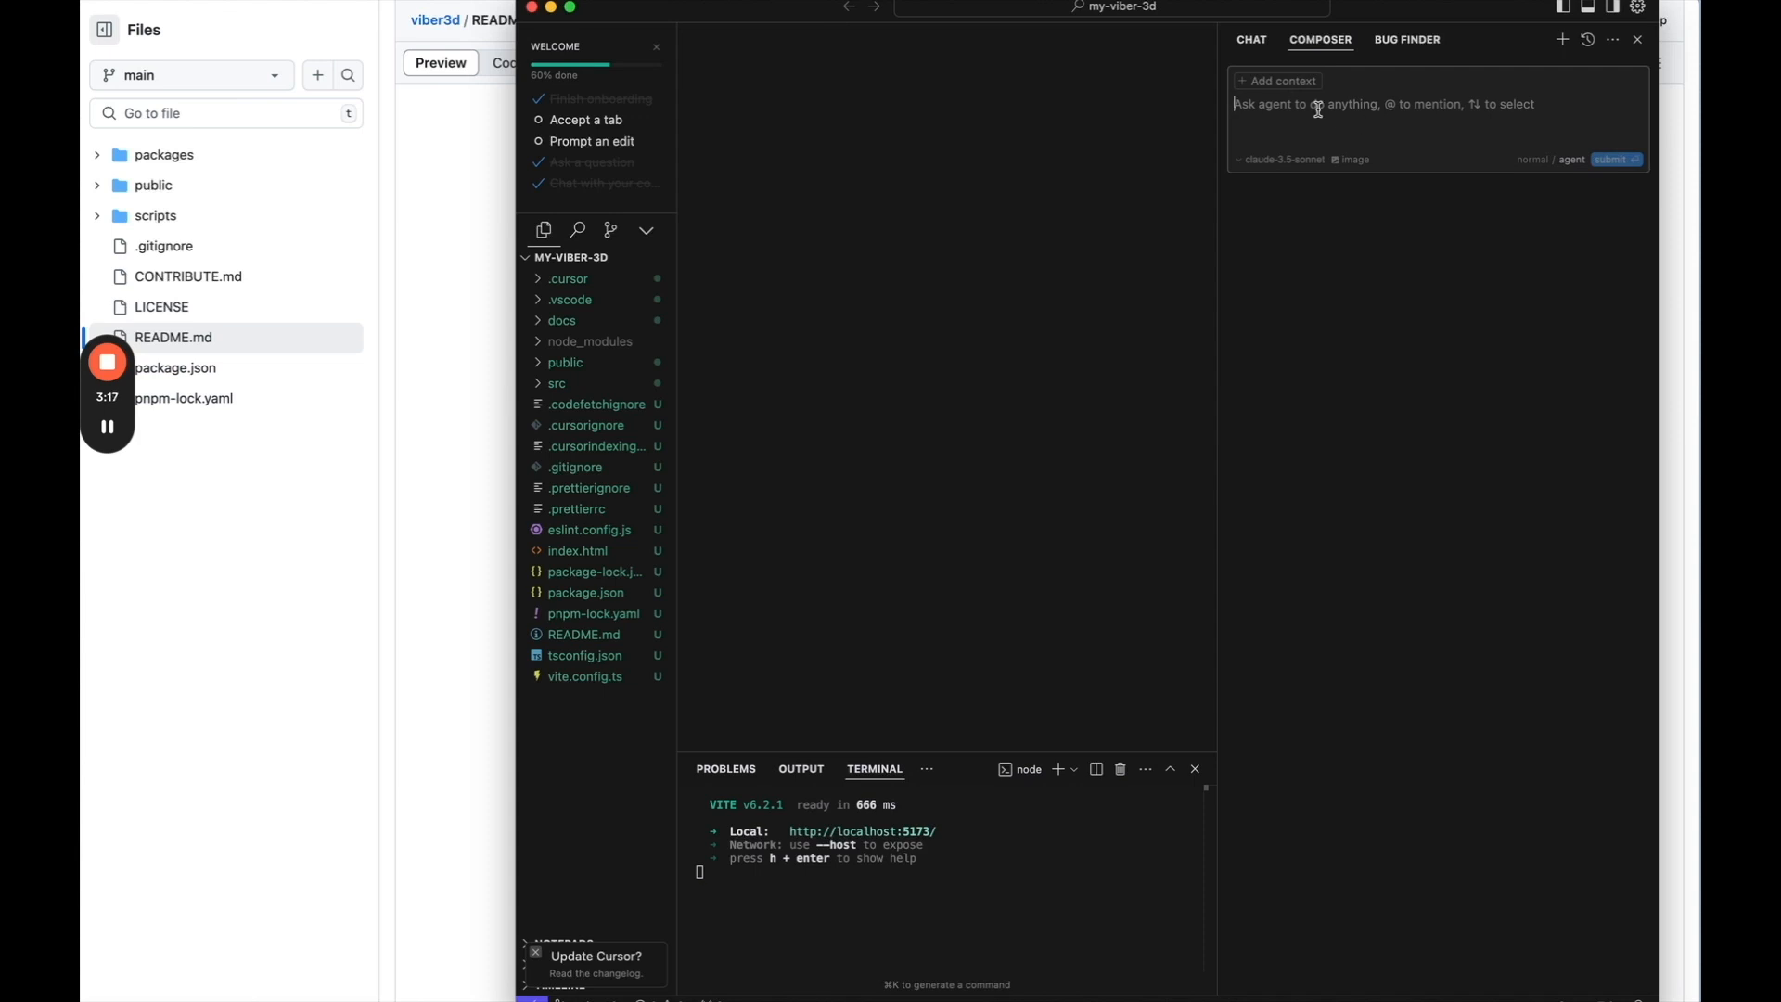
text(let's s)
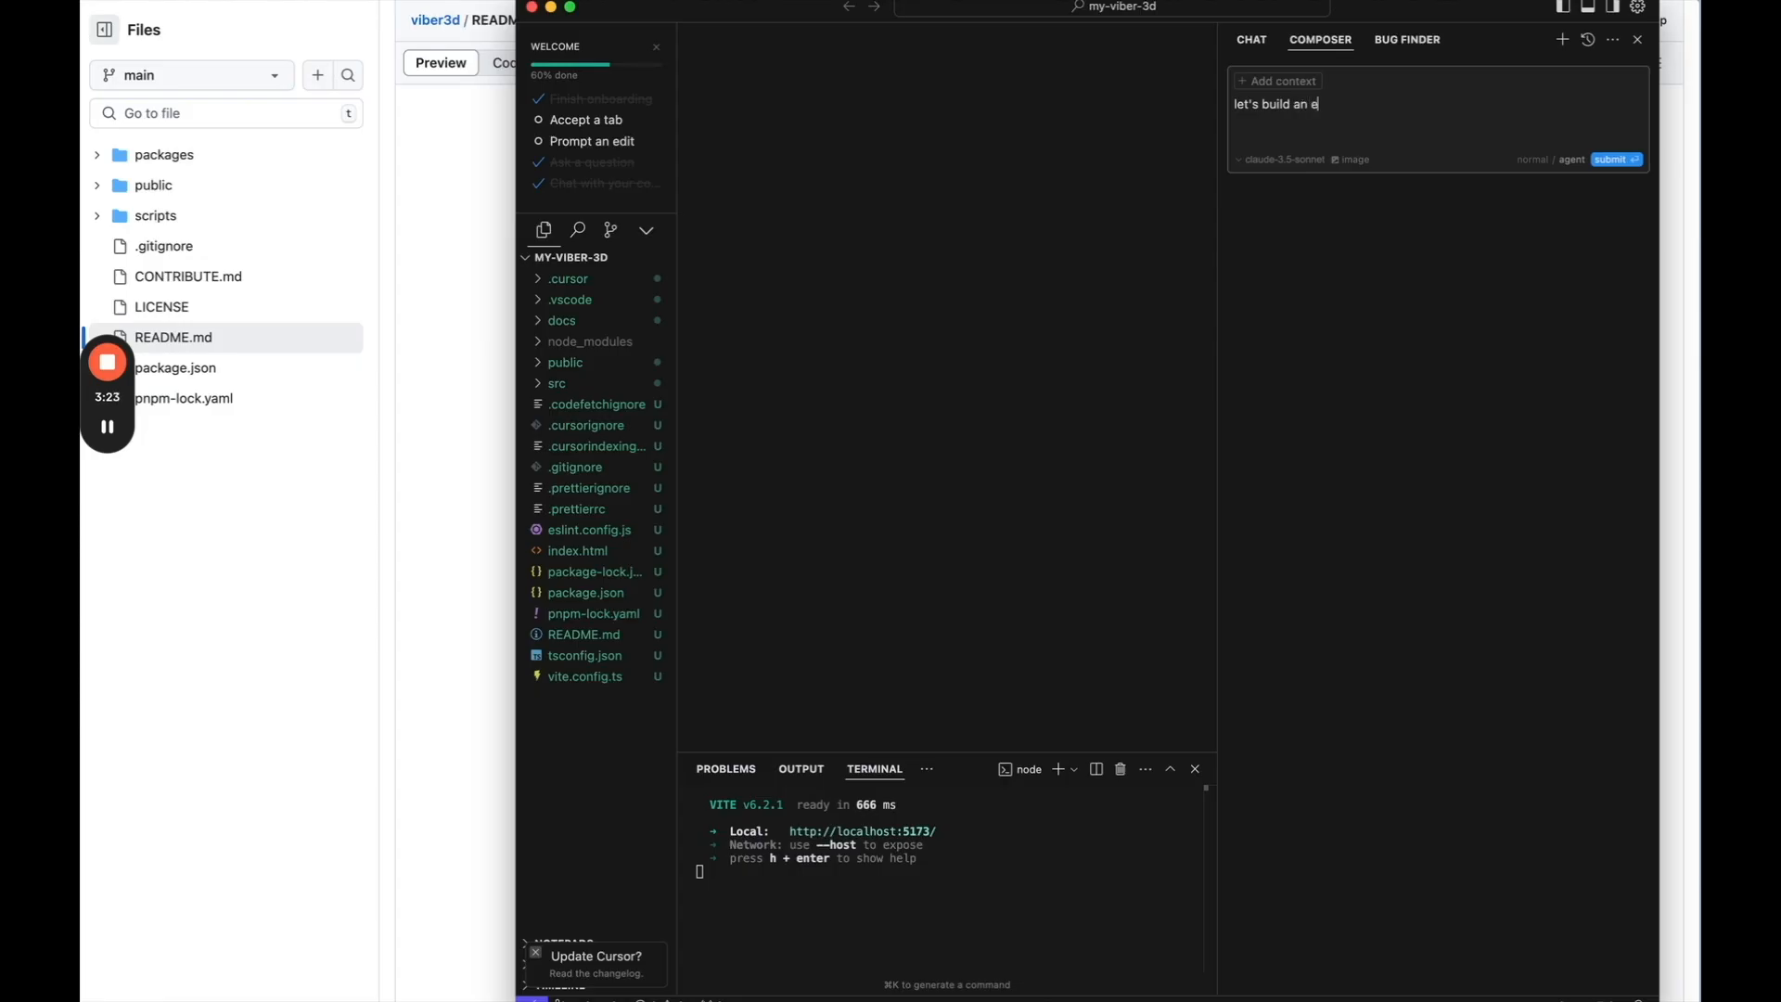
text(nvironment)
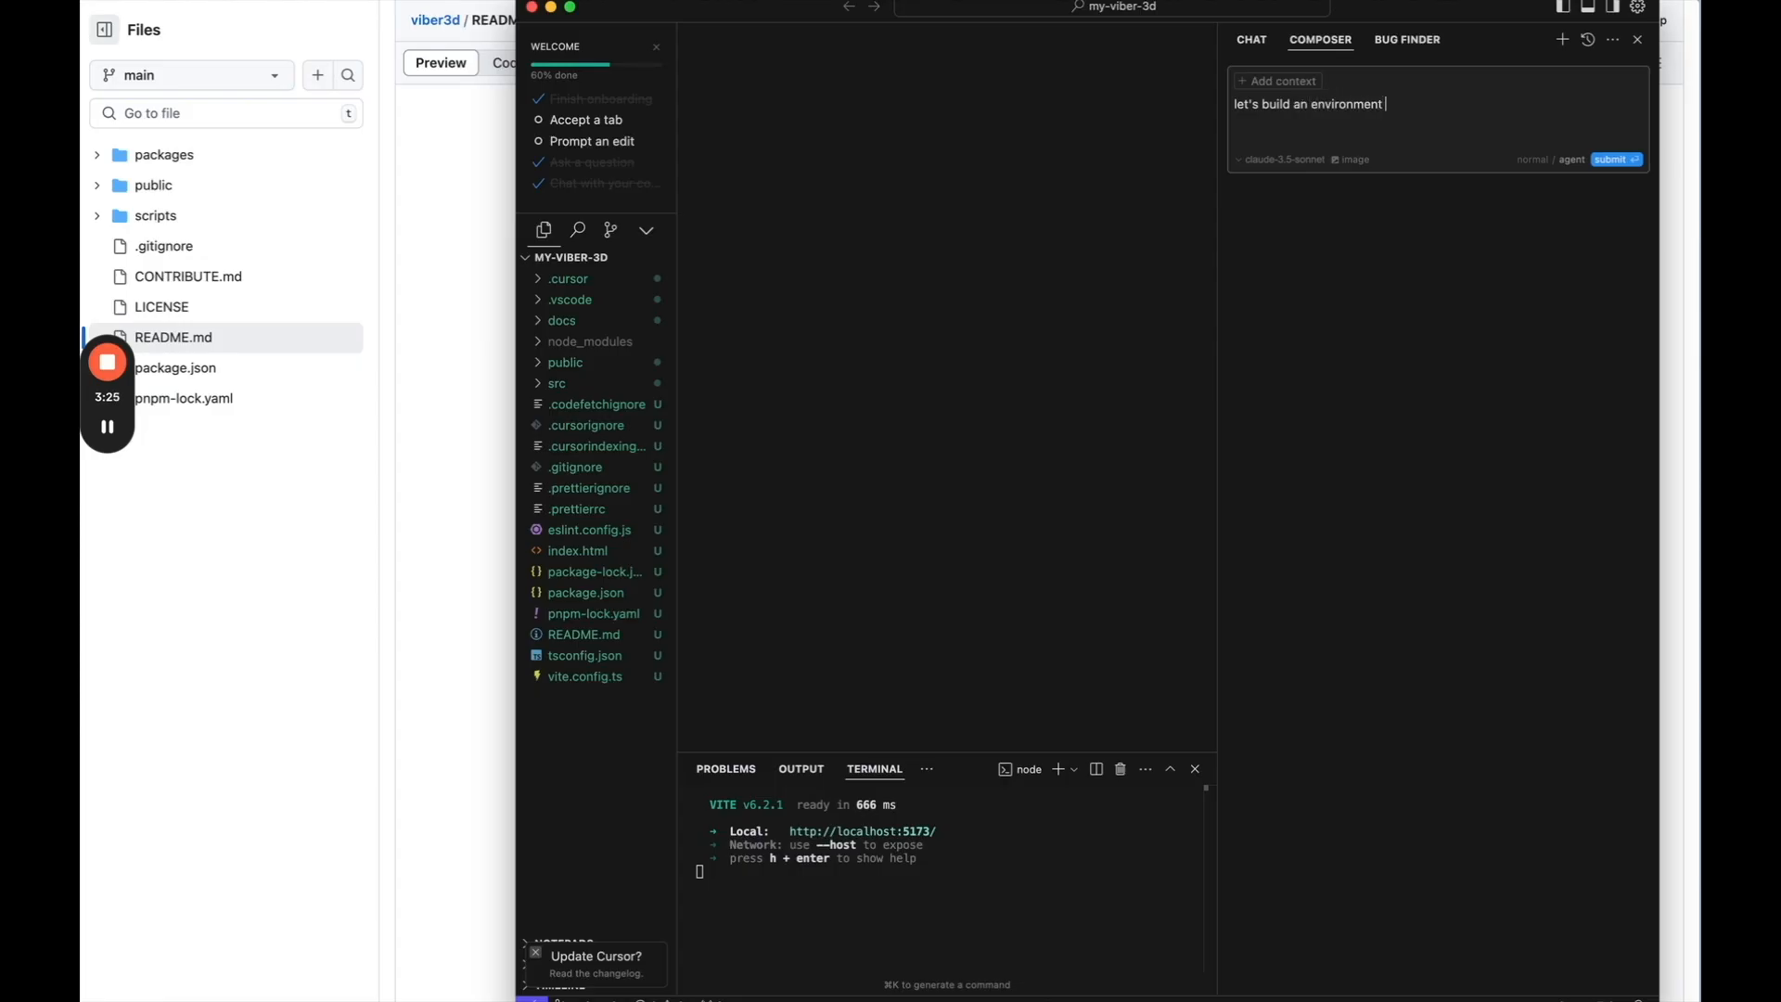
text(for the plane to fly through. I want there to be asteroids and pl)
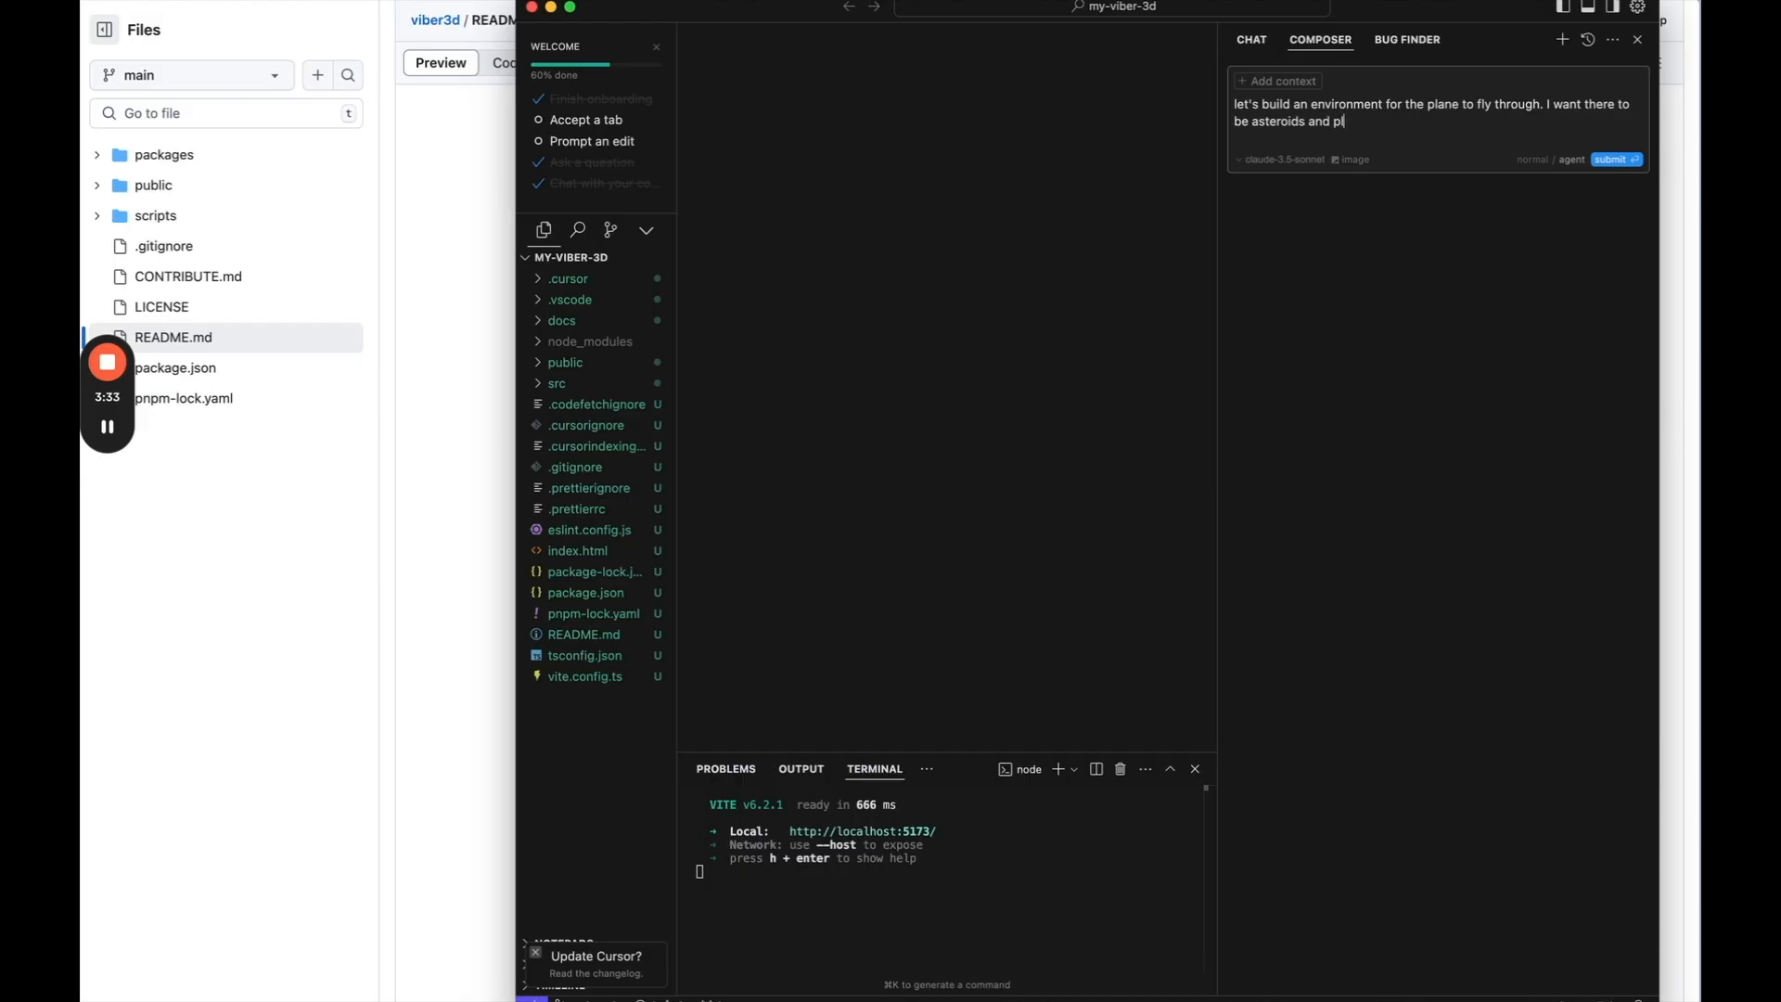
text(anets. And let's)
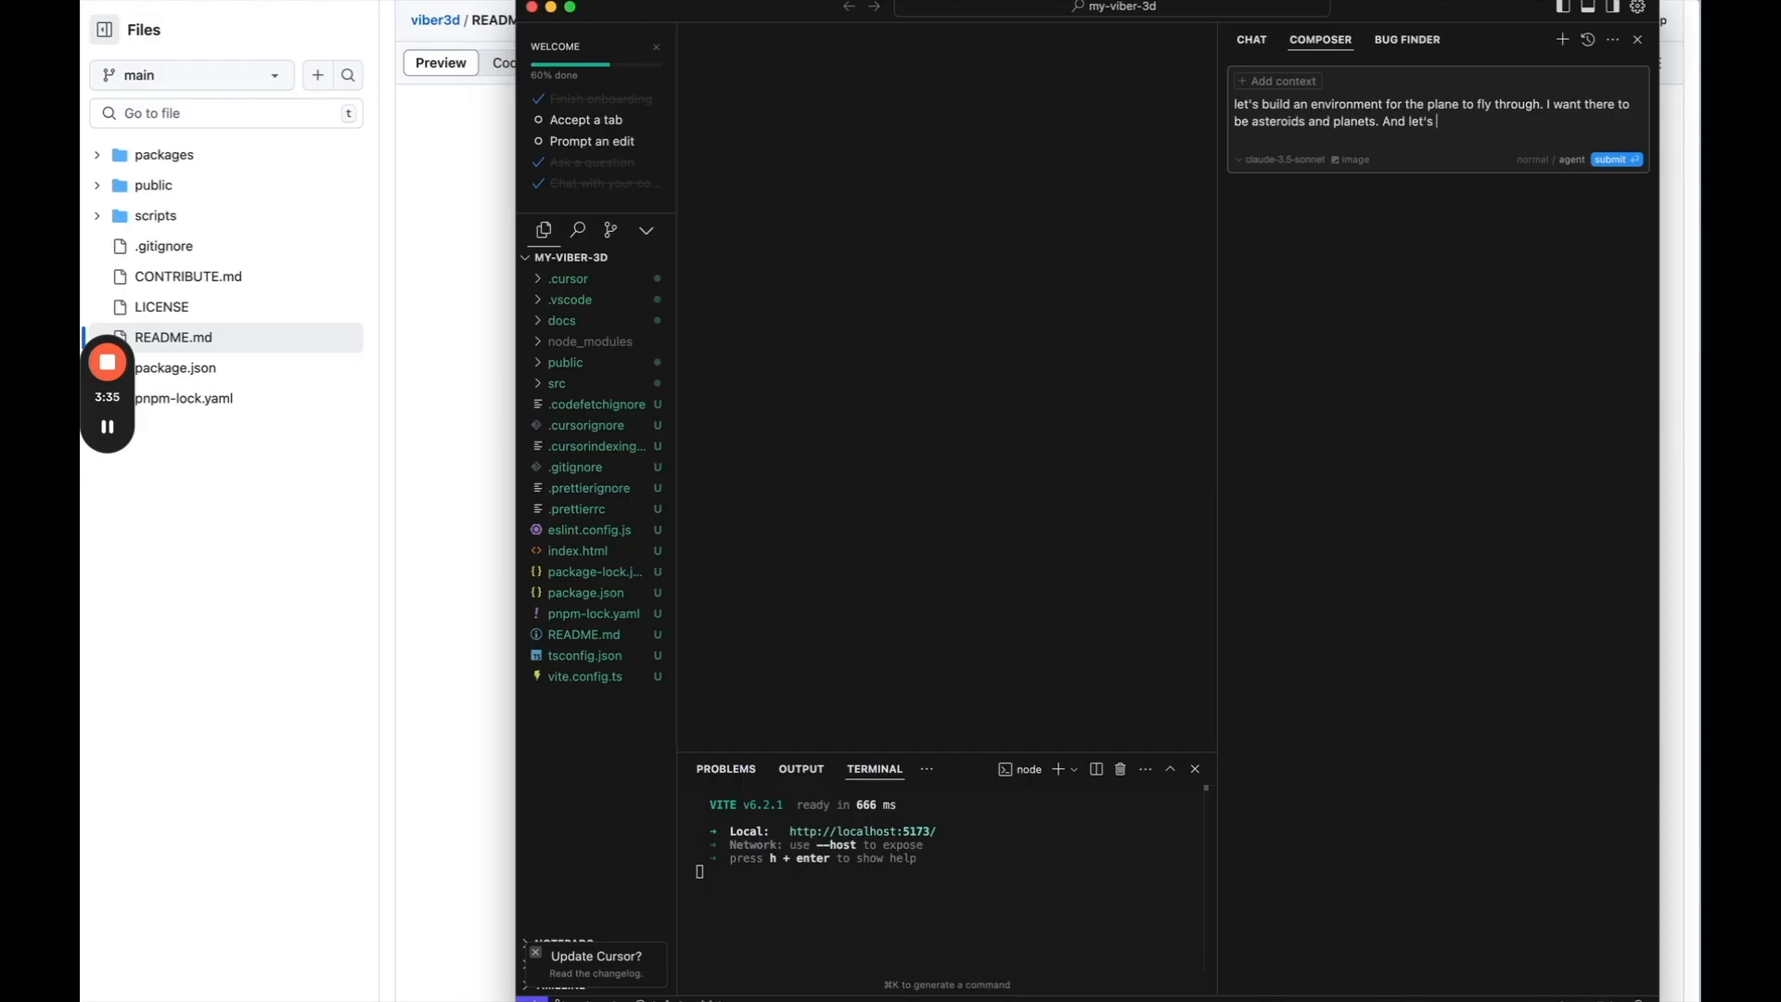
text(make)
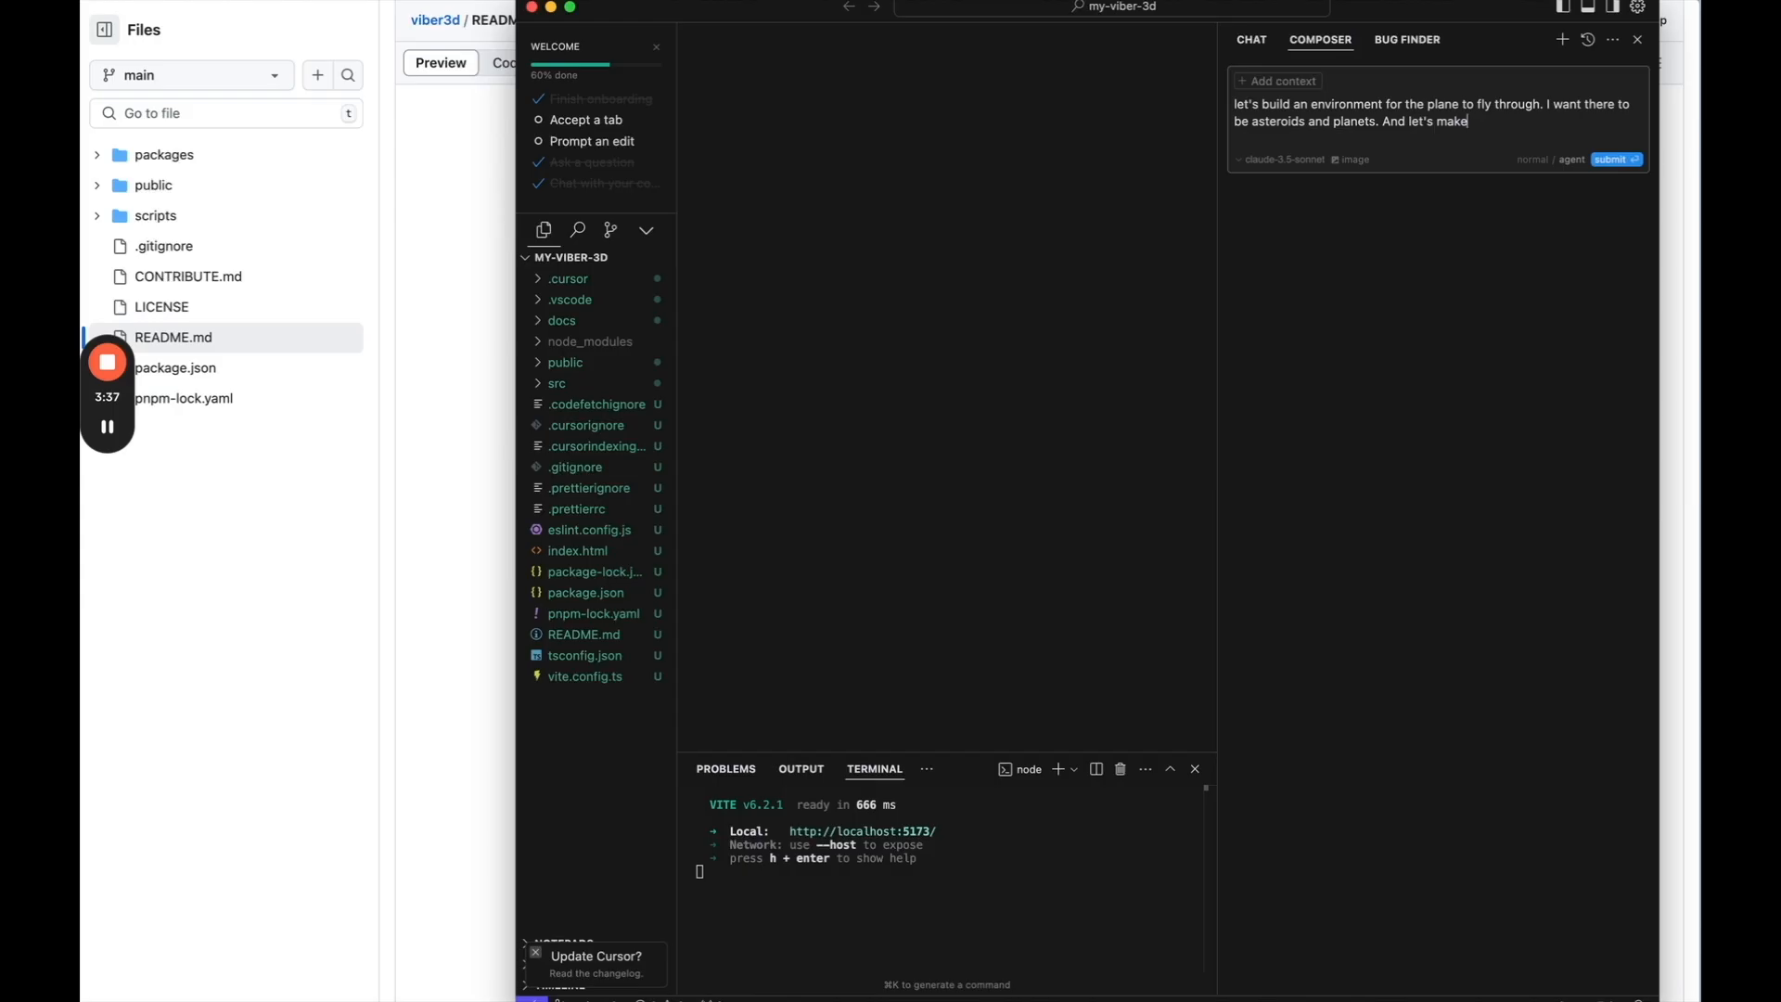
text(use three.)
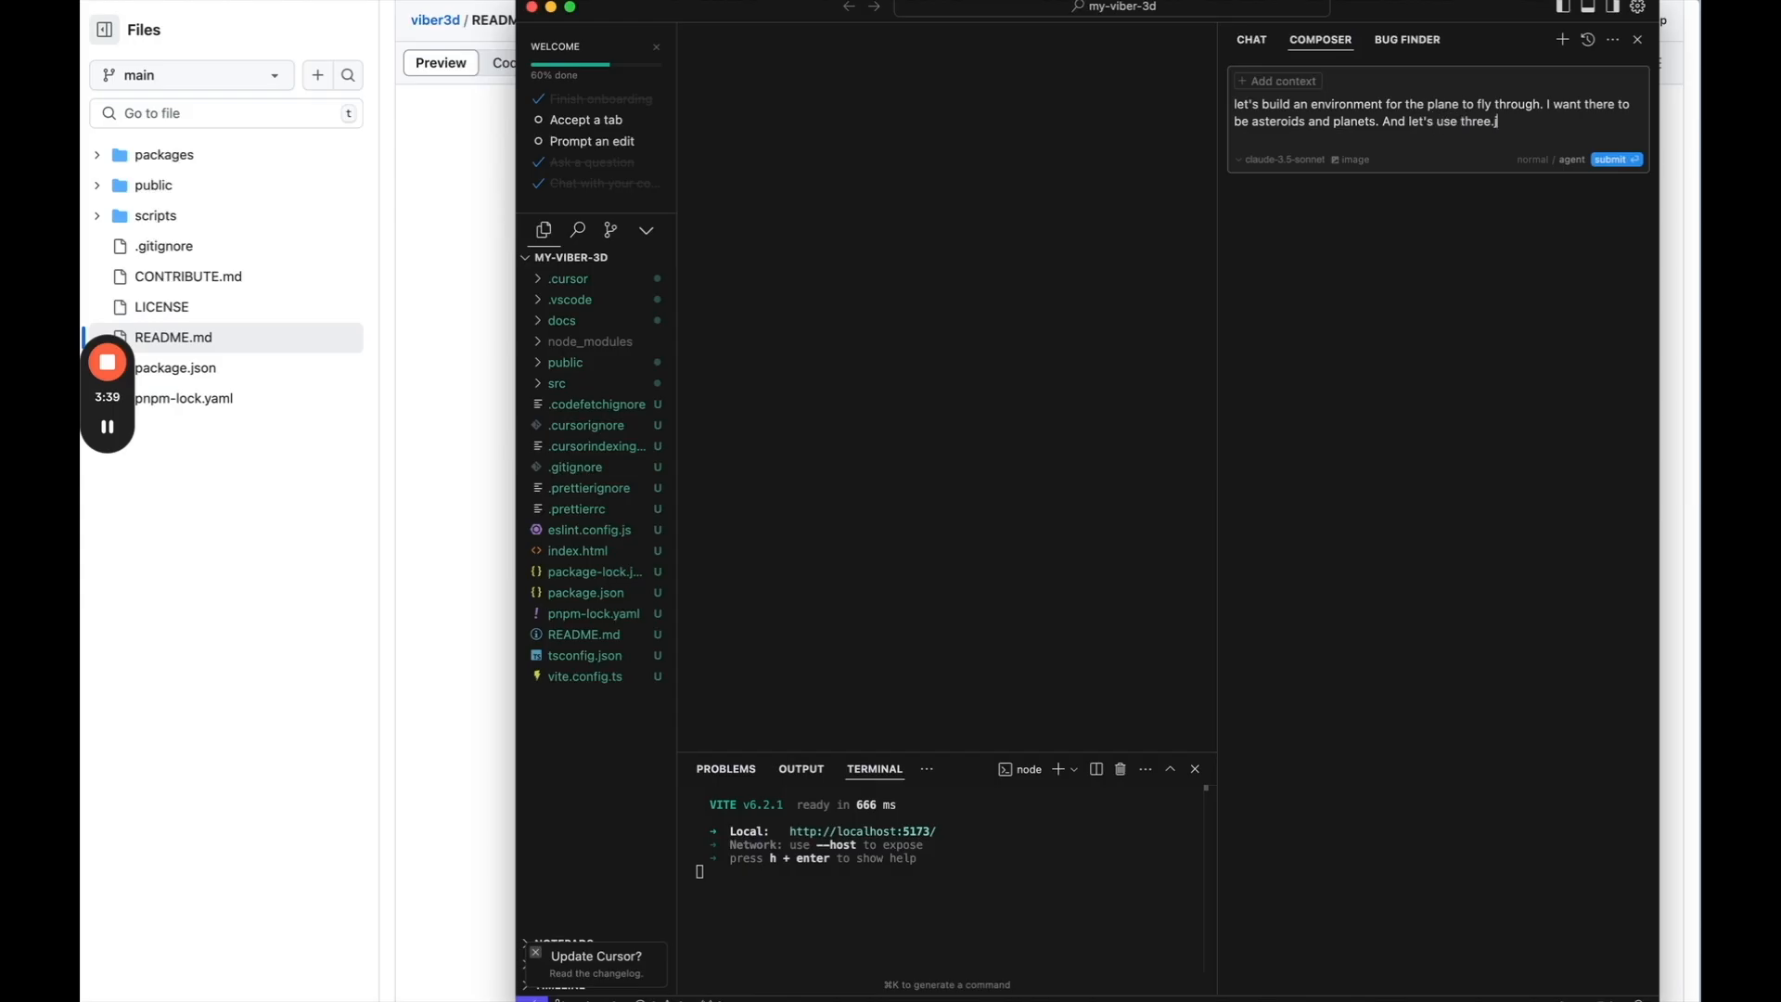
click(1612, 158)
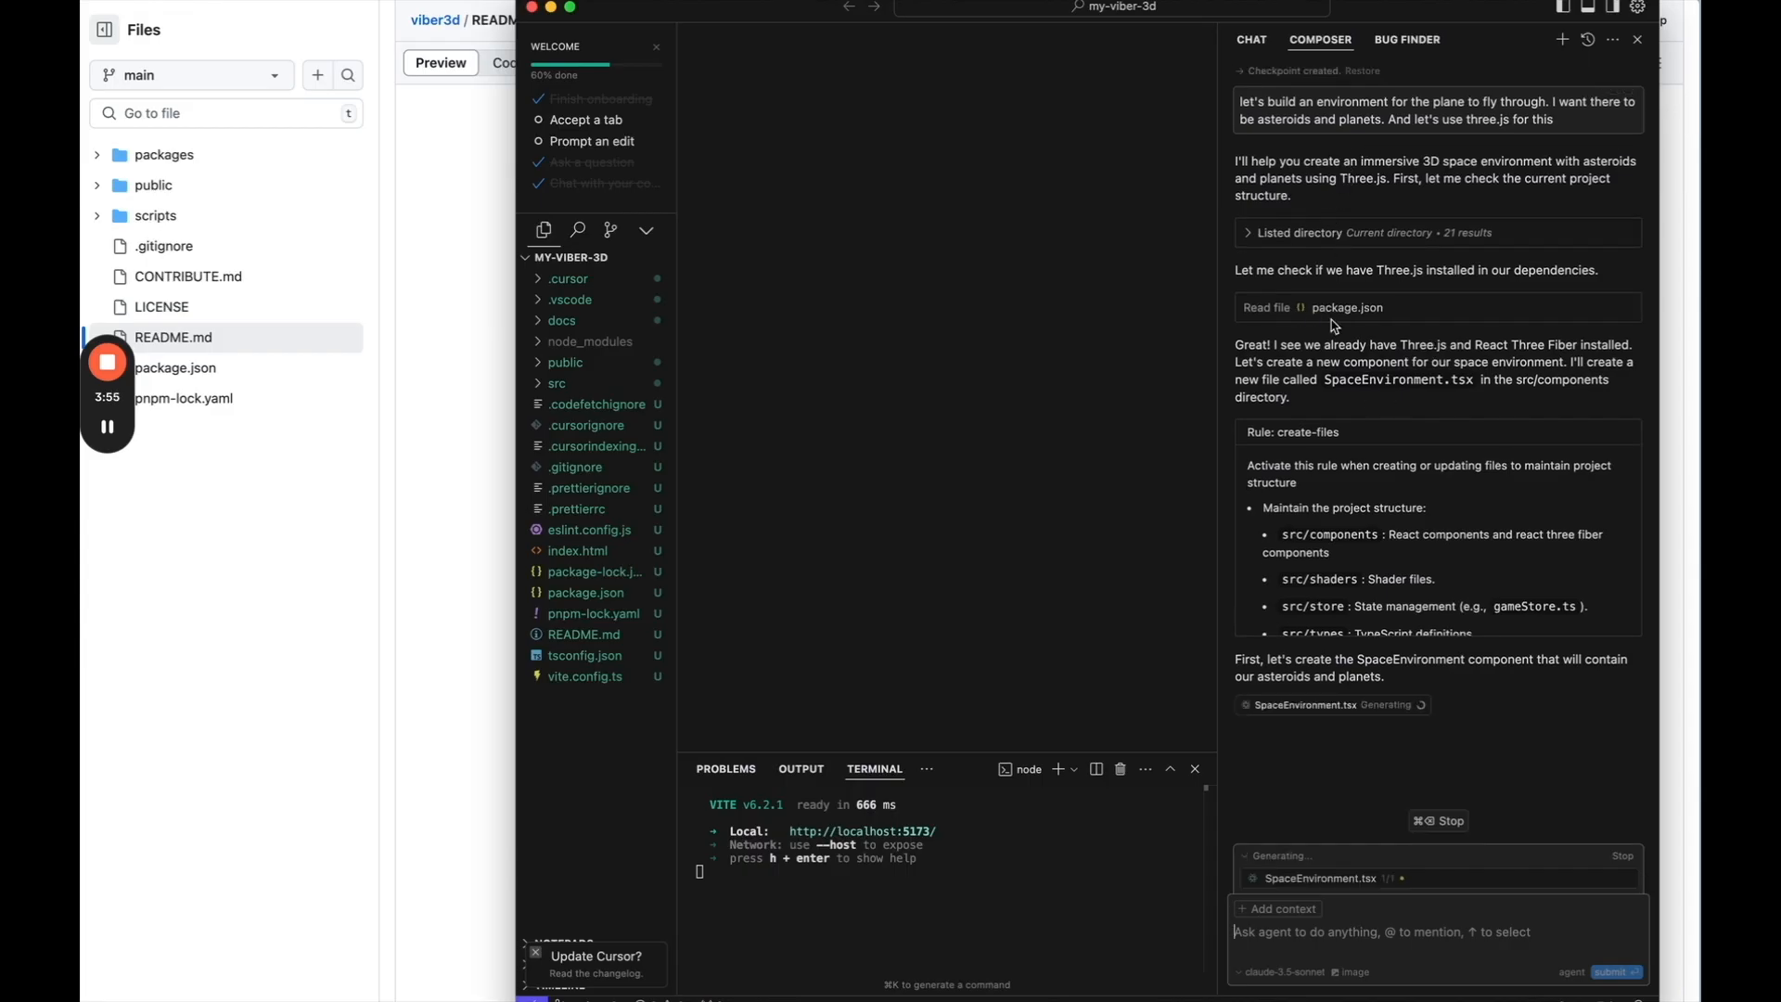
drag(1304, 344, 1465, 344)
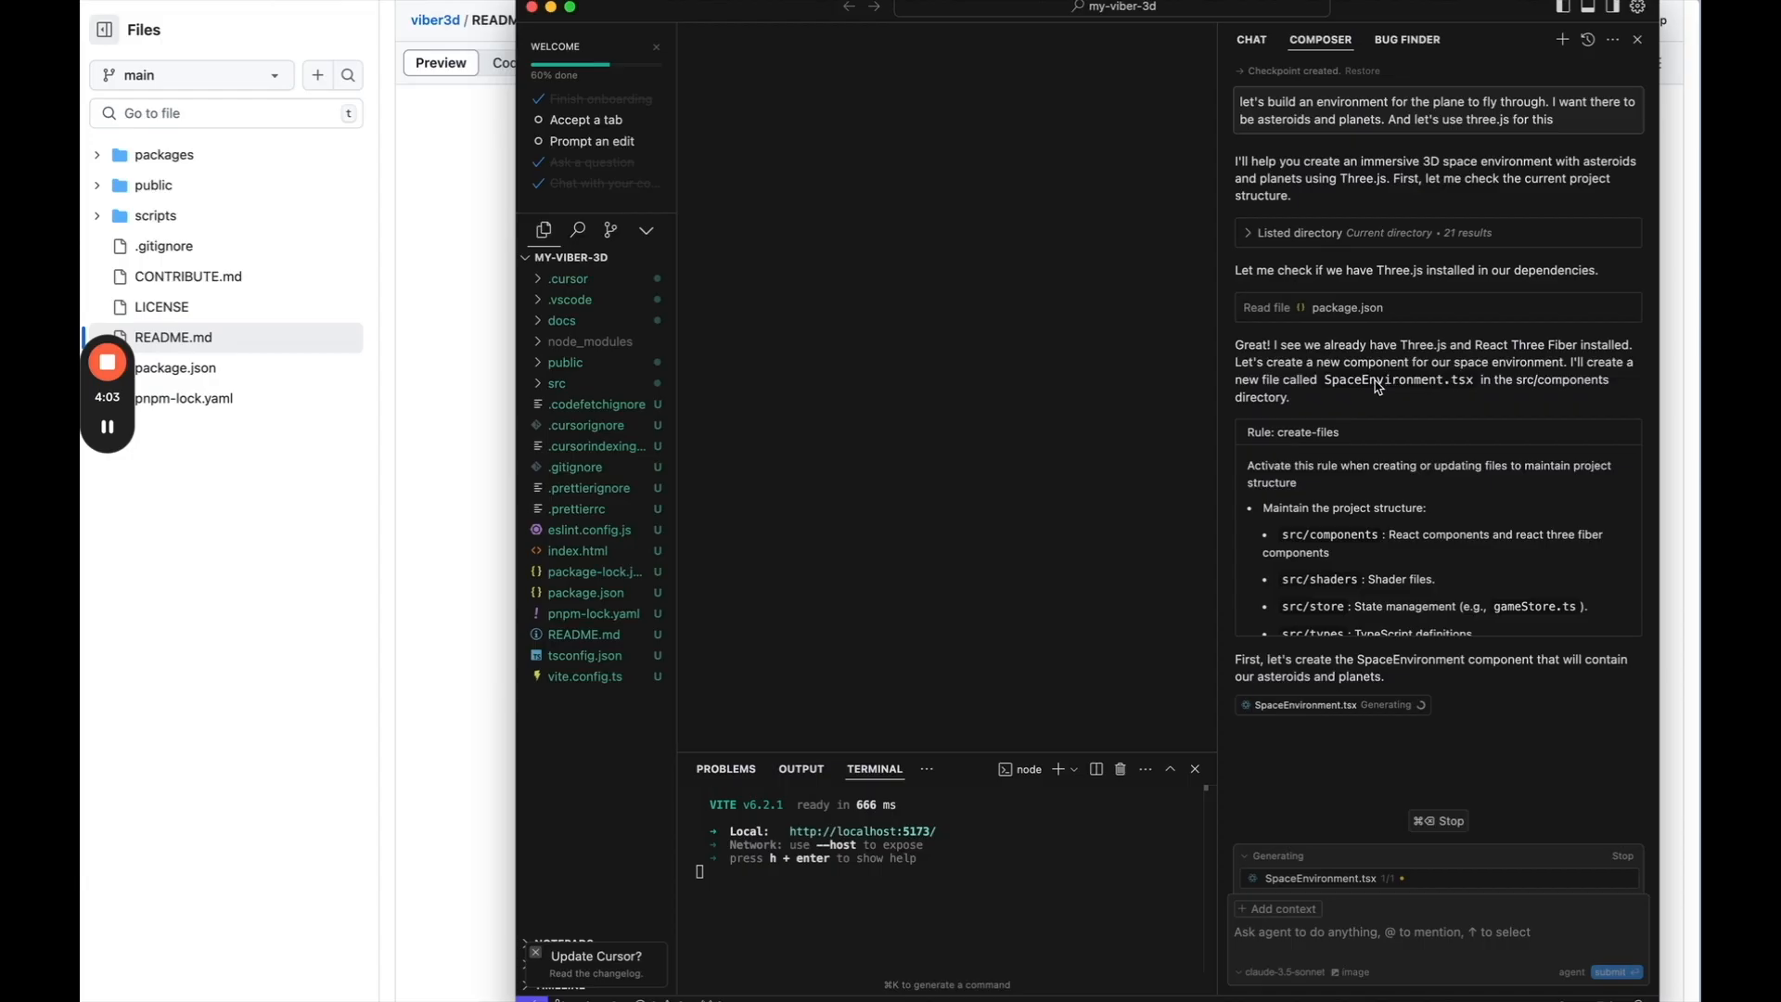
mouse_move(1352, 593)
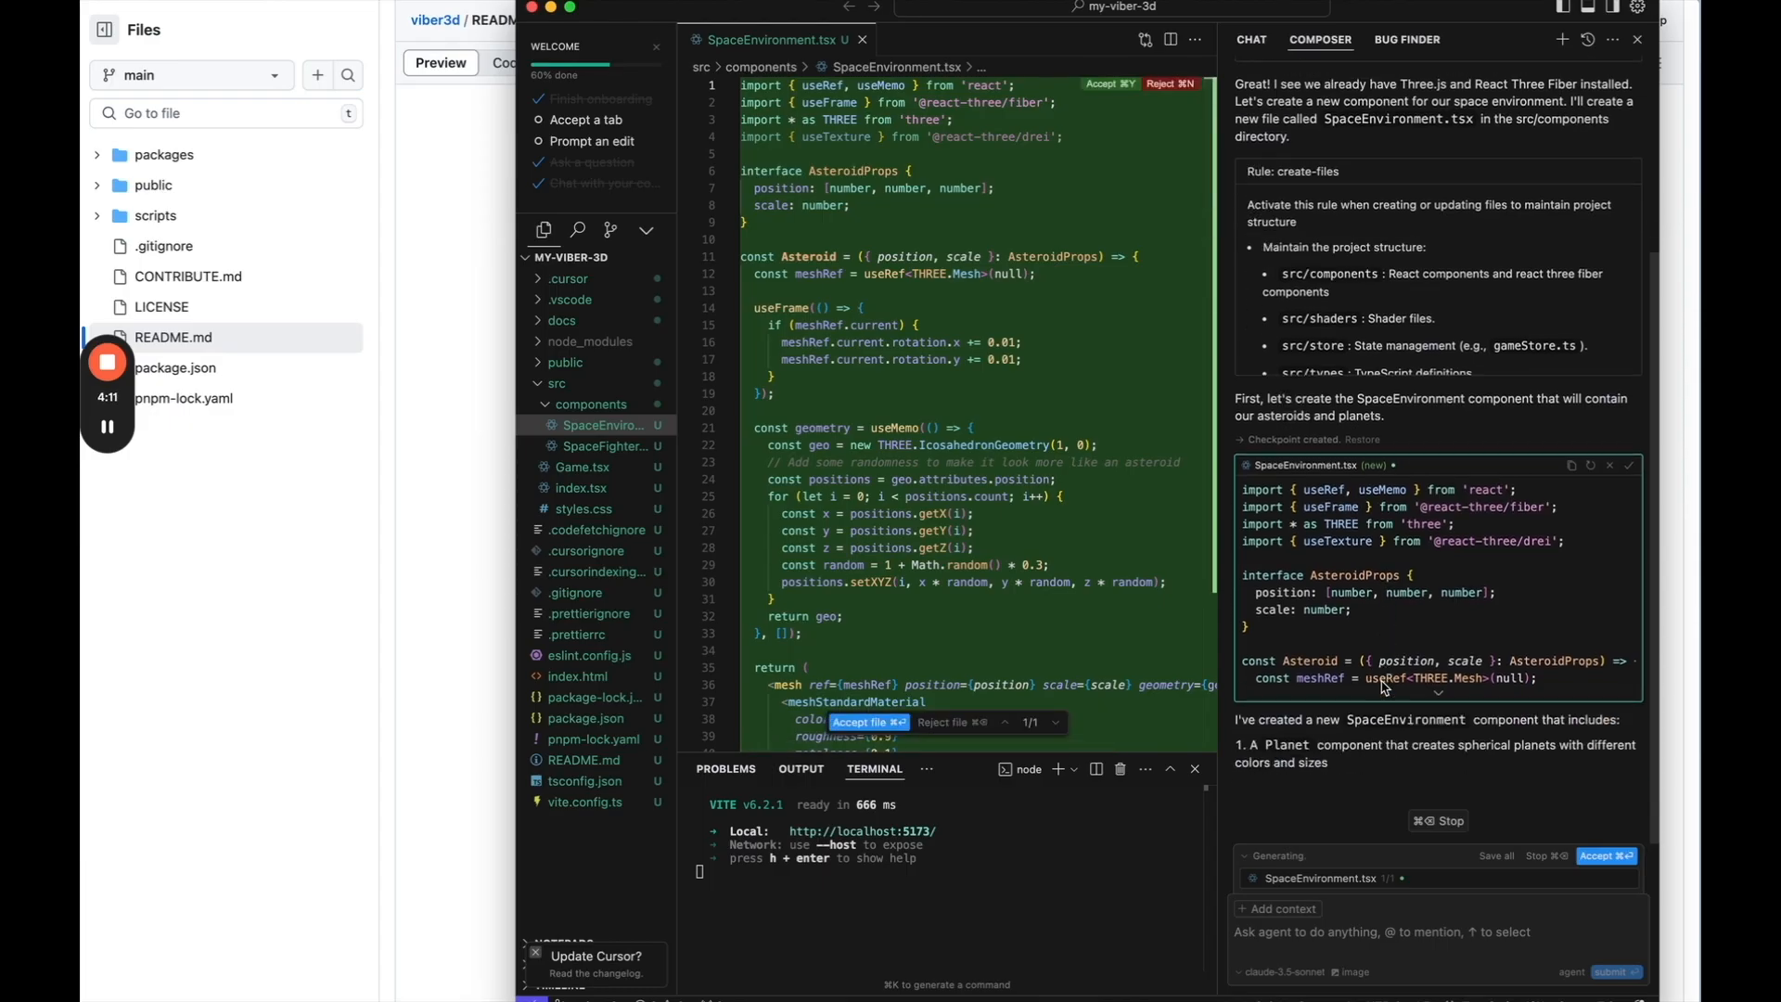
scroll(down, 3)
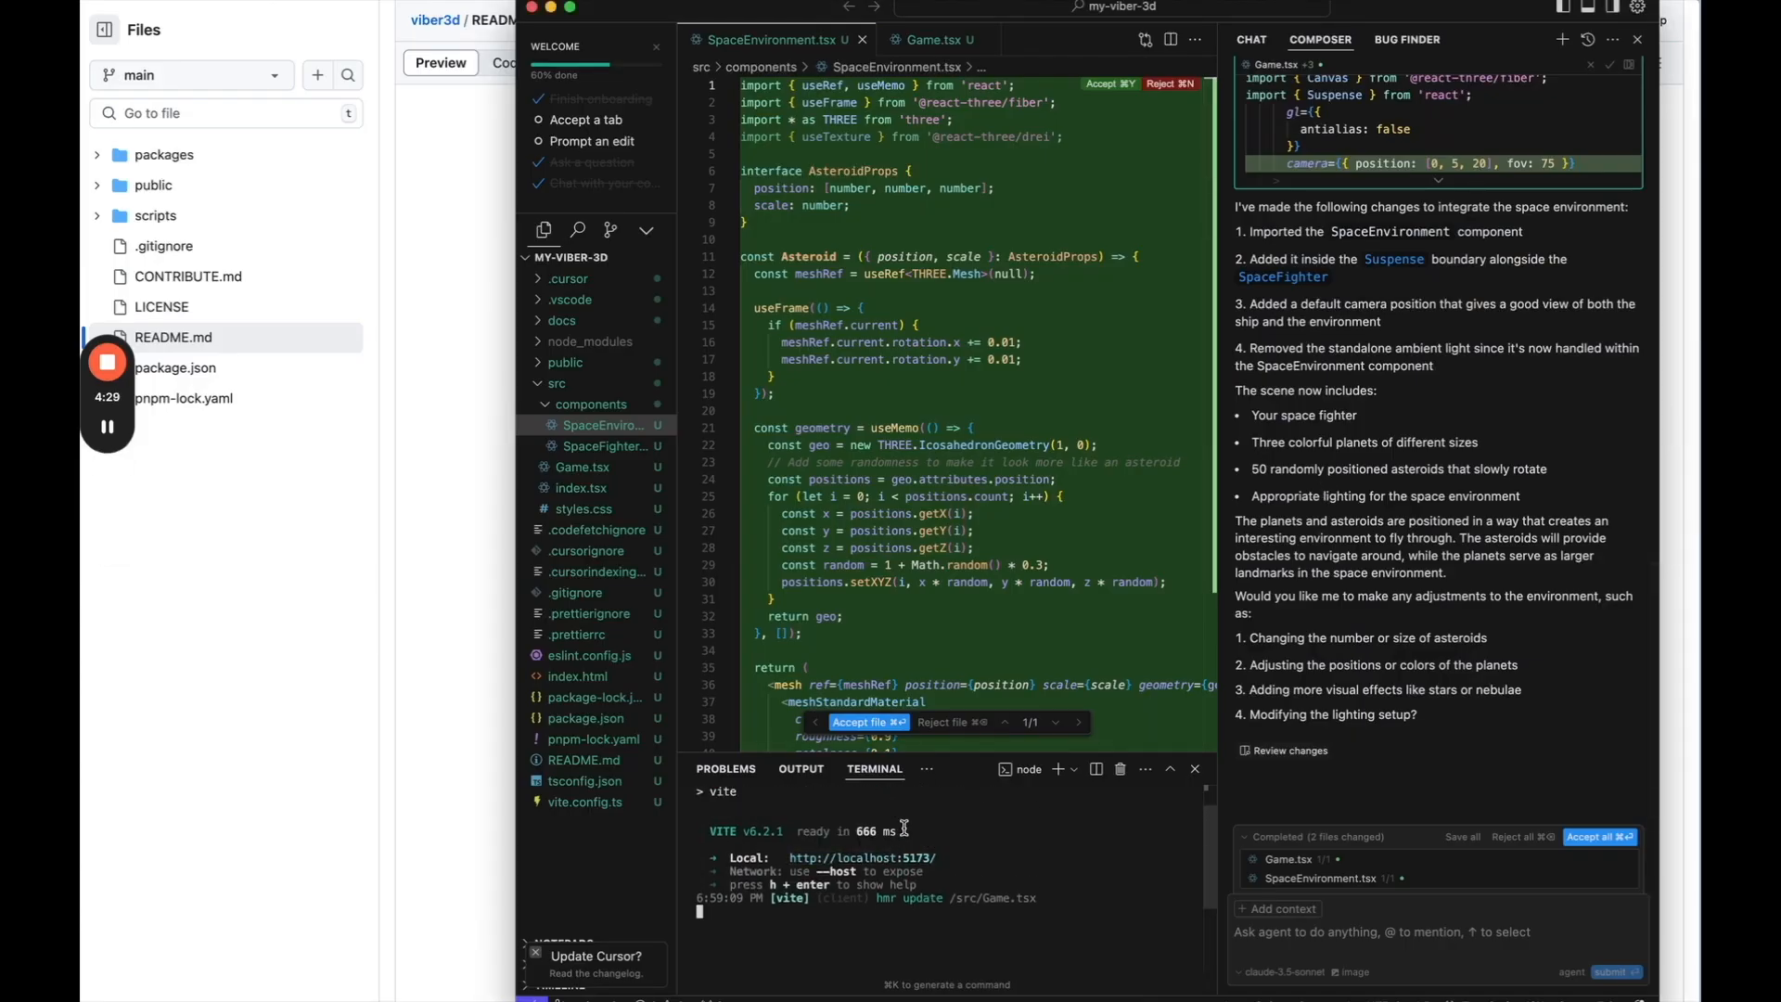
mouse_move(829, 839)
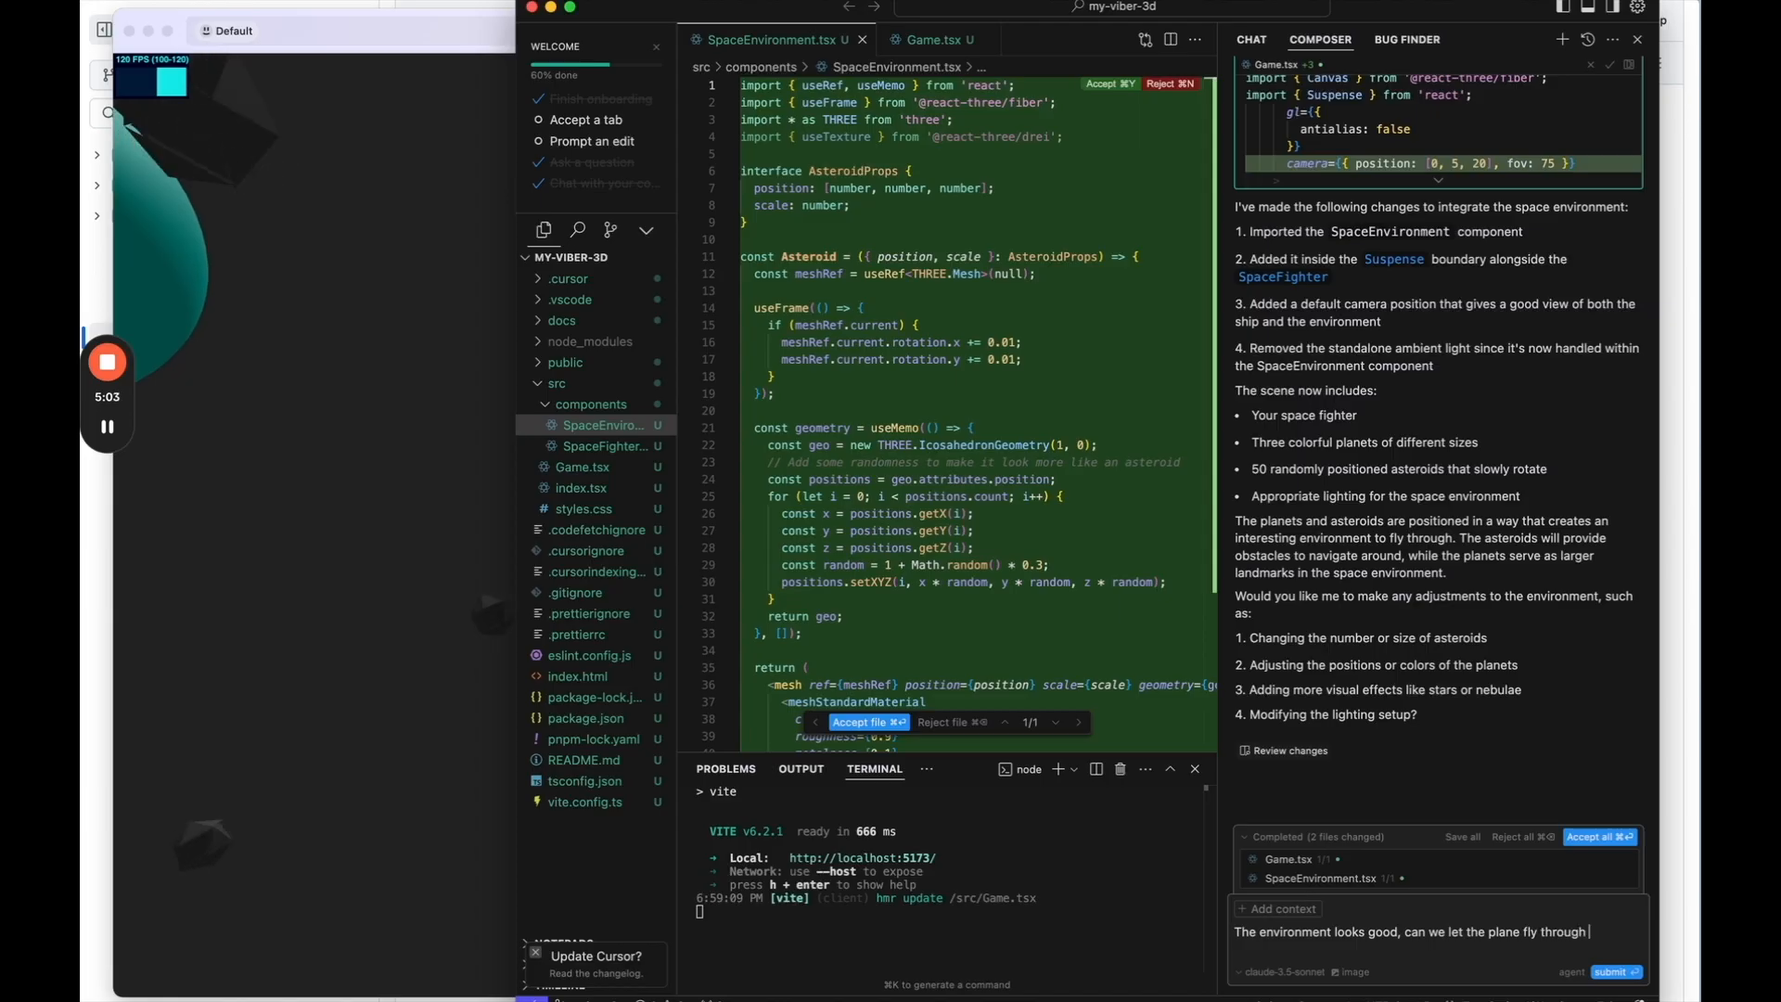
- Submit the make-the-plane-flyable request and switch the model to claude-3.7-sonnet
click(1612, 971)
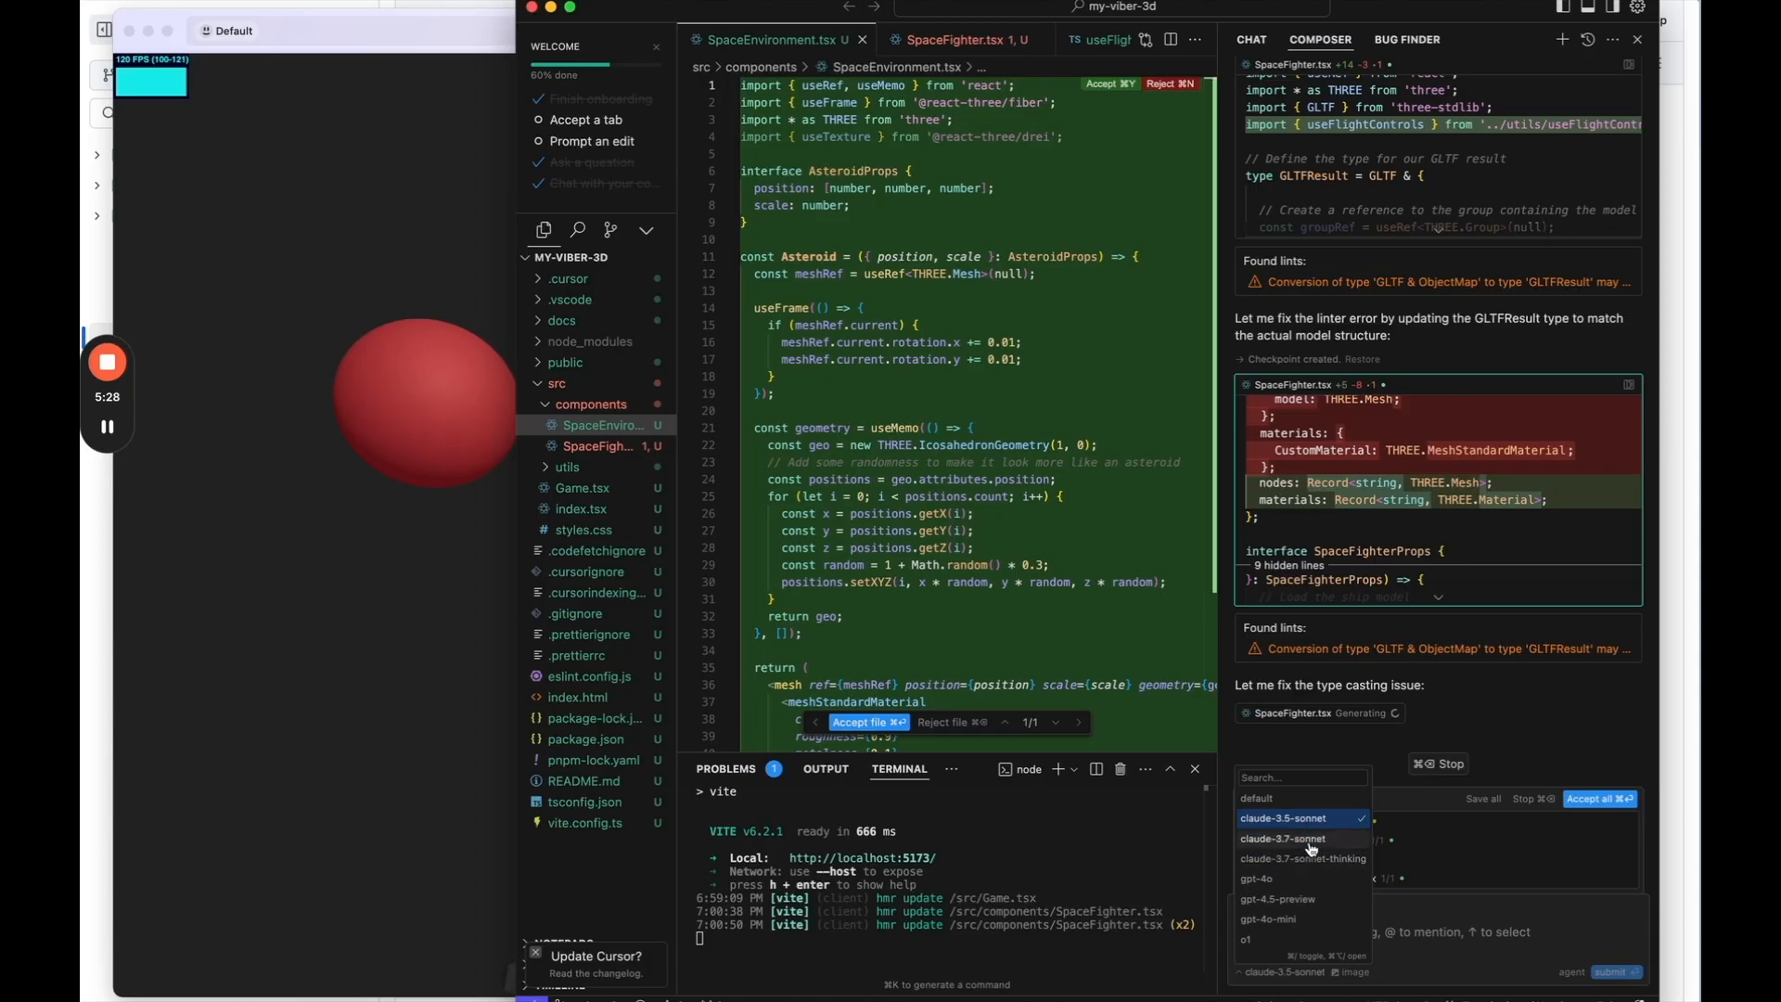
click(1284, 838)
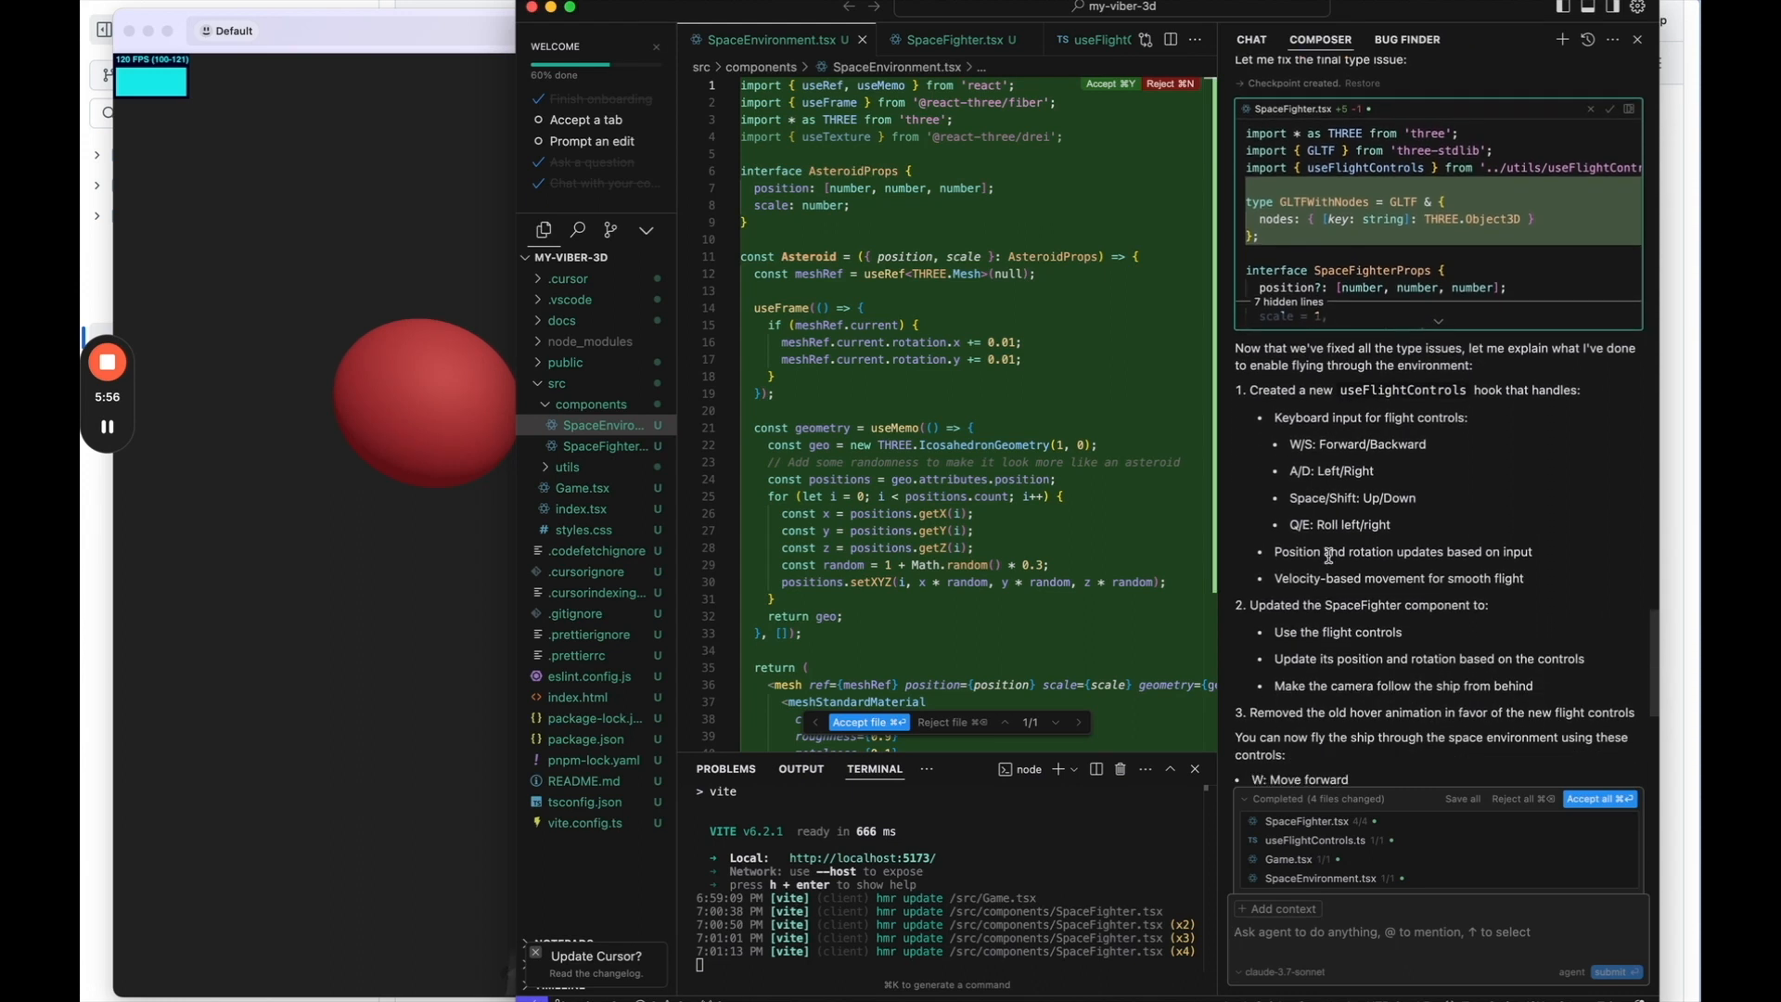
- Read the agent's flight-controls summary, marking the W/S/A/D/Space movement controls
scroll(down, 3)
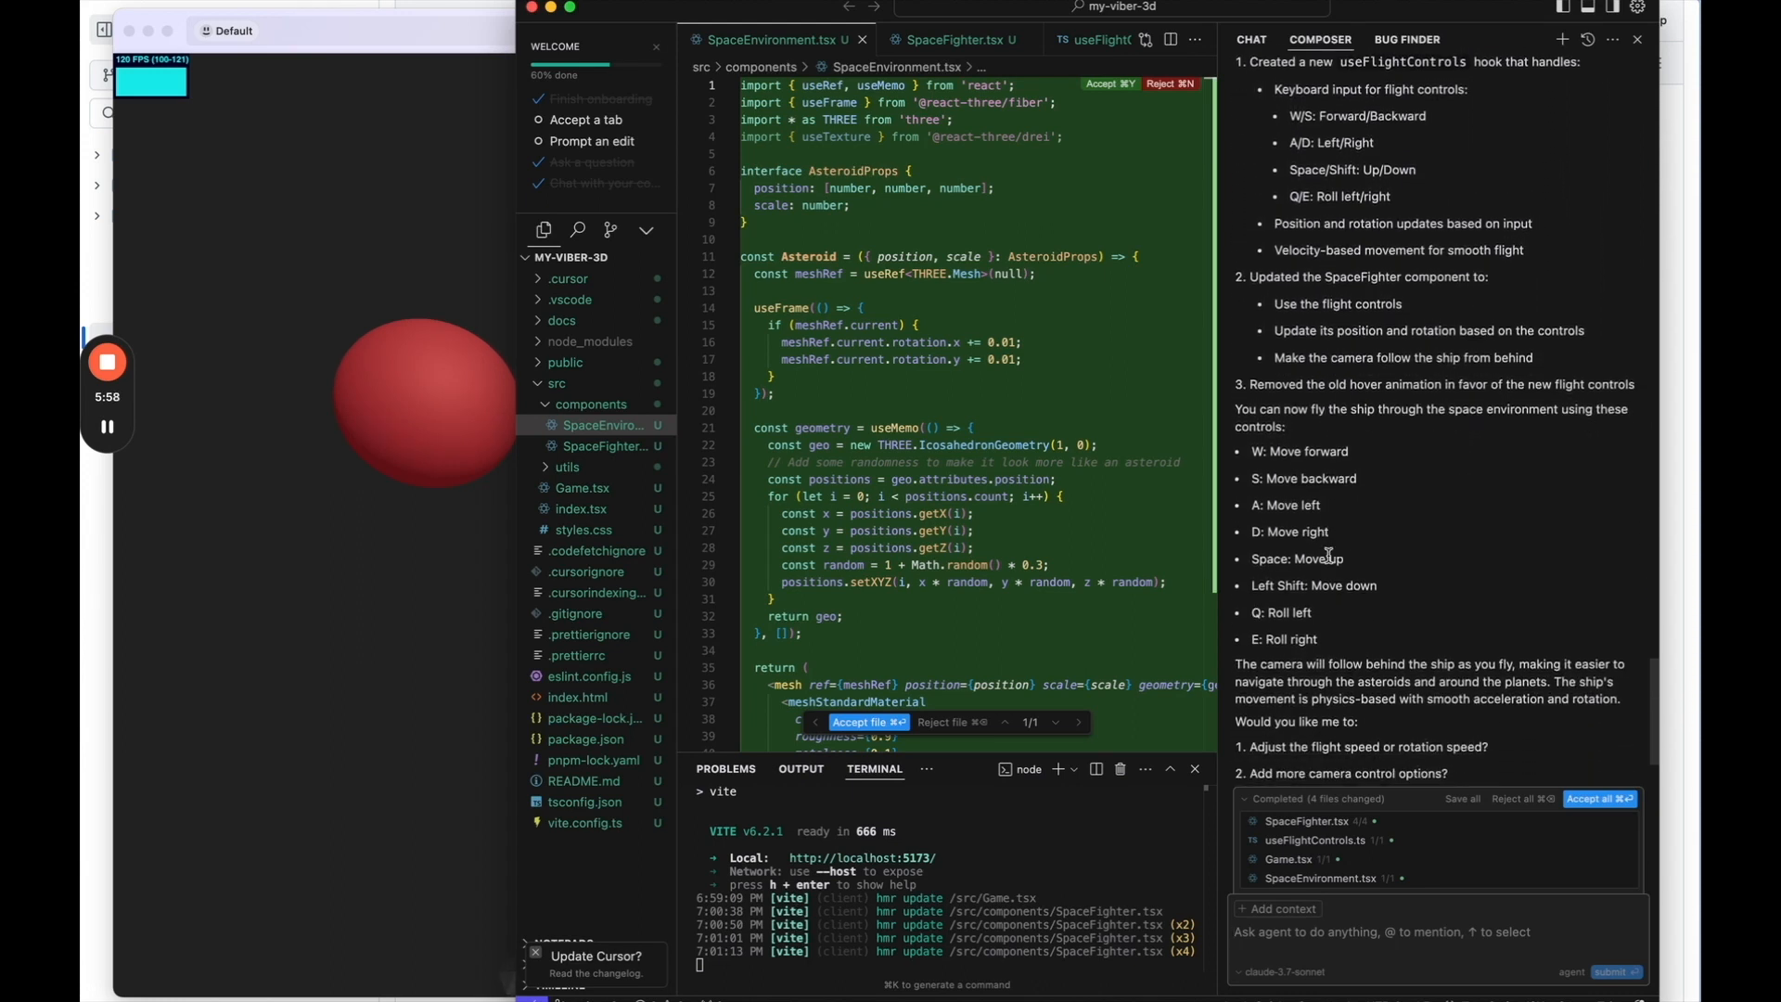
drag(1341, 451, 1261, 504)
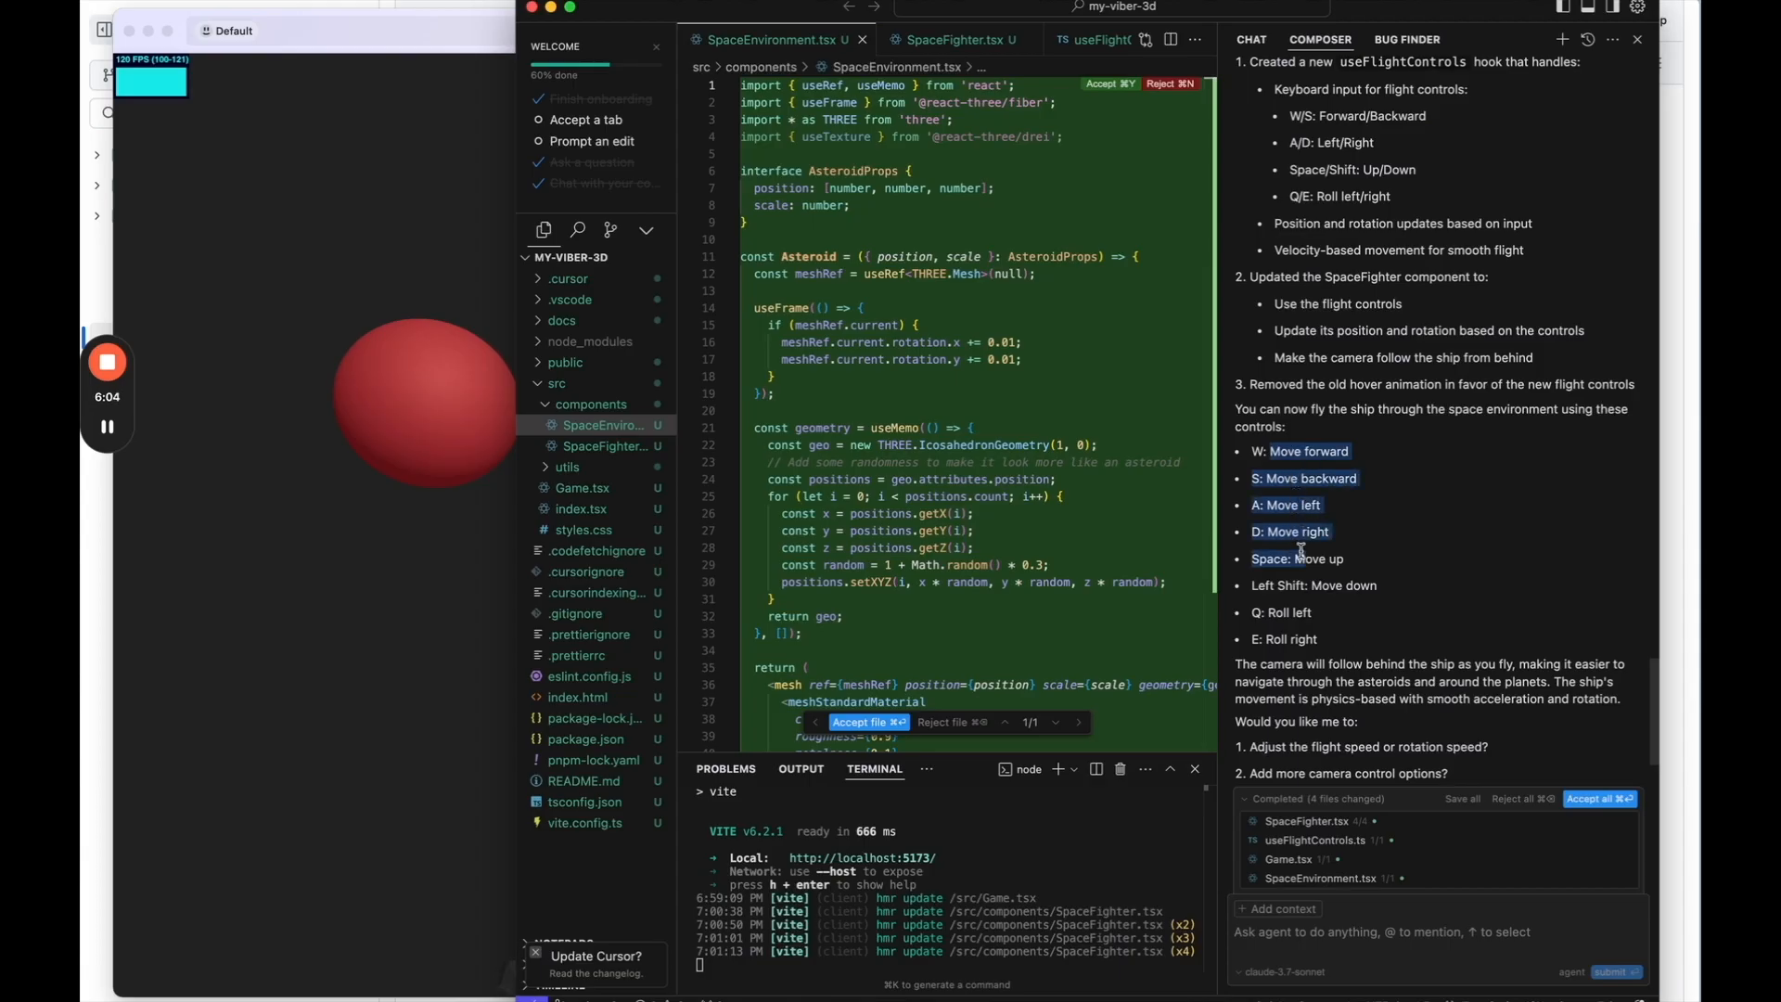
scroll(down, 3)
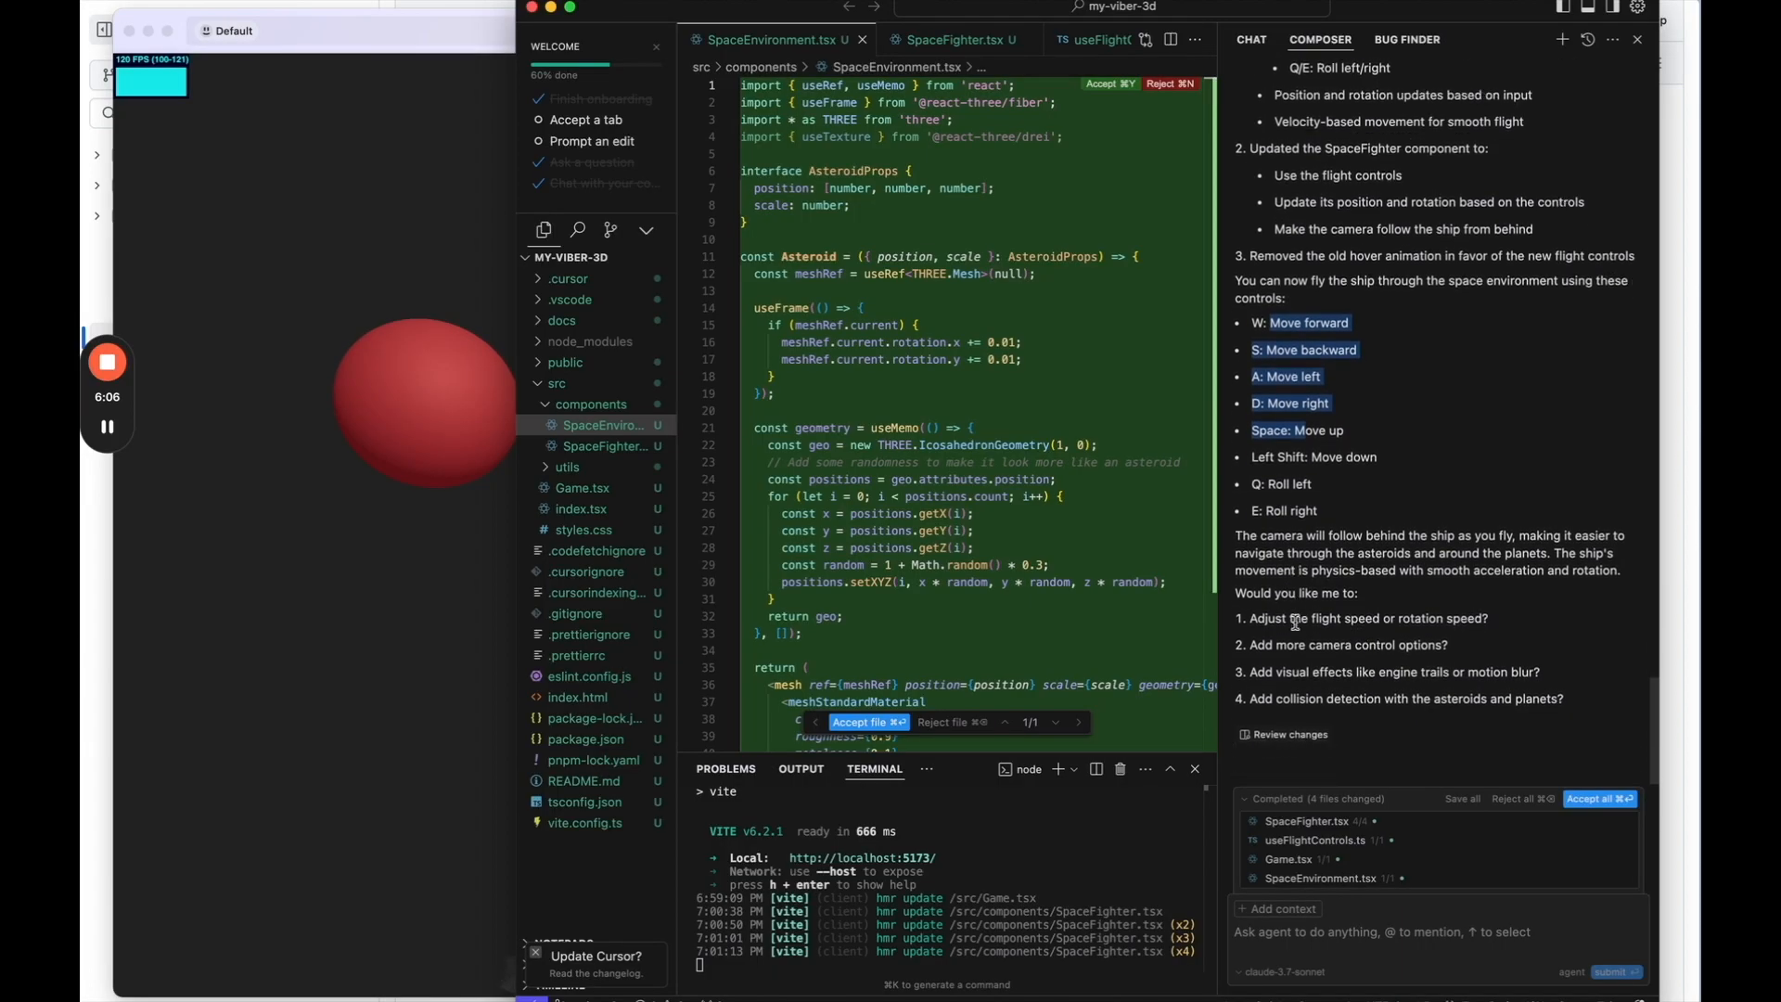
scroll(down, 3)
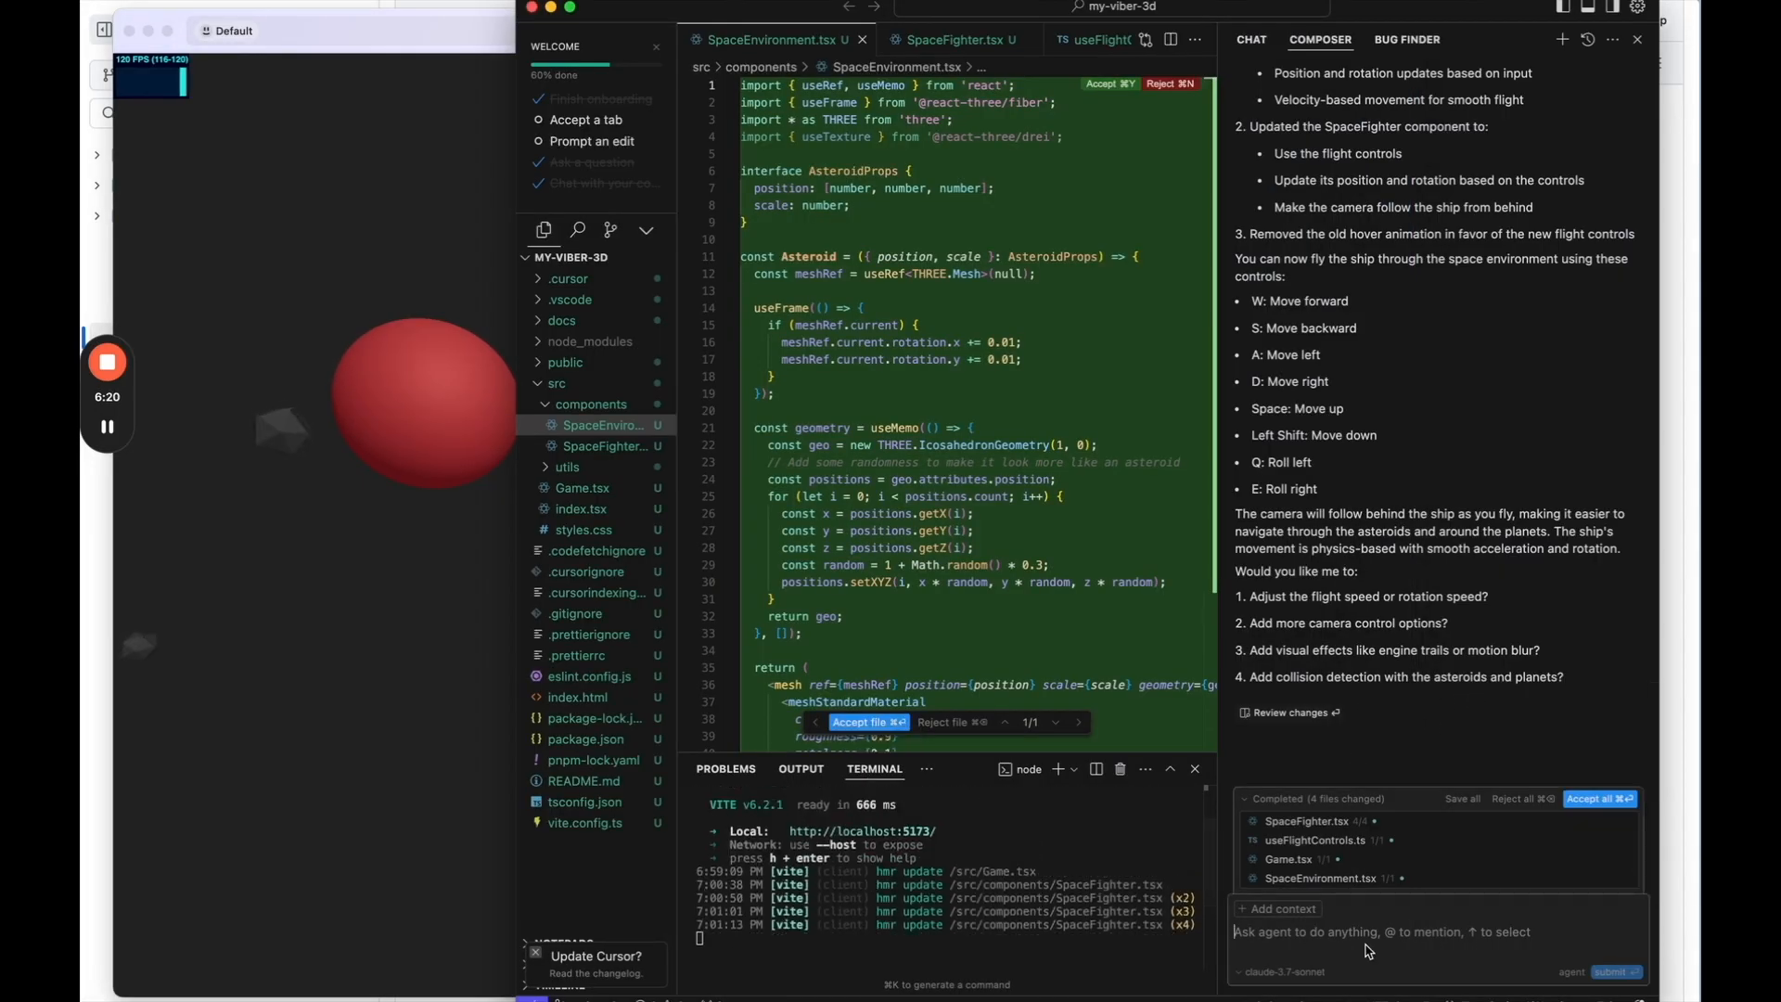
- Ask 'do I need to restart the server?' and report 'I refreshed, but I still cannot move'
text(do I need to res)
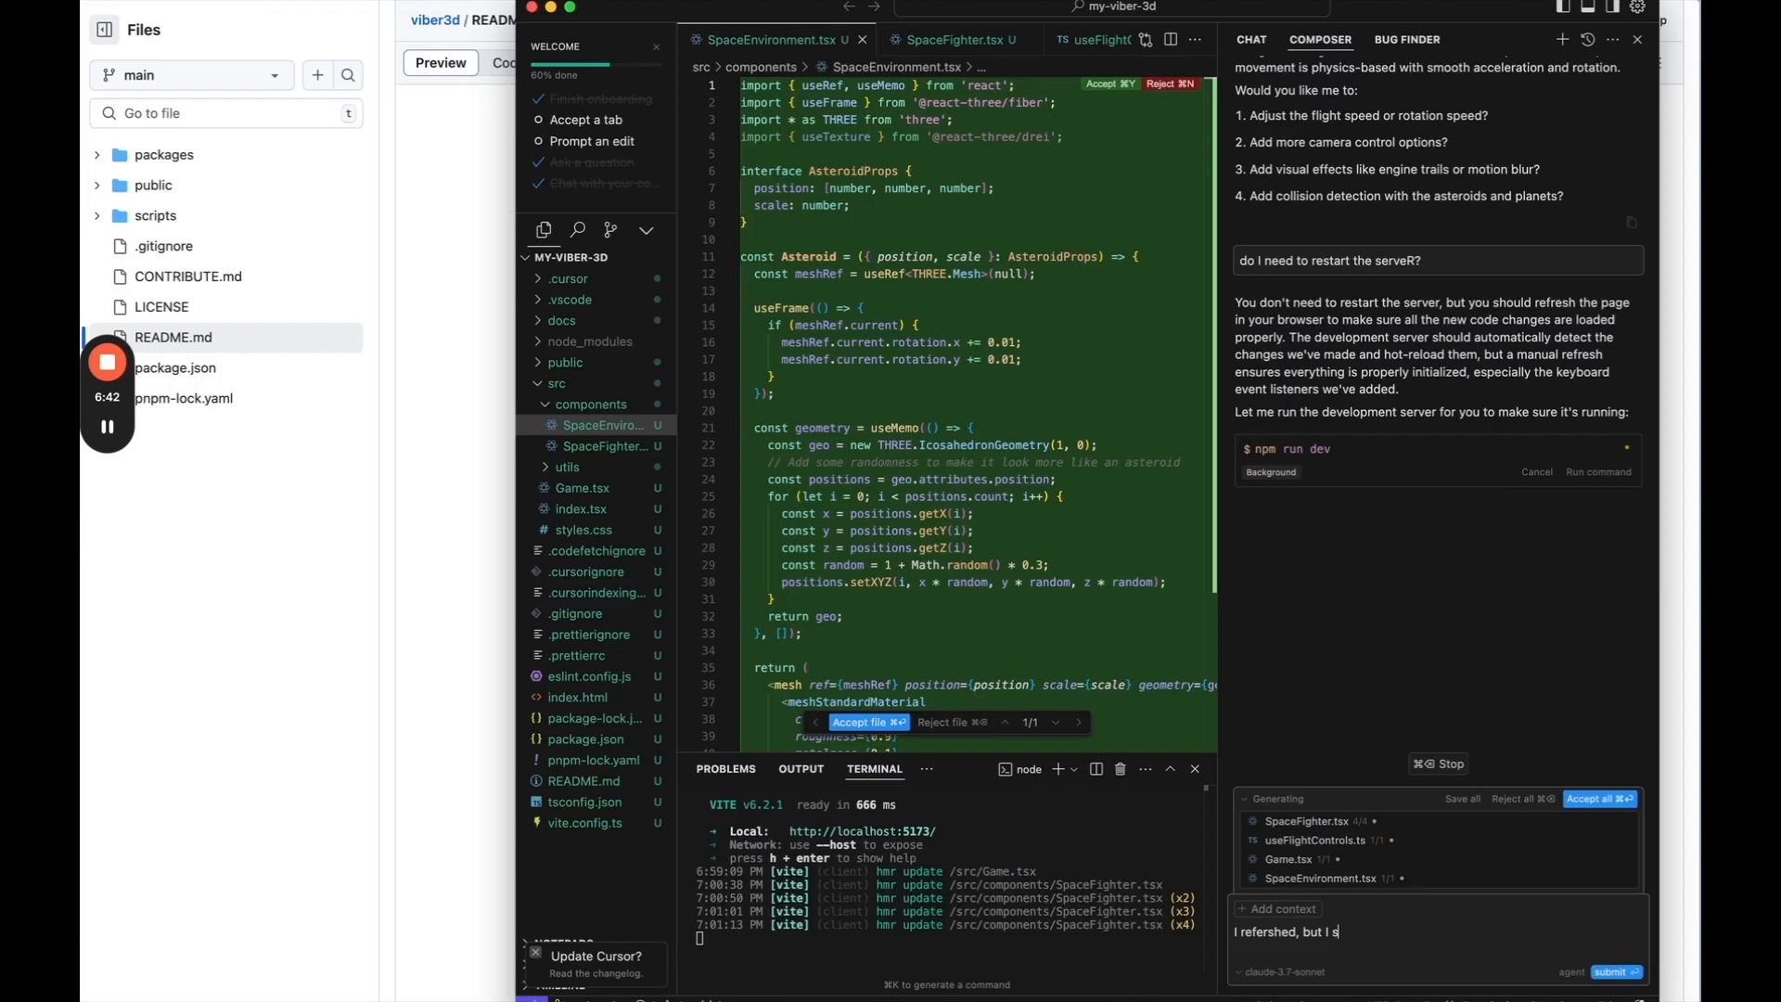
text(till cannot move)
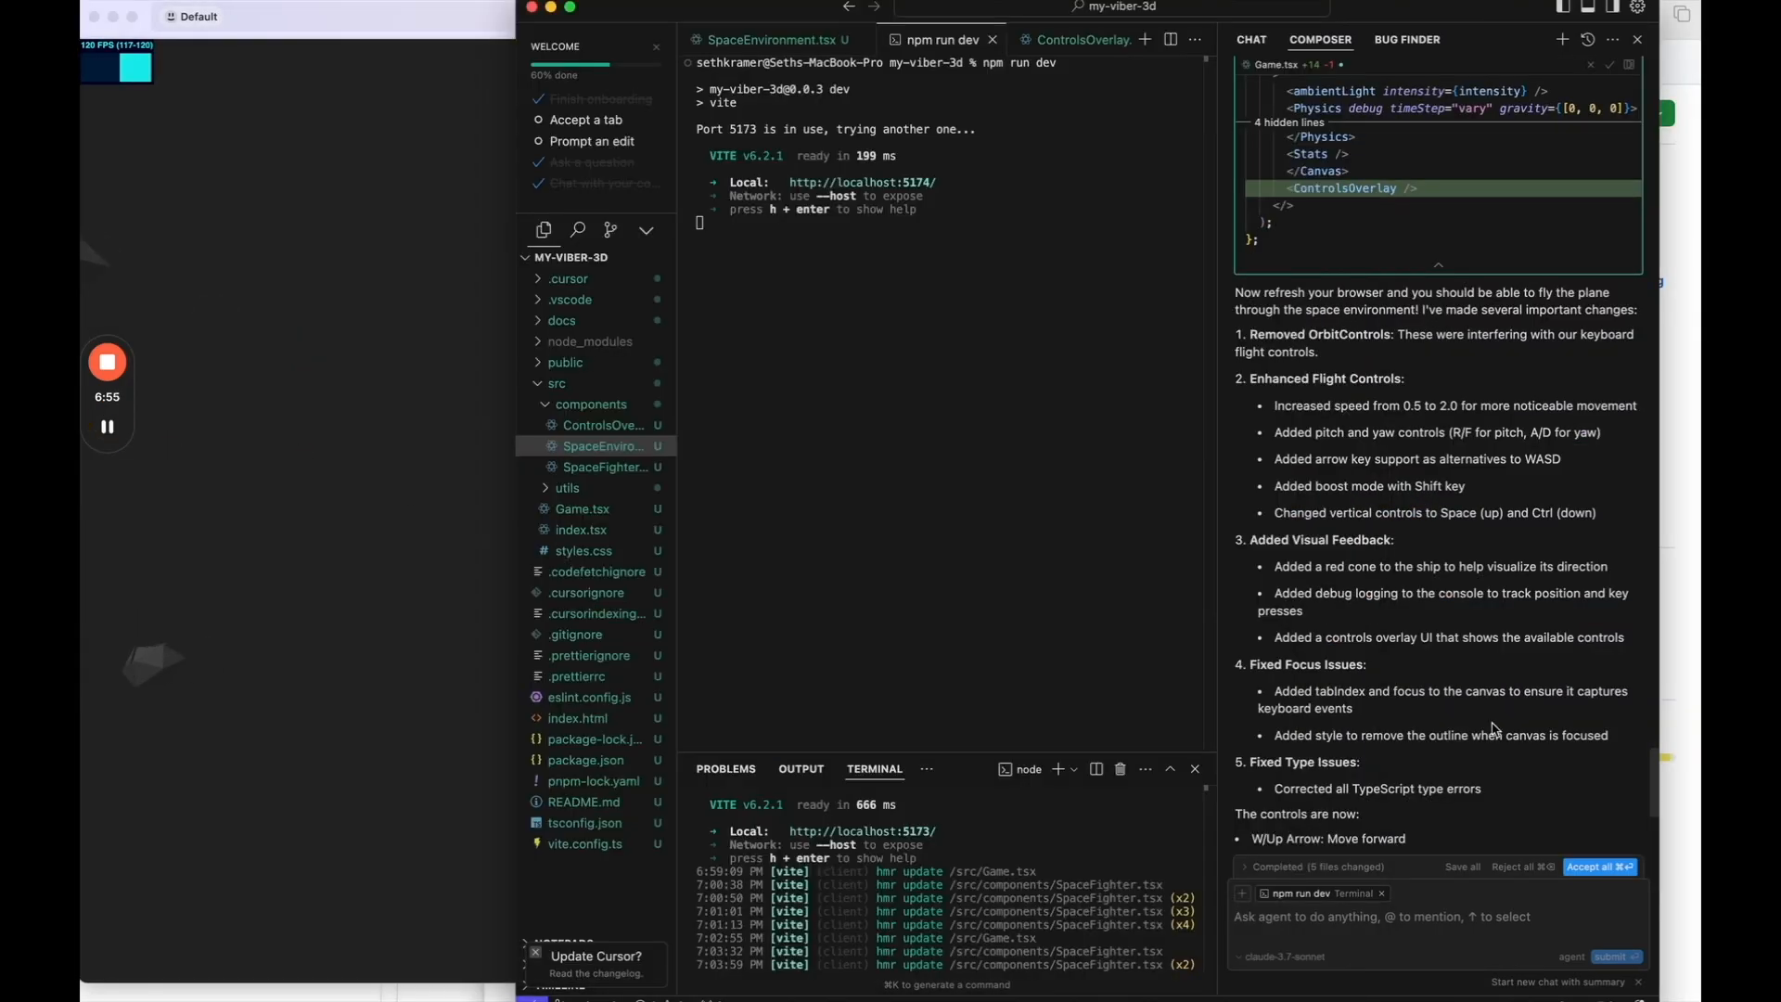
- Report to the agent that the plane doesn't move when flying with the controls
scroll(down, 3)
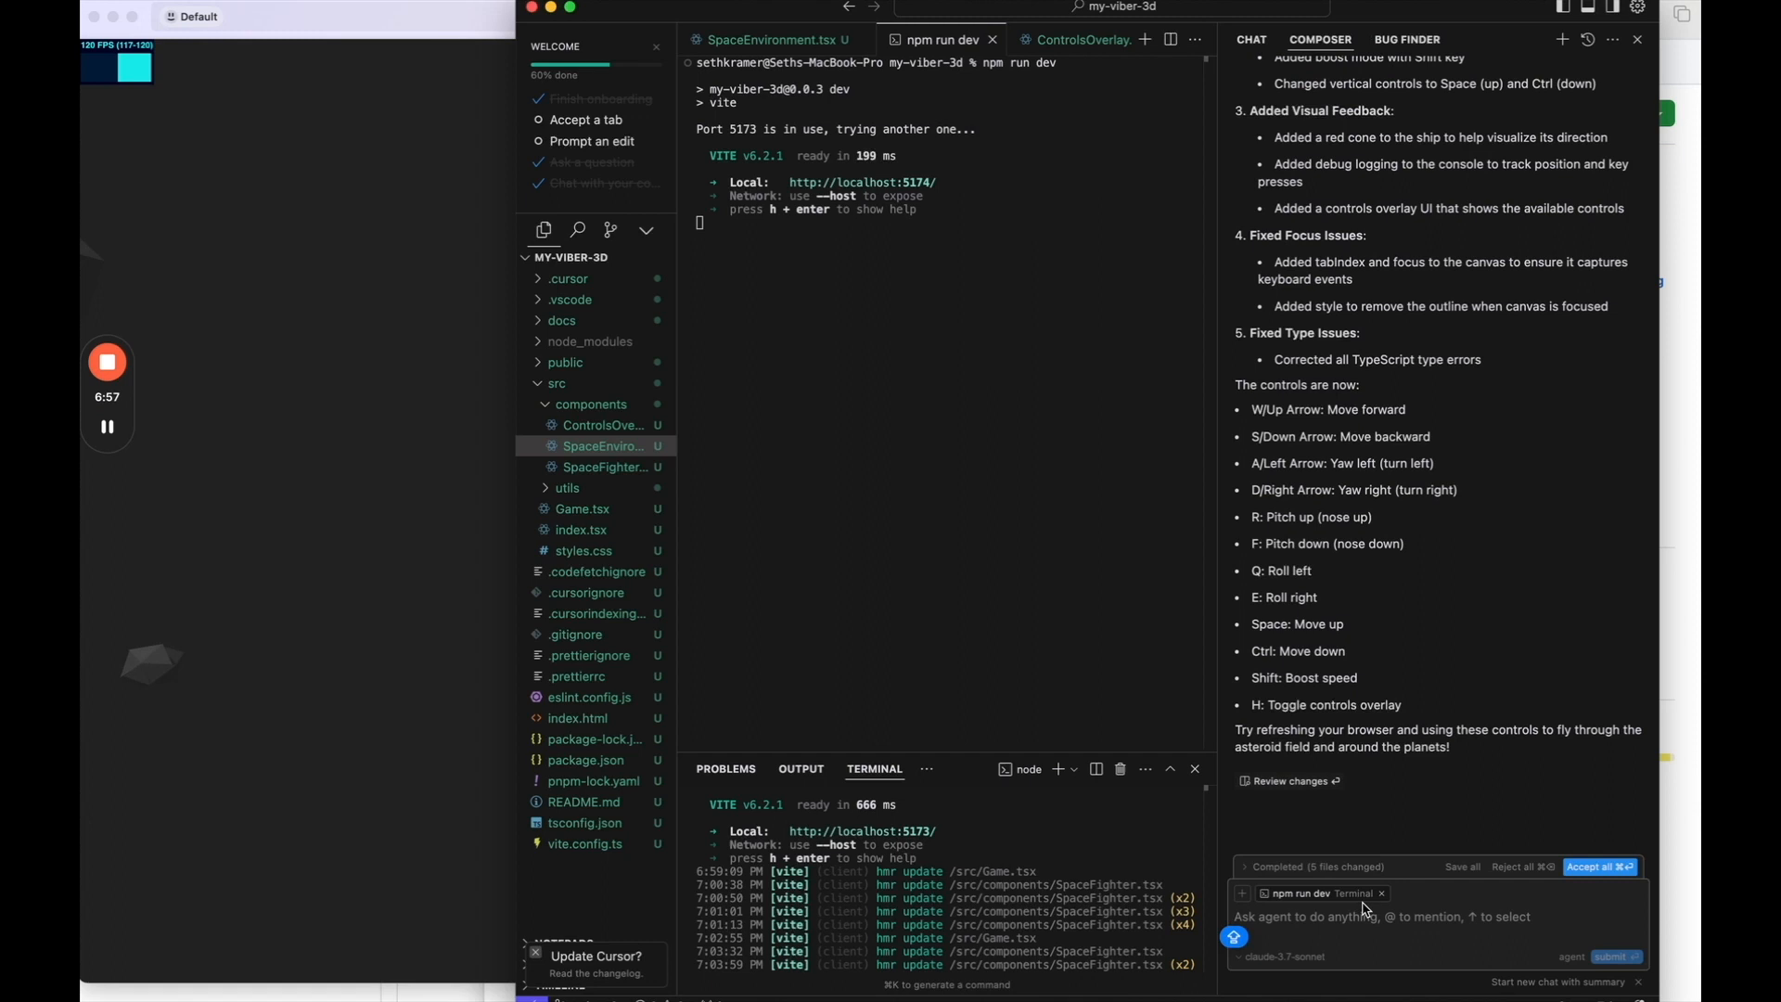
text(WHEN I TRY)
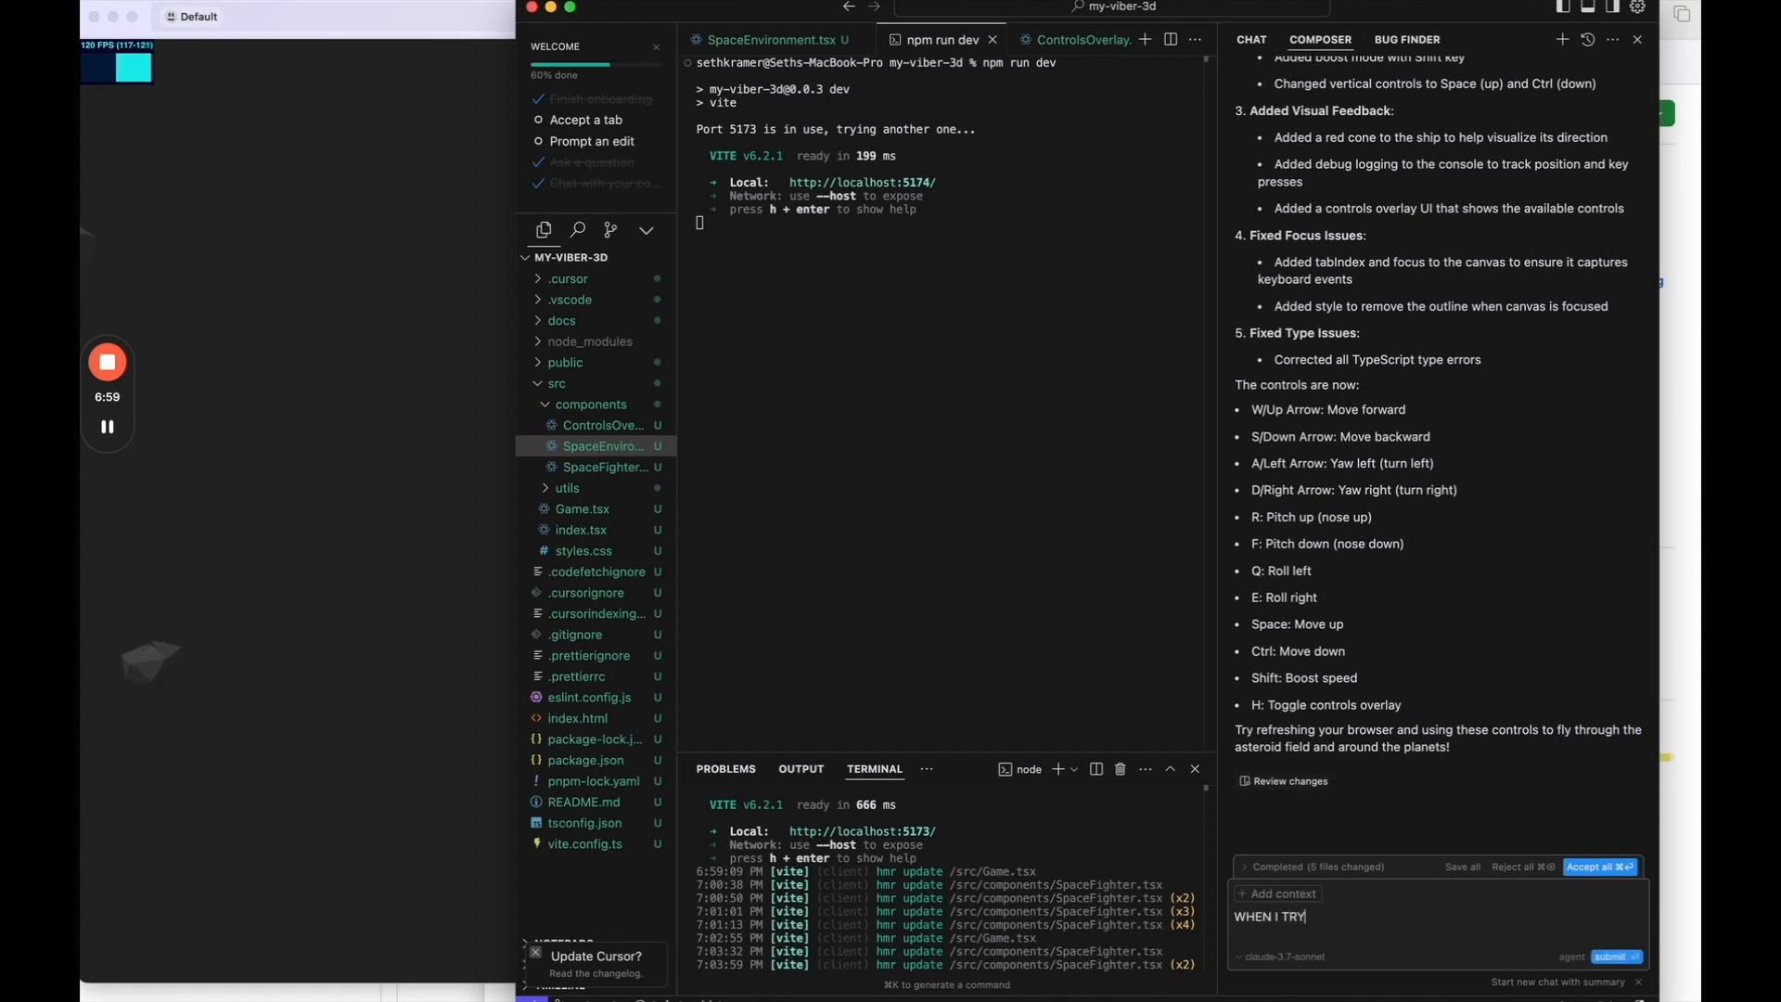
text(we)
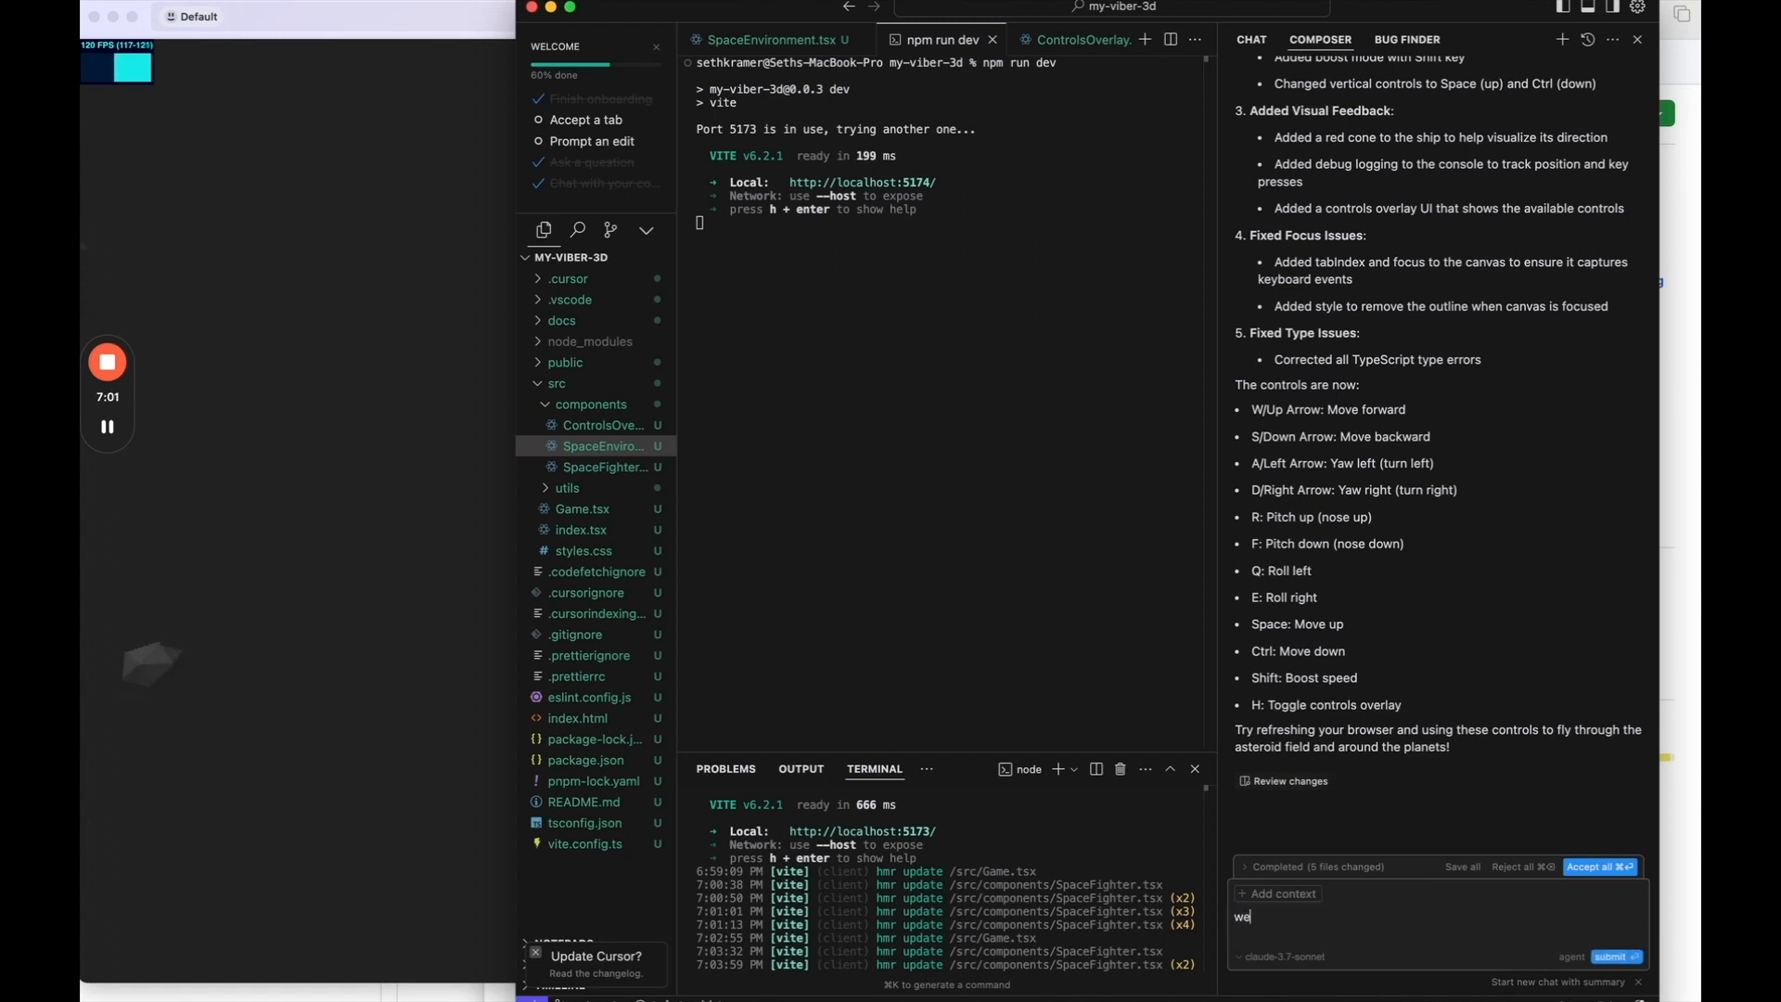
text(when I try to fly and use those)
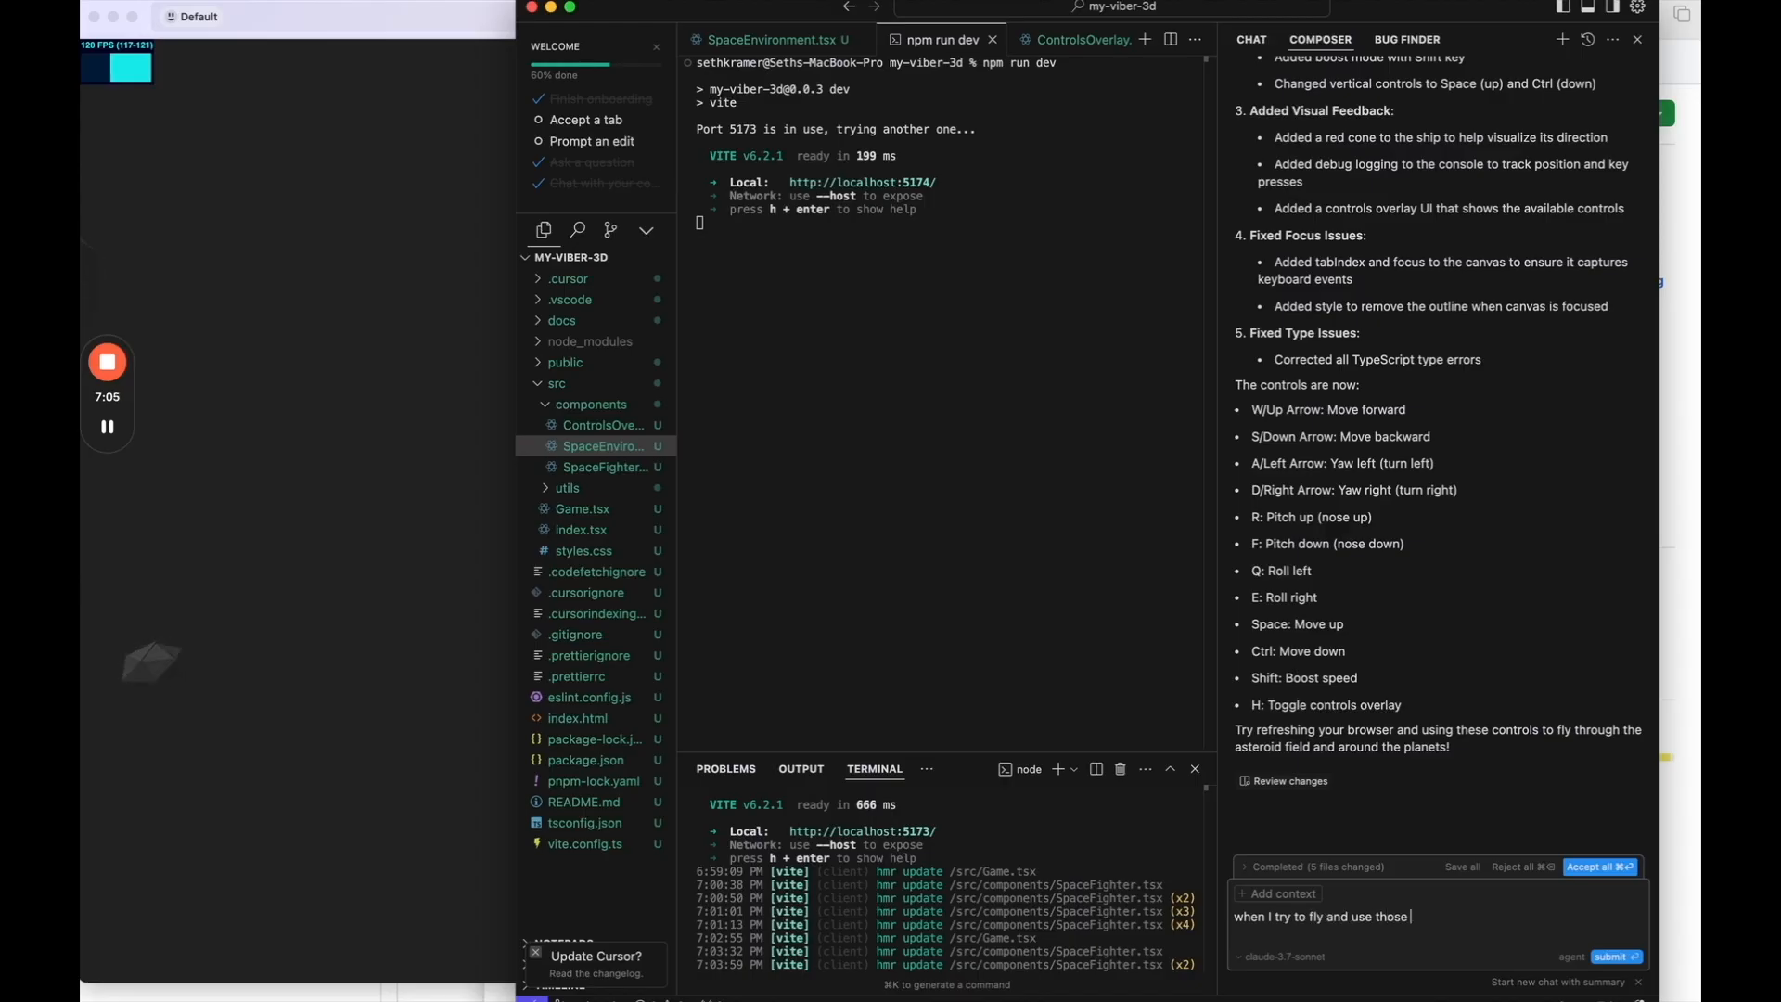
text(controls, the plane still does not move through the environment.)
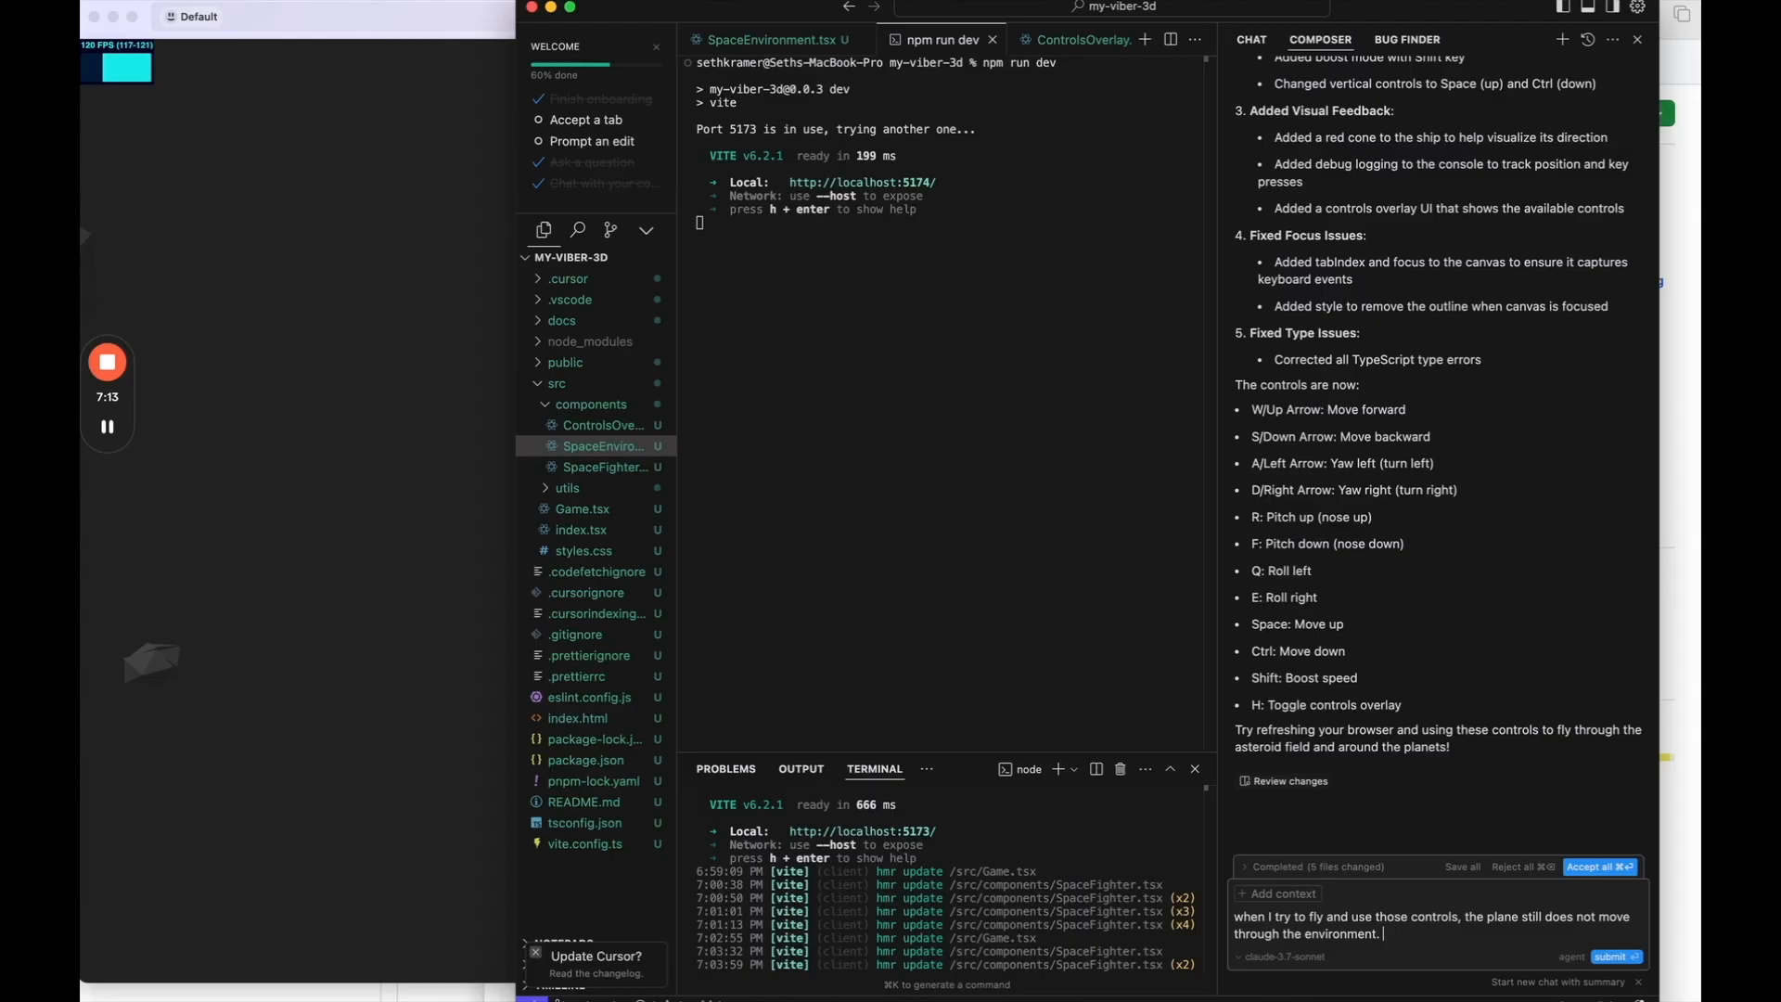
click(1617, 956)
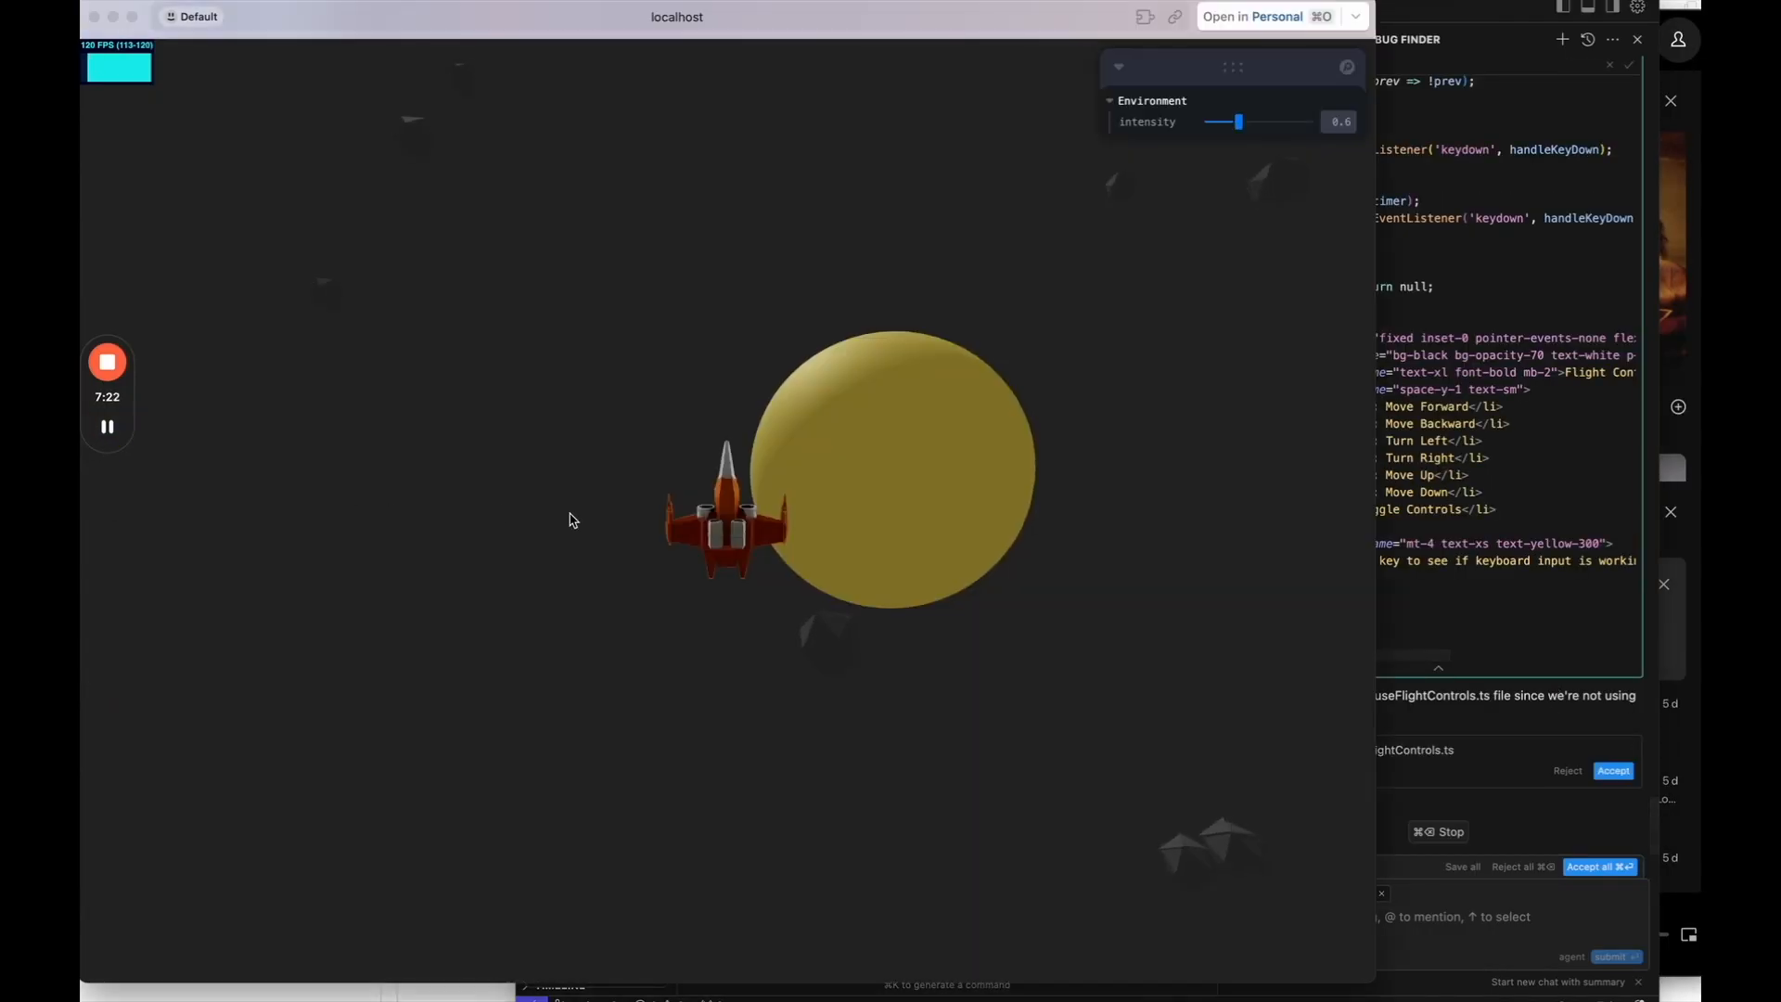
mouse_move(534, 411)
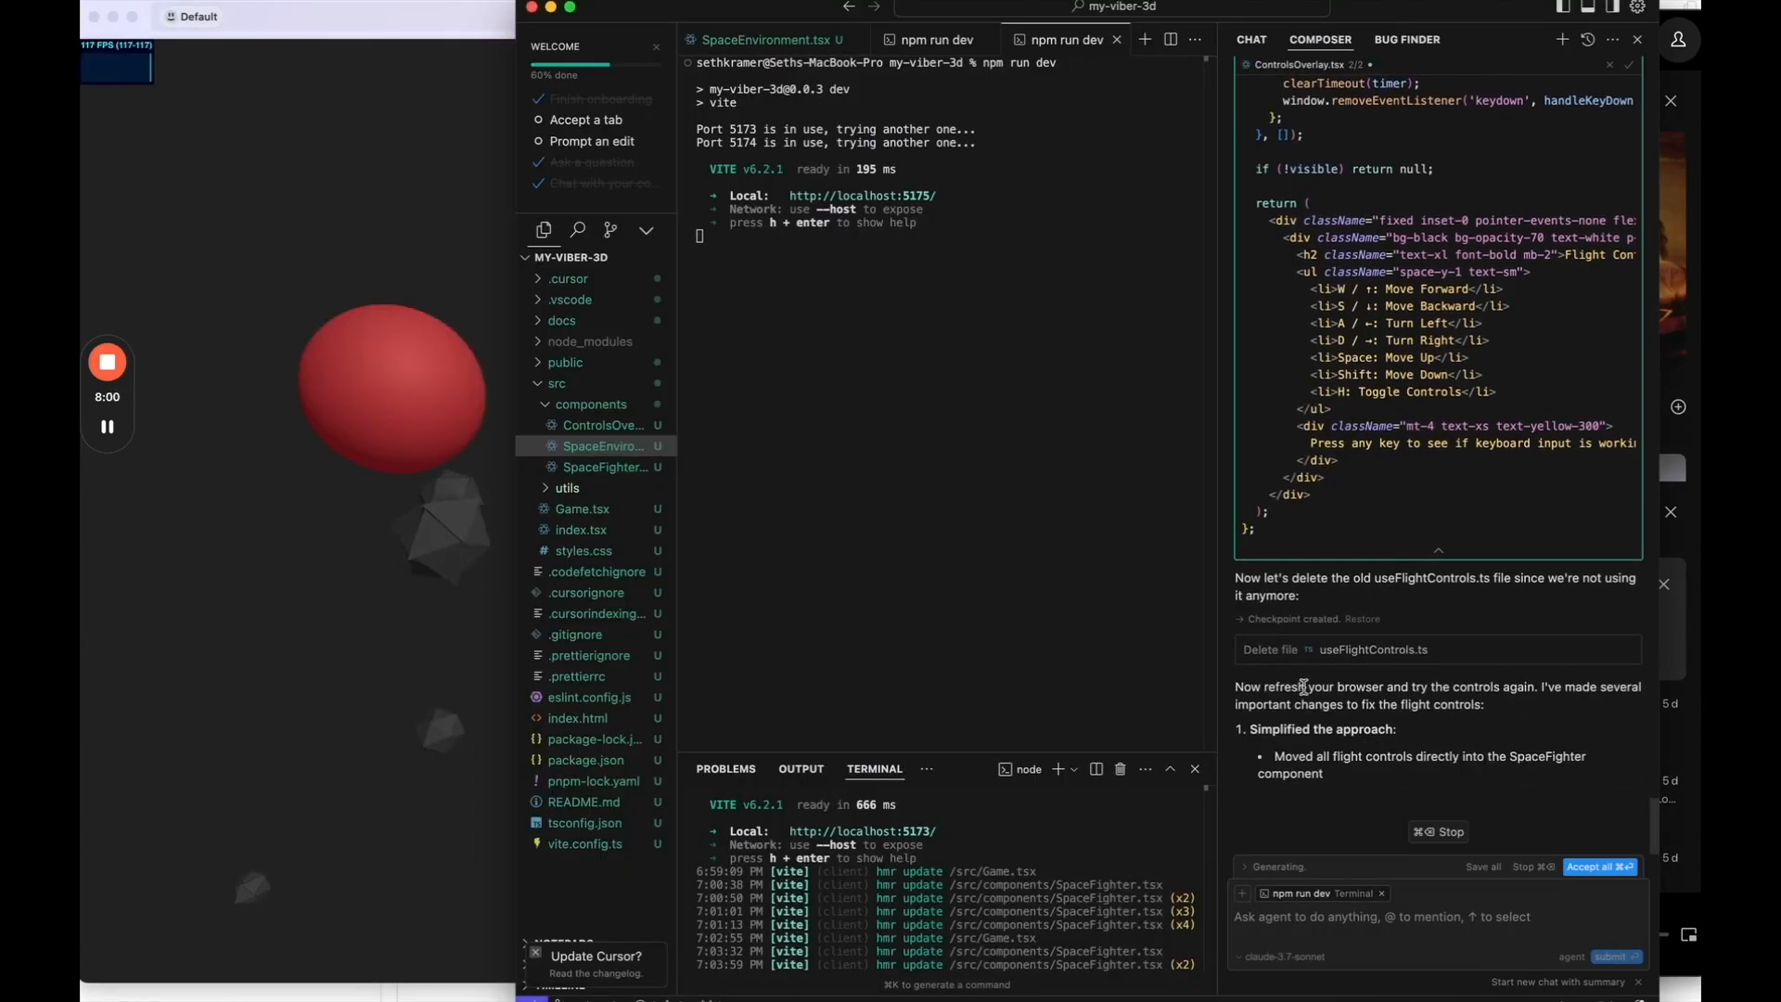
- Ask the agent to turn the plane the right way and use a third-person camera
scroll(down, 3)
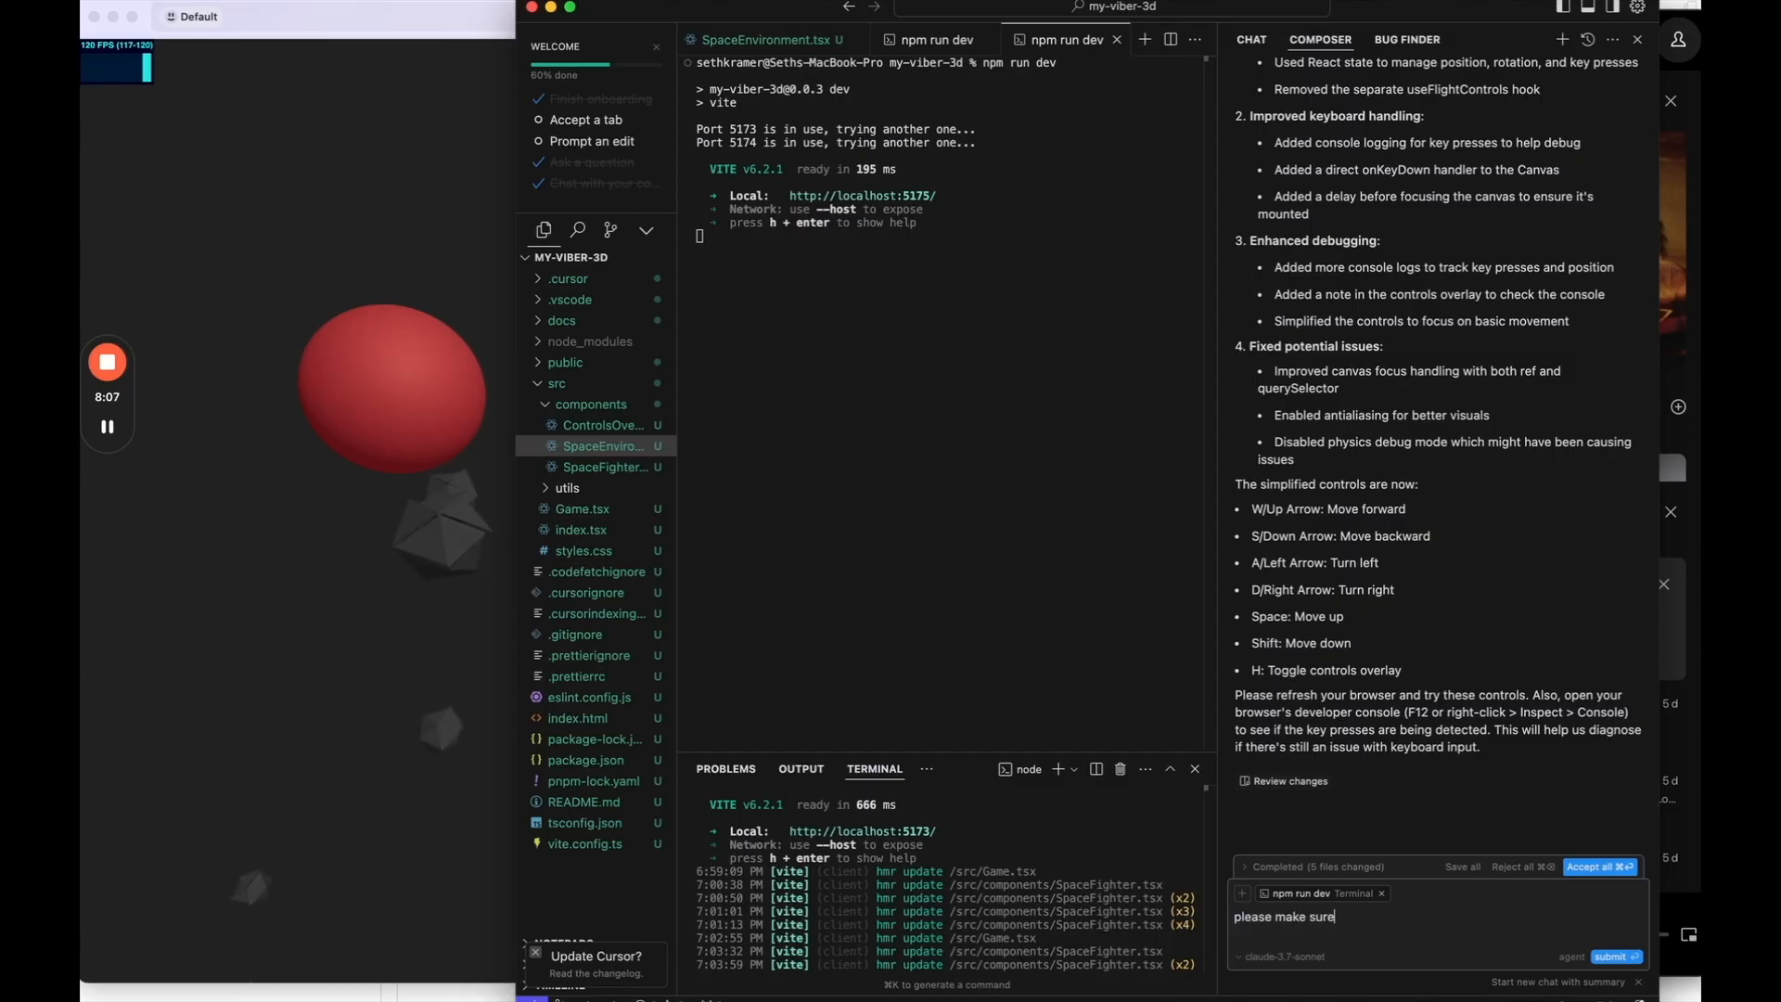
text(the plane is facing)
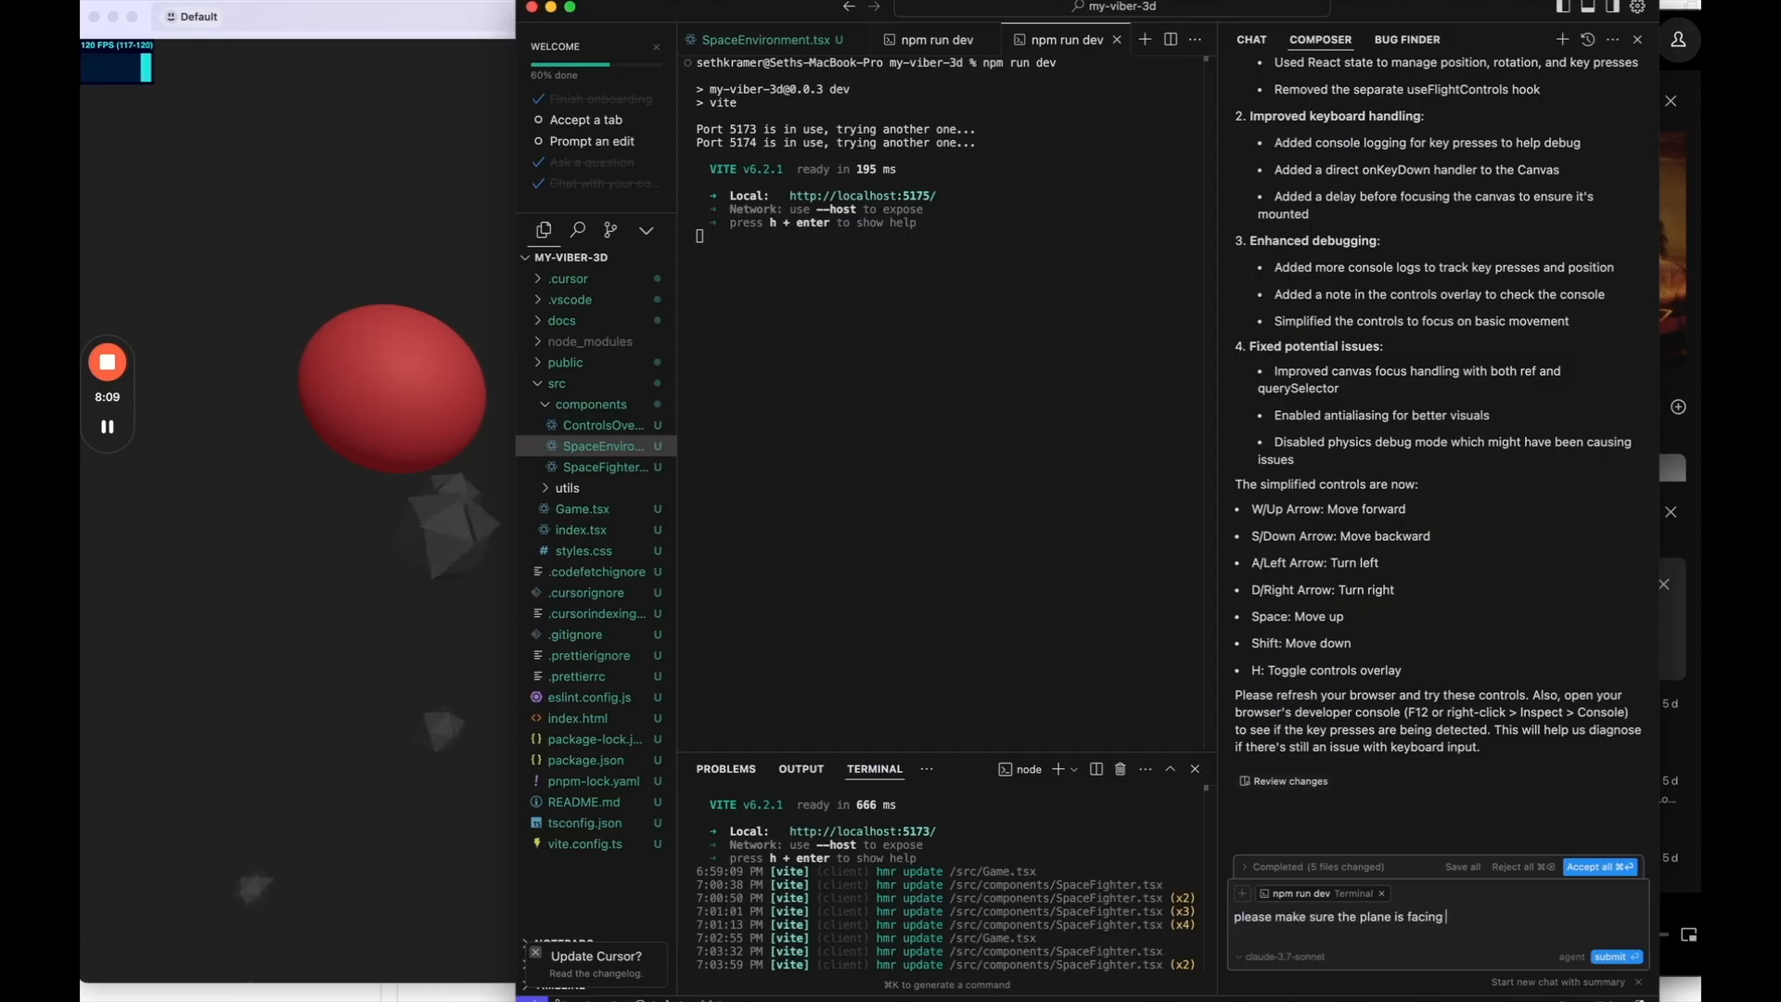
text(the right way ()
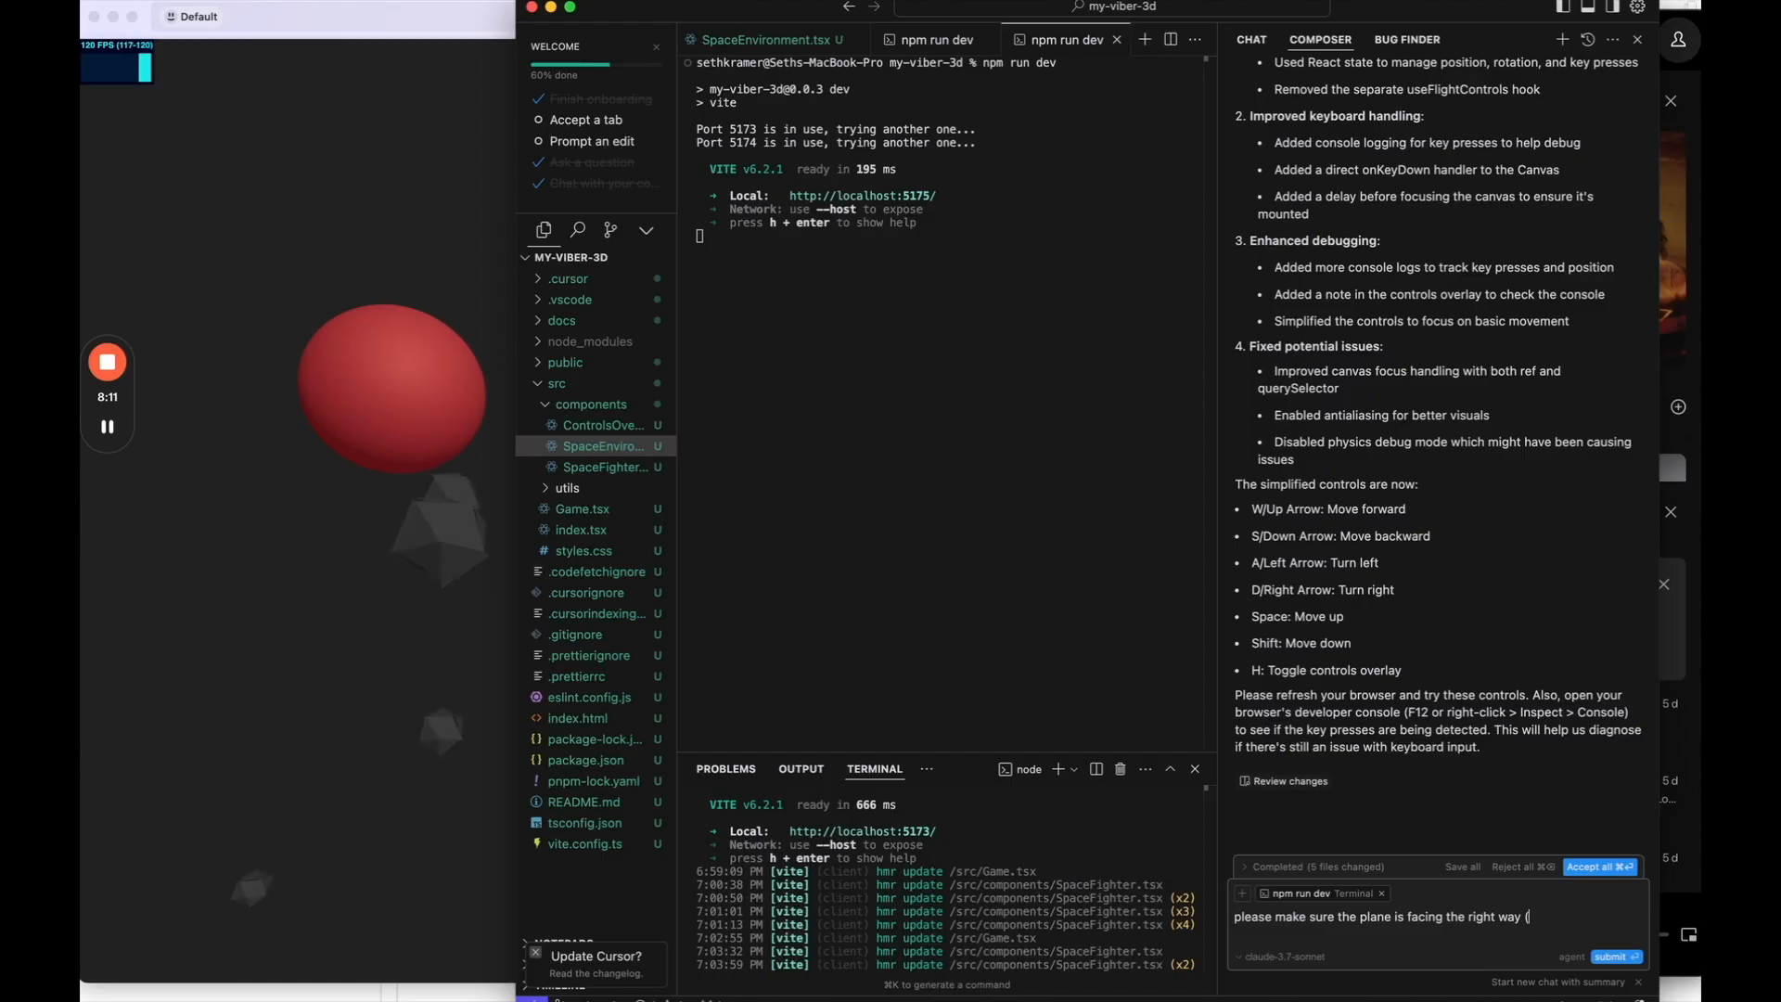
text(and the camera is in 3rd per)
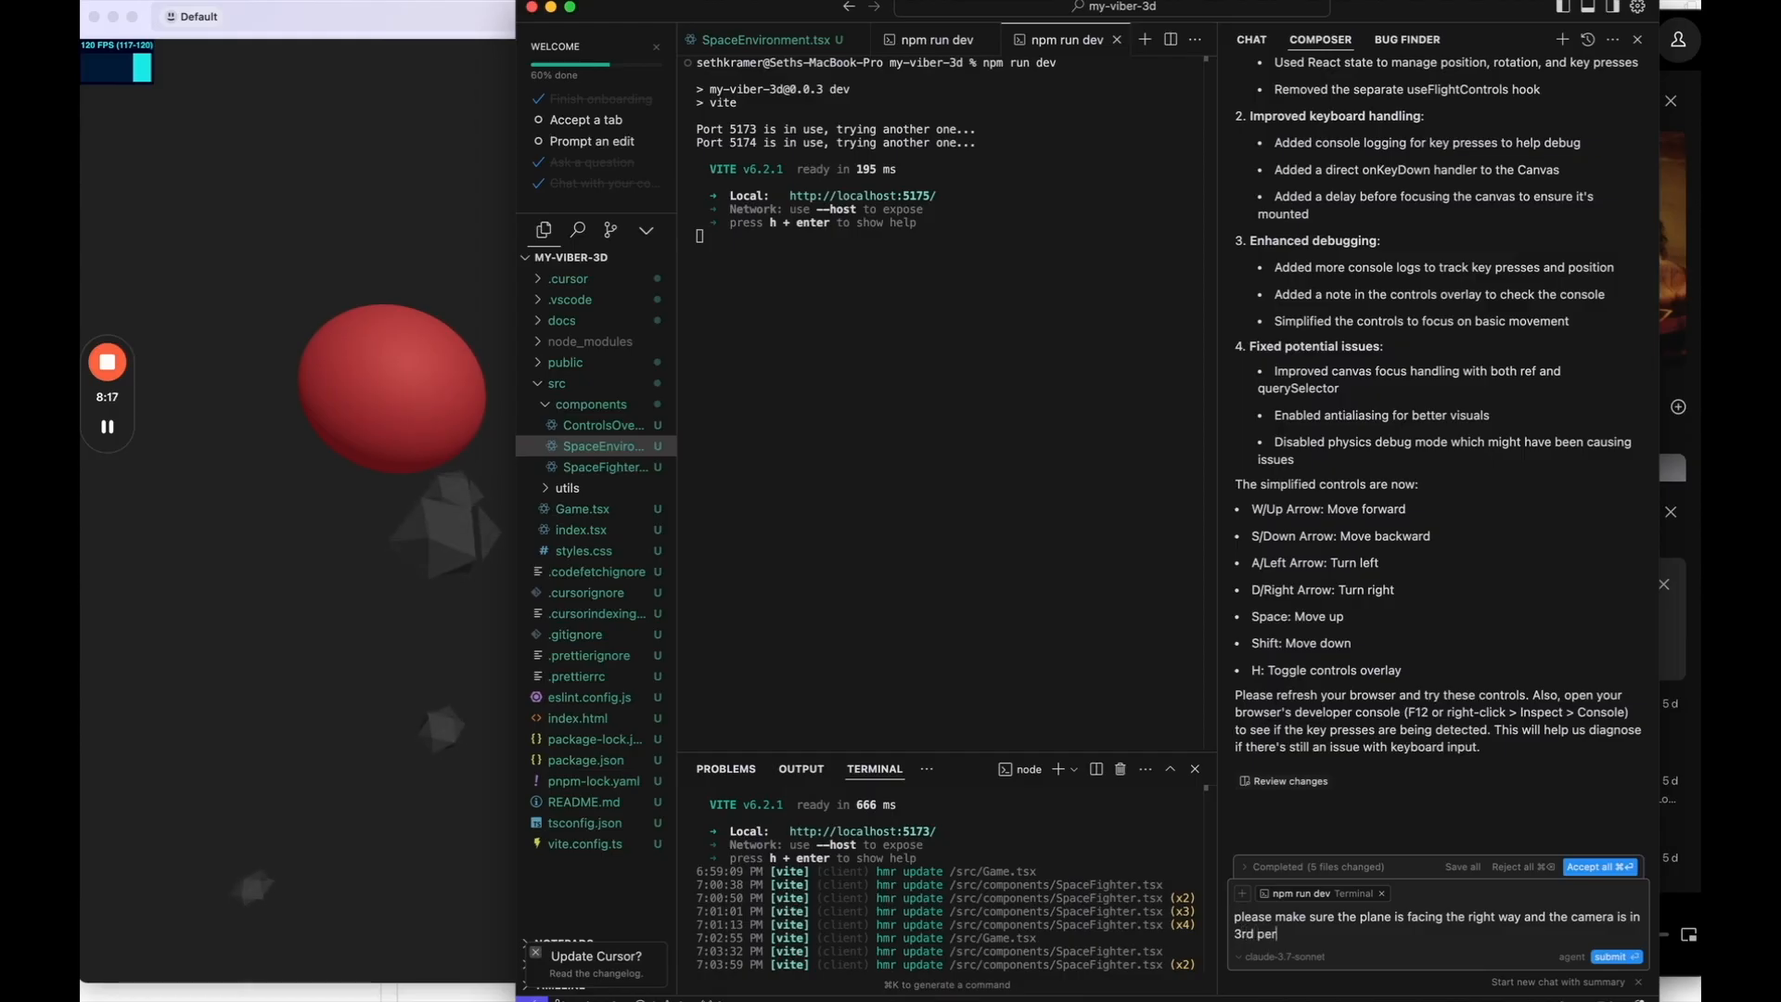
click(1614, 955)
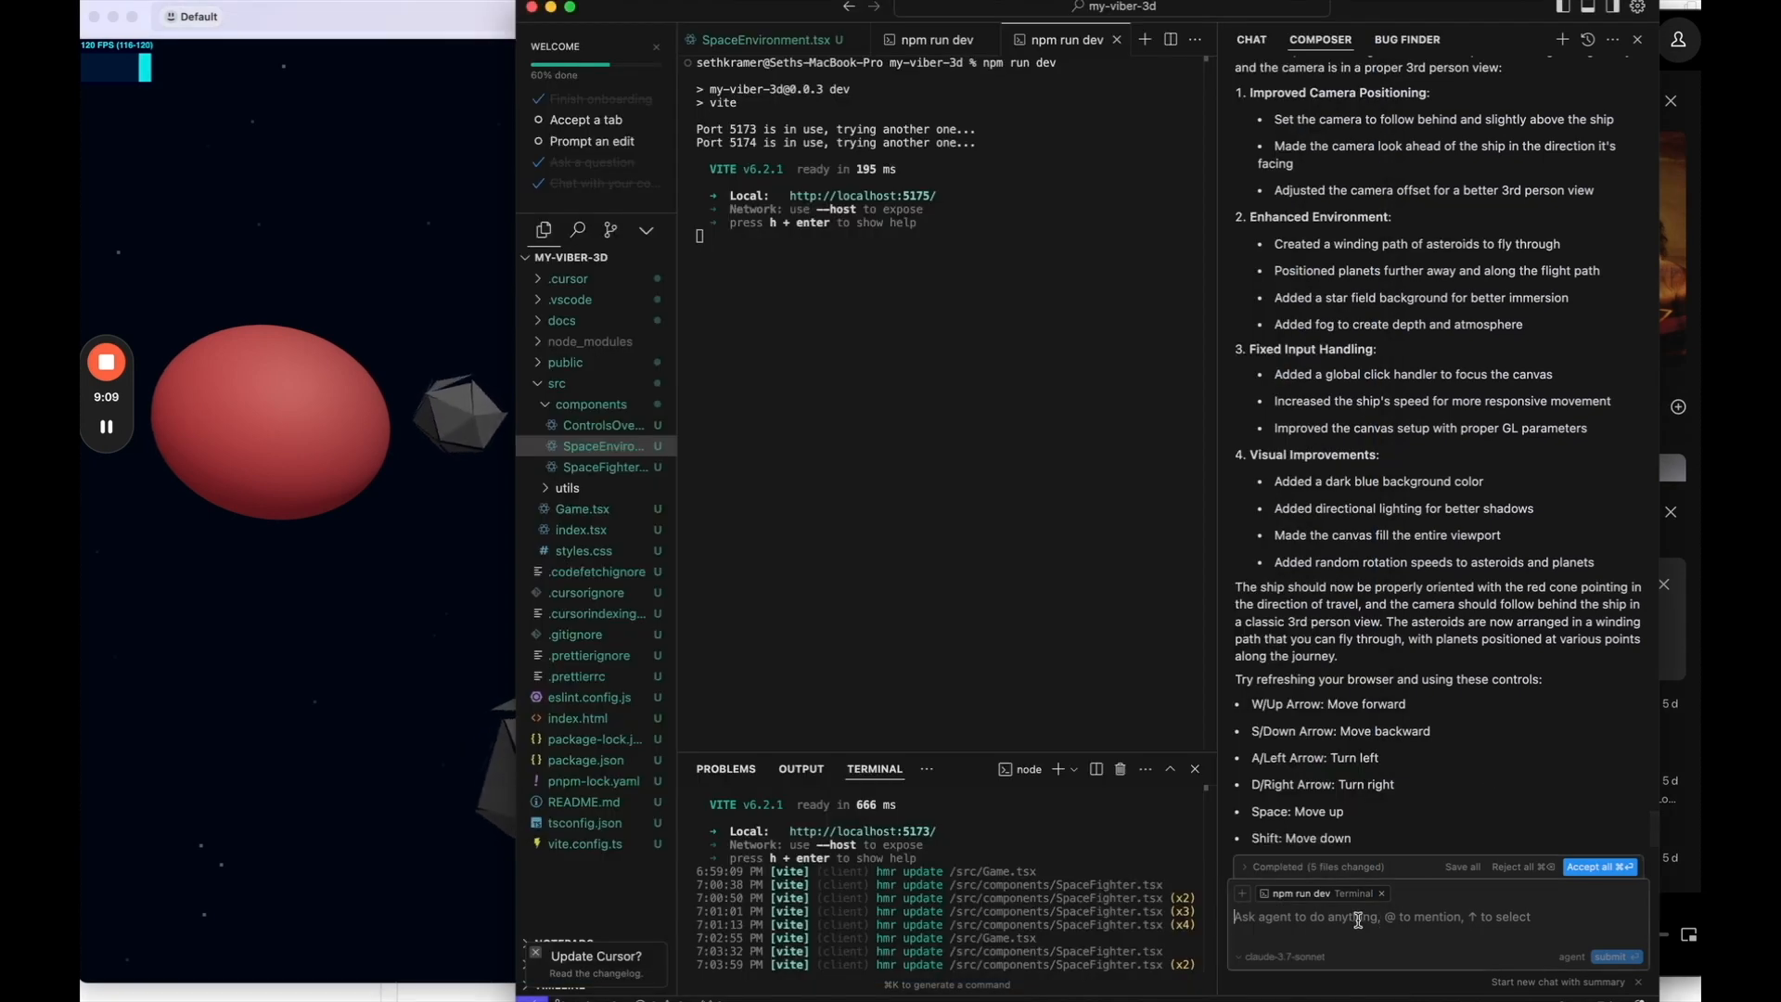
- Tell the agent the plane should fly horizontally and the camera angle looks odd, with a screenshot
text(the)
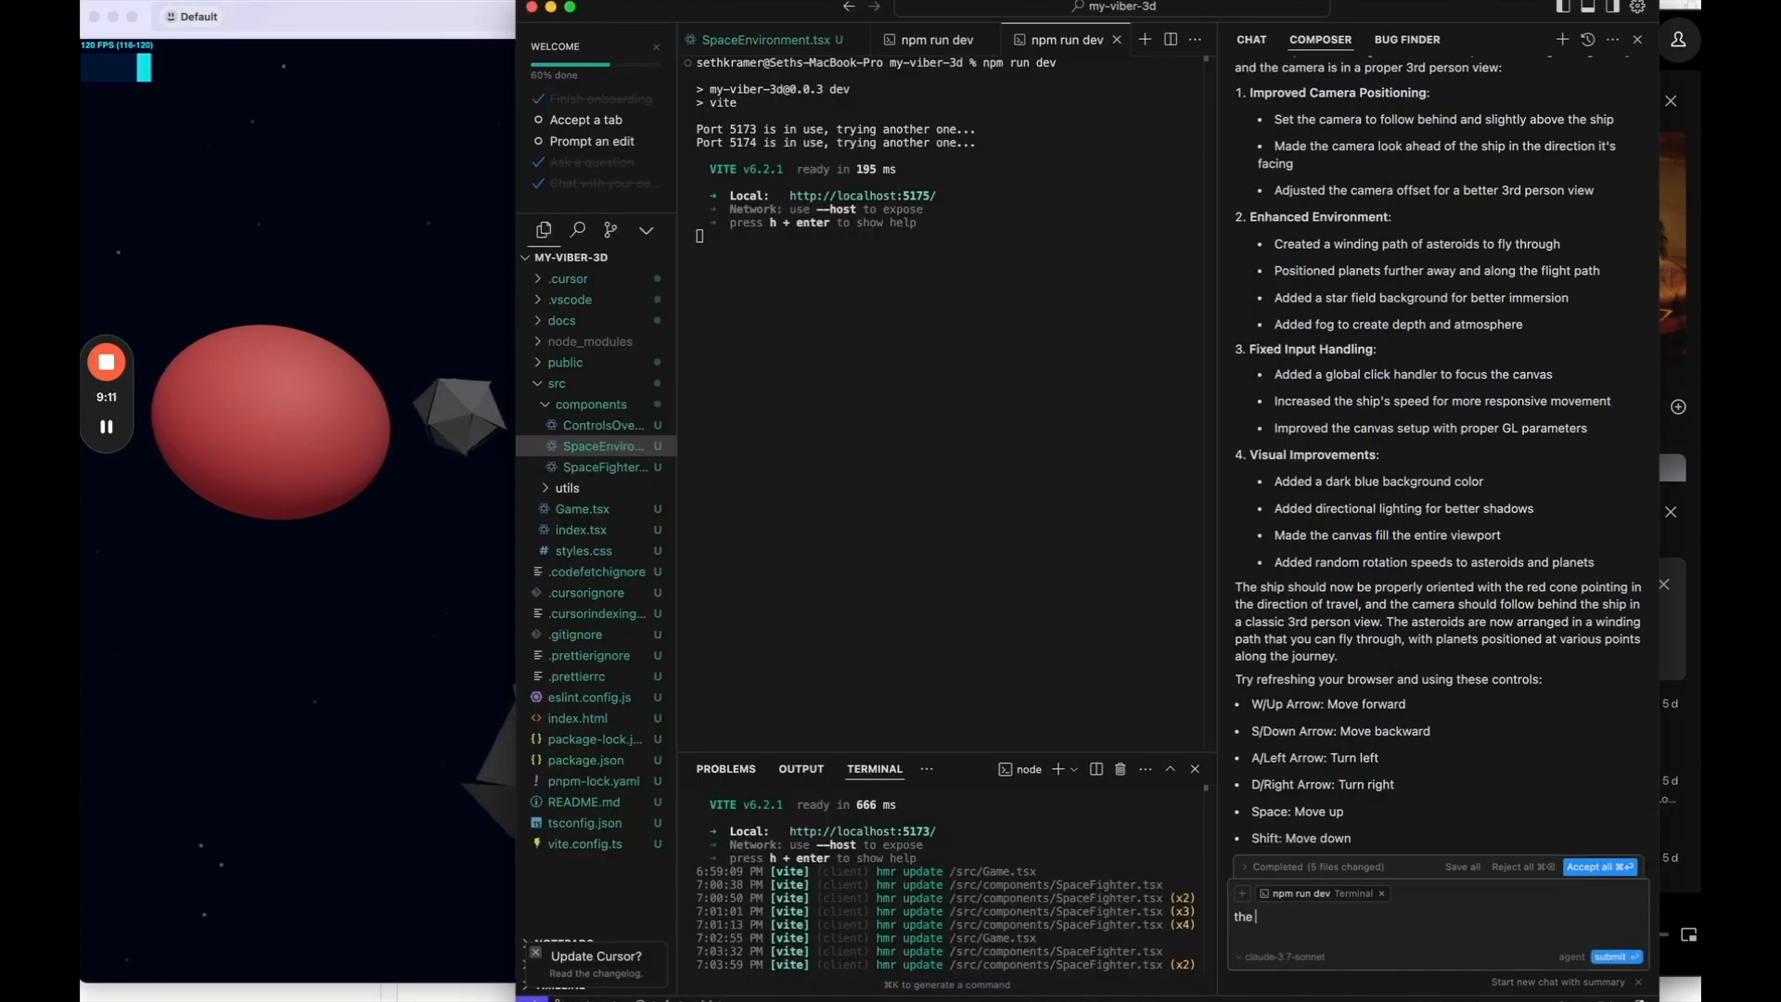
text(plane is still positioned veritically with the nose straight up, it)
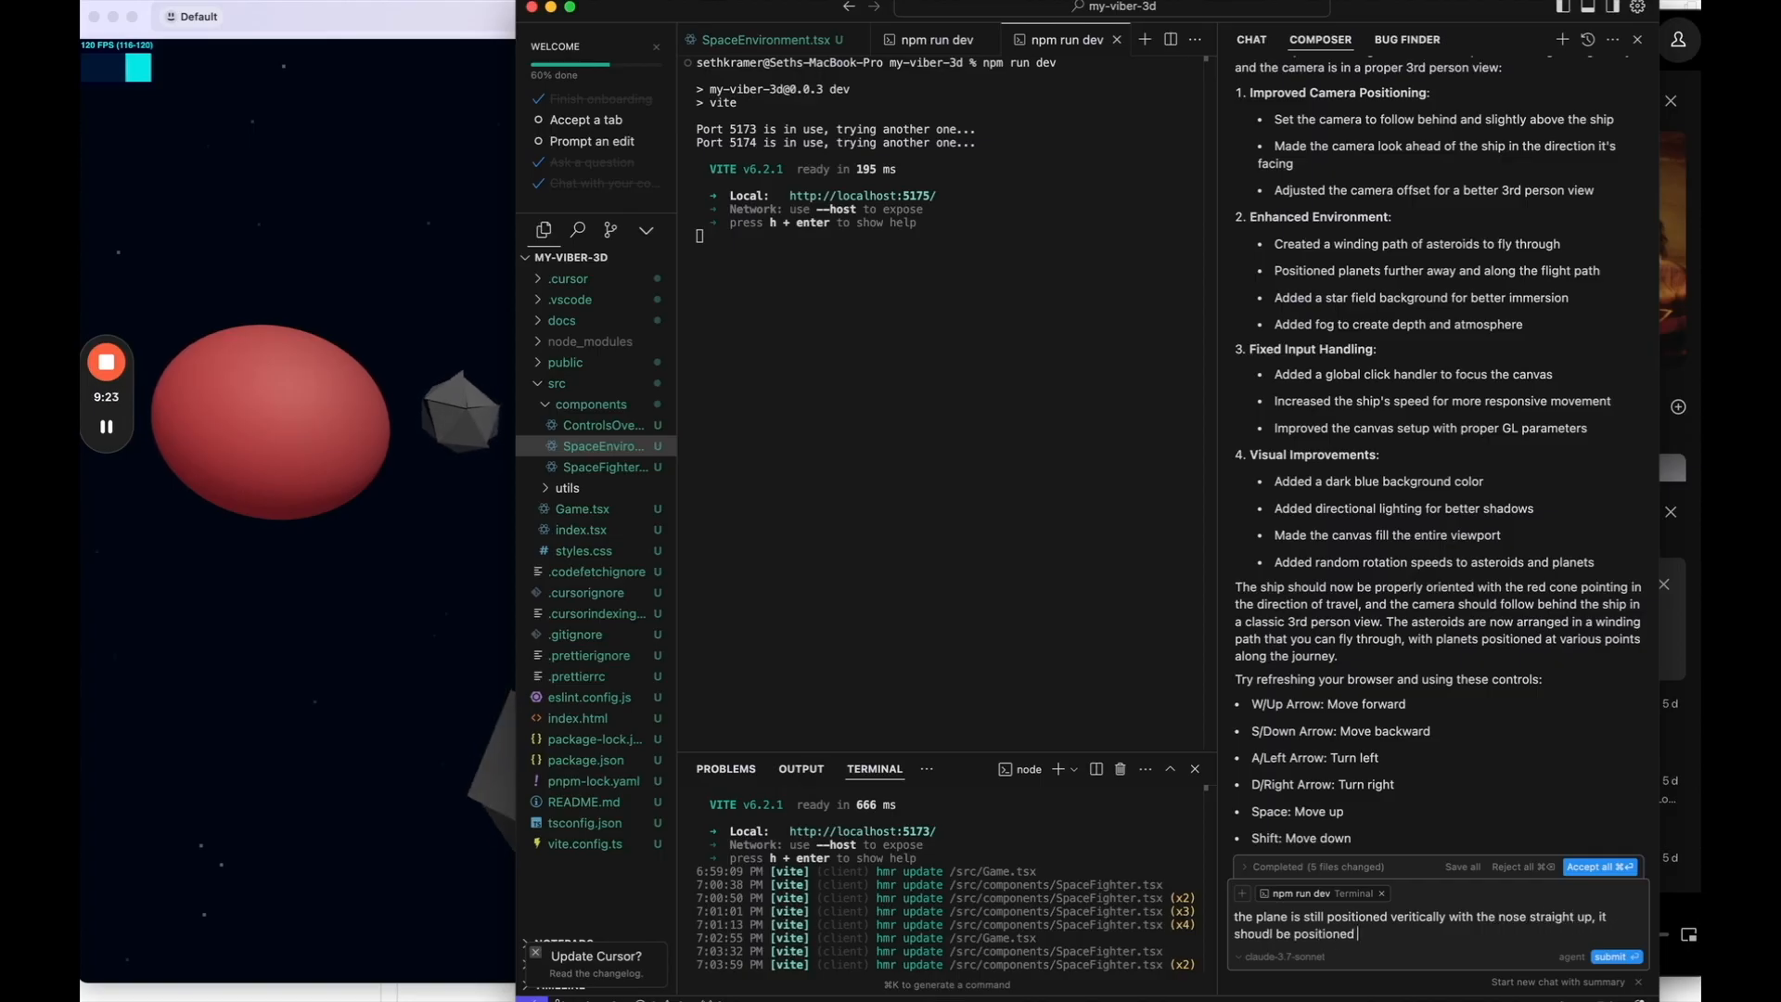
text(horizontally with t)
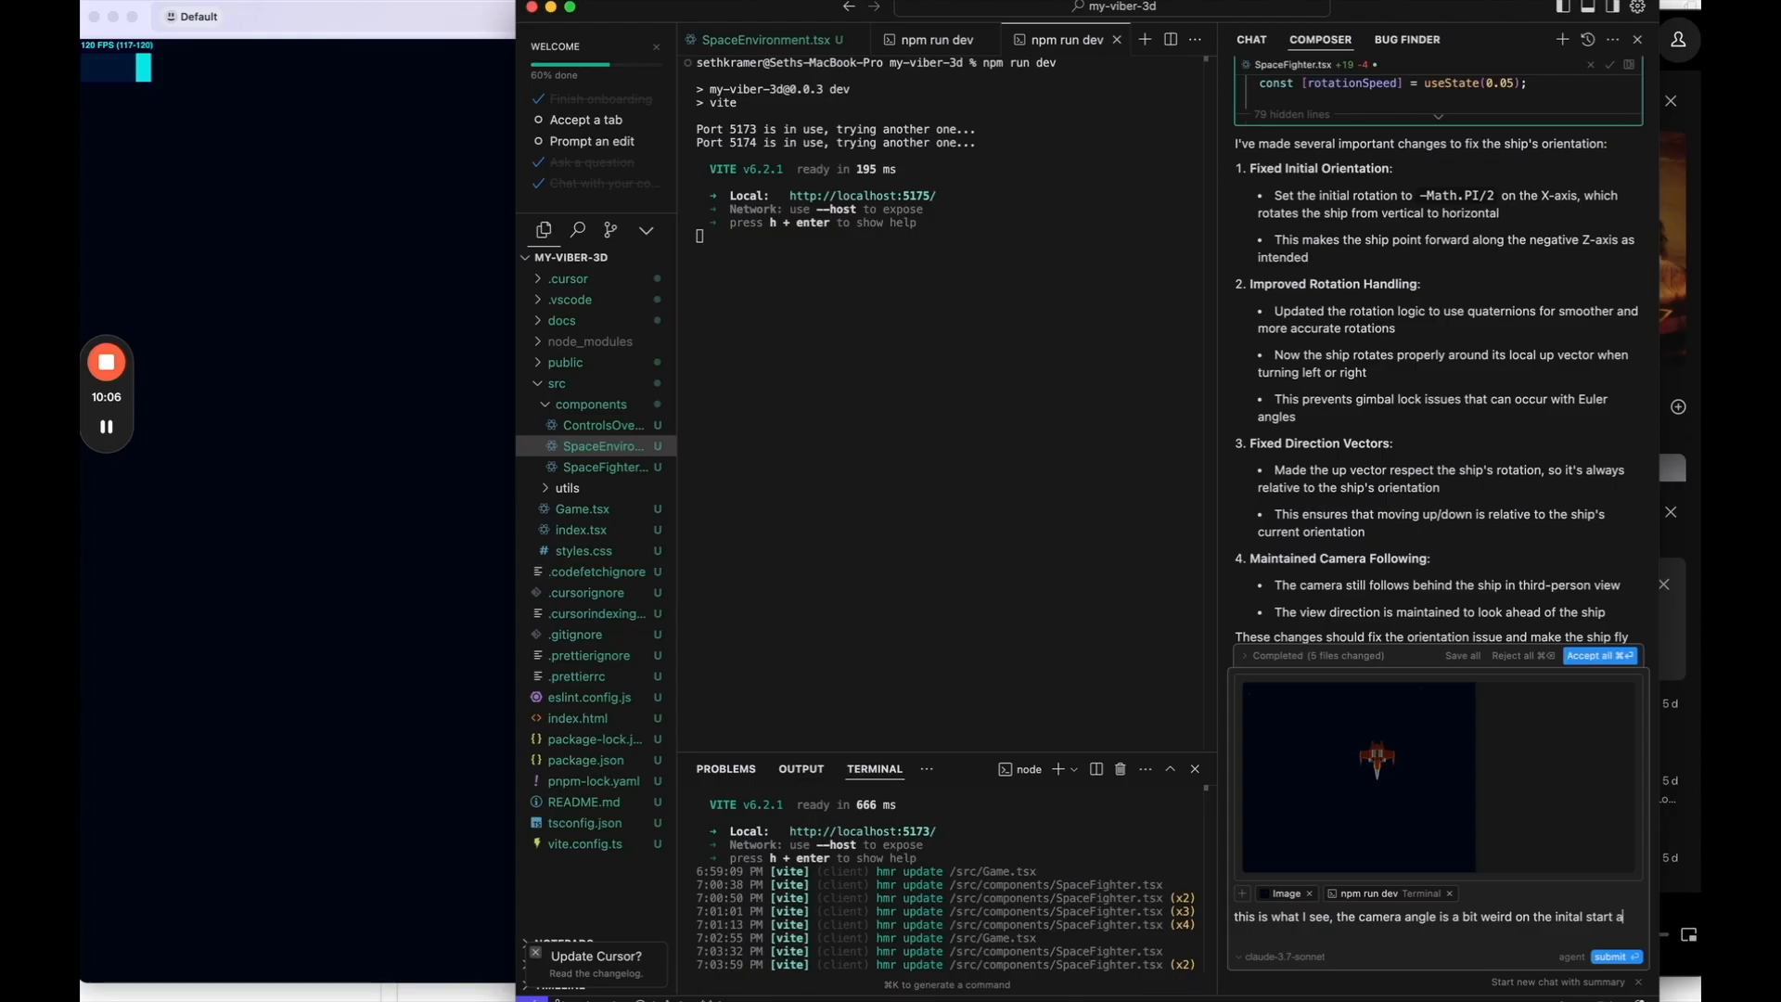
click(1613, 957)
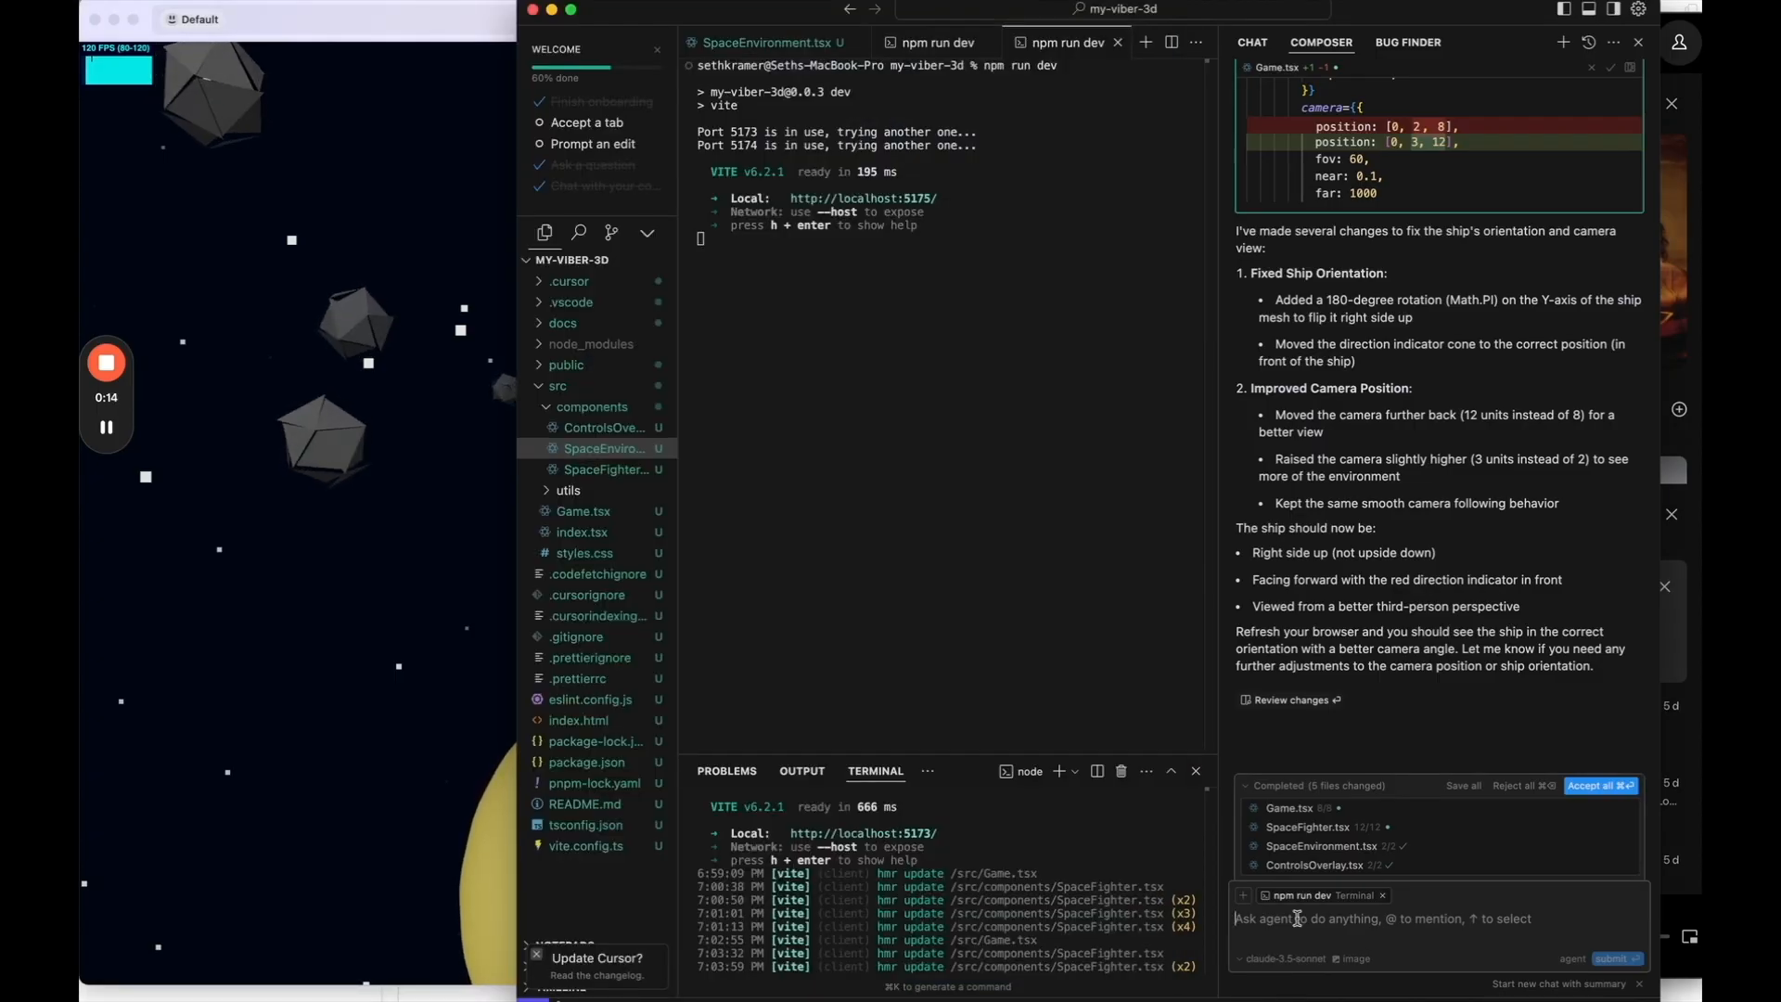
- Request random gold coins throughout space and a 60-second timer to catch them
text(Let's add gold c)
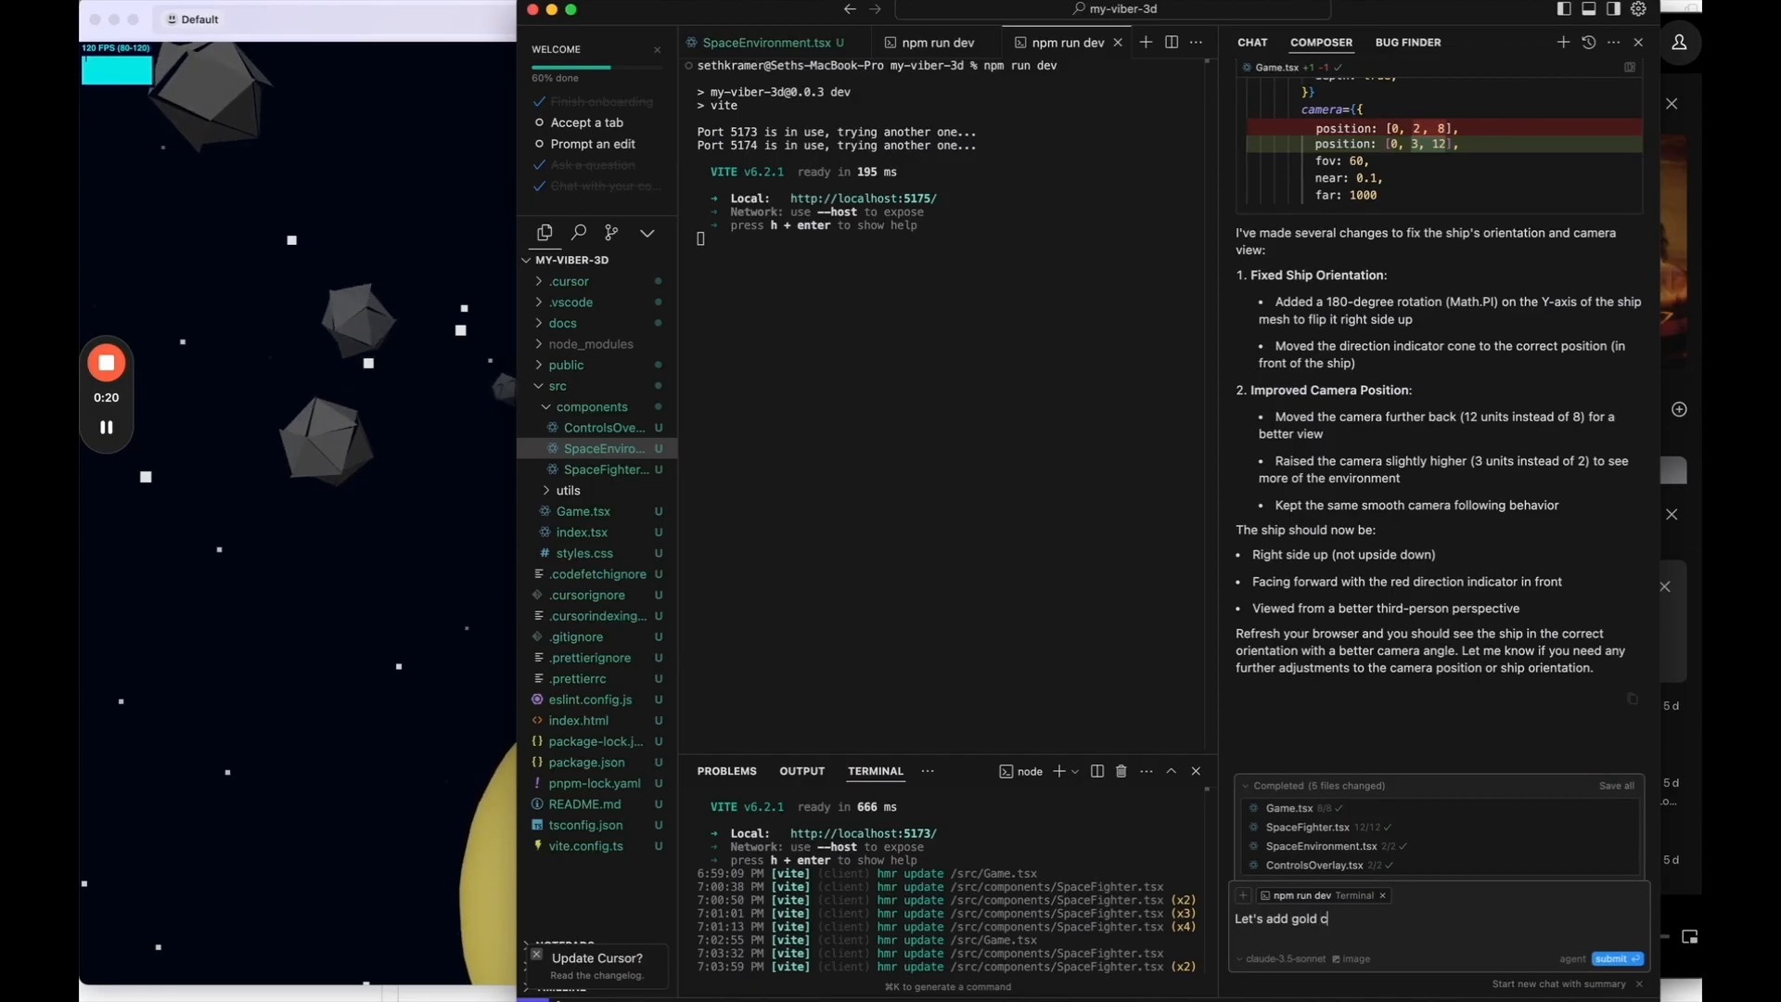
text(oins throughout space randomly, and)
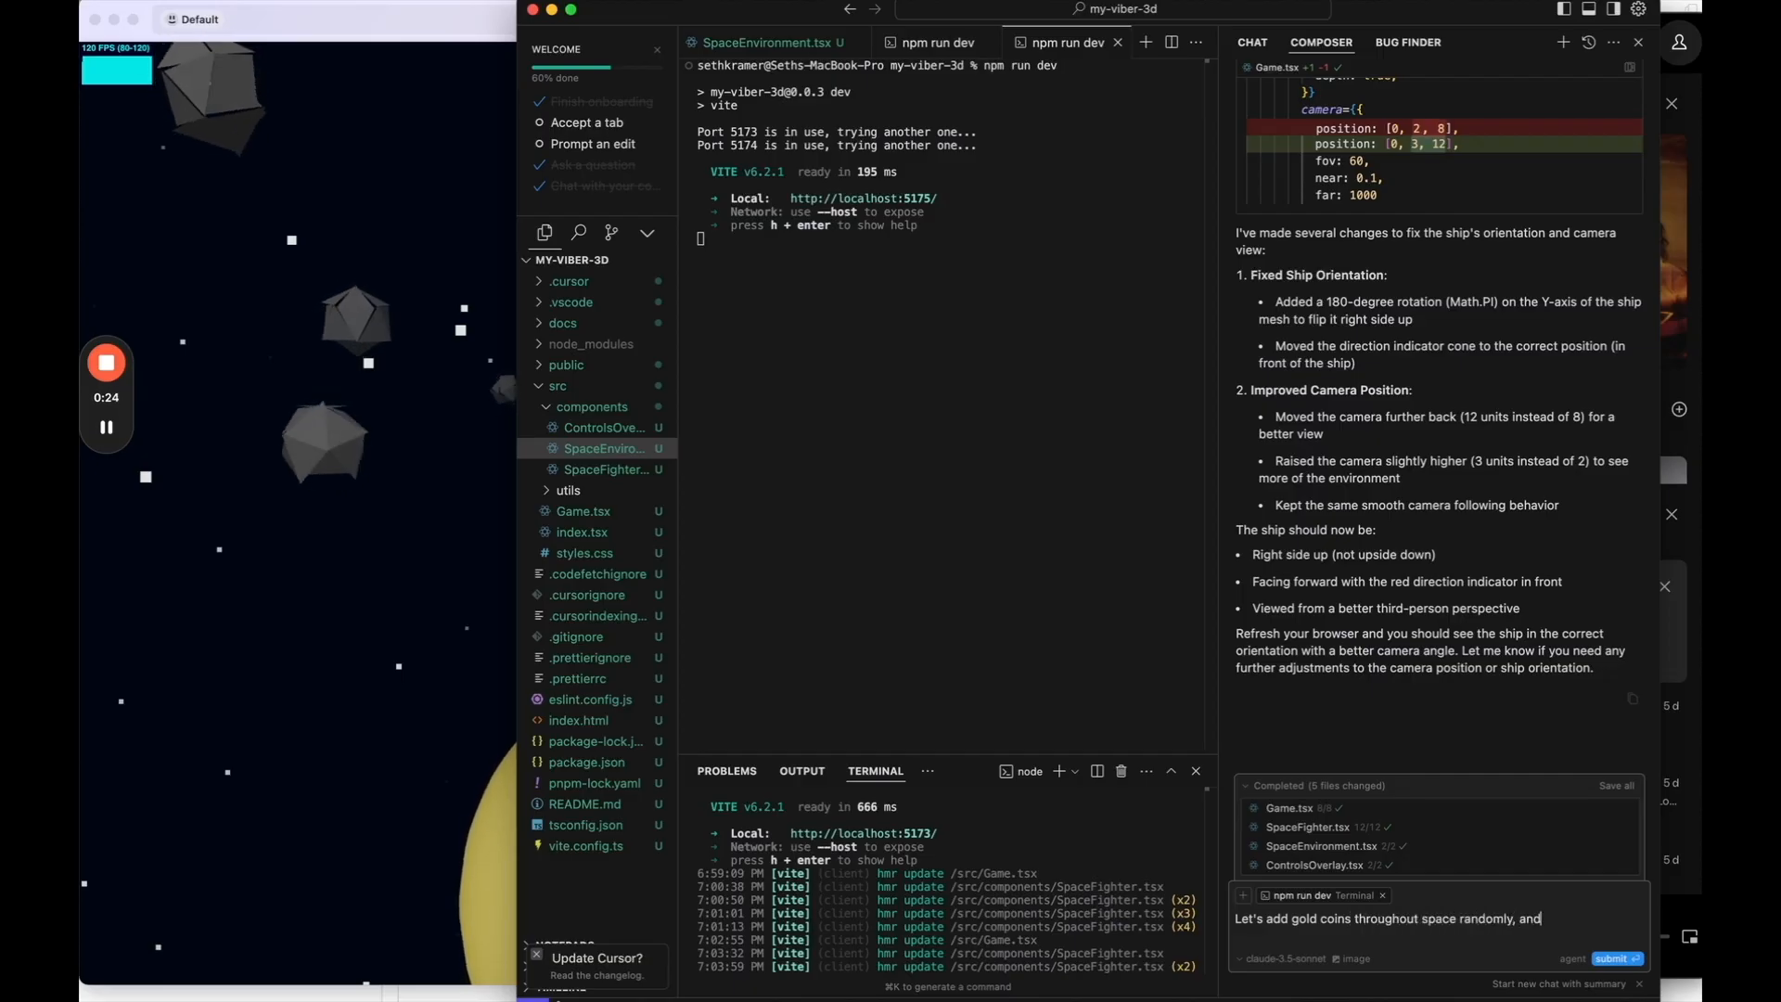
text(ple)
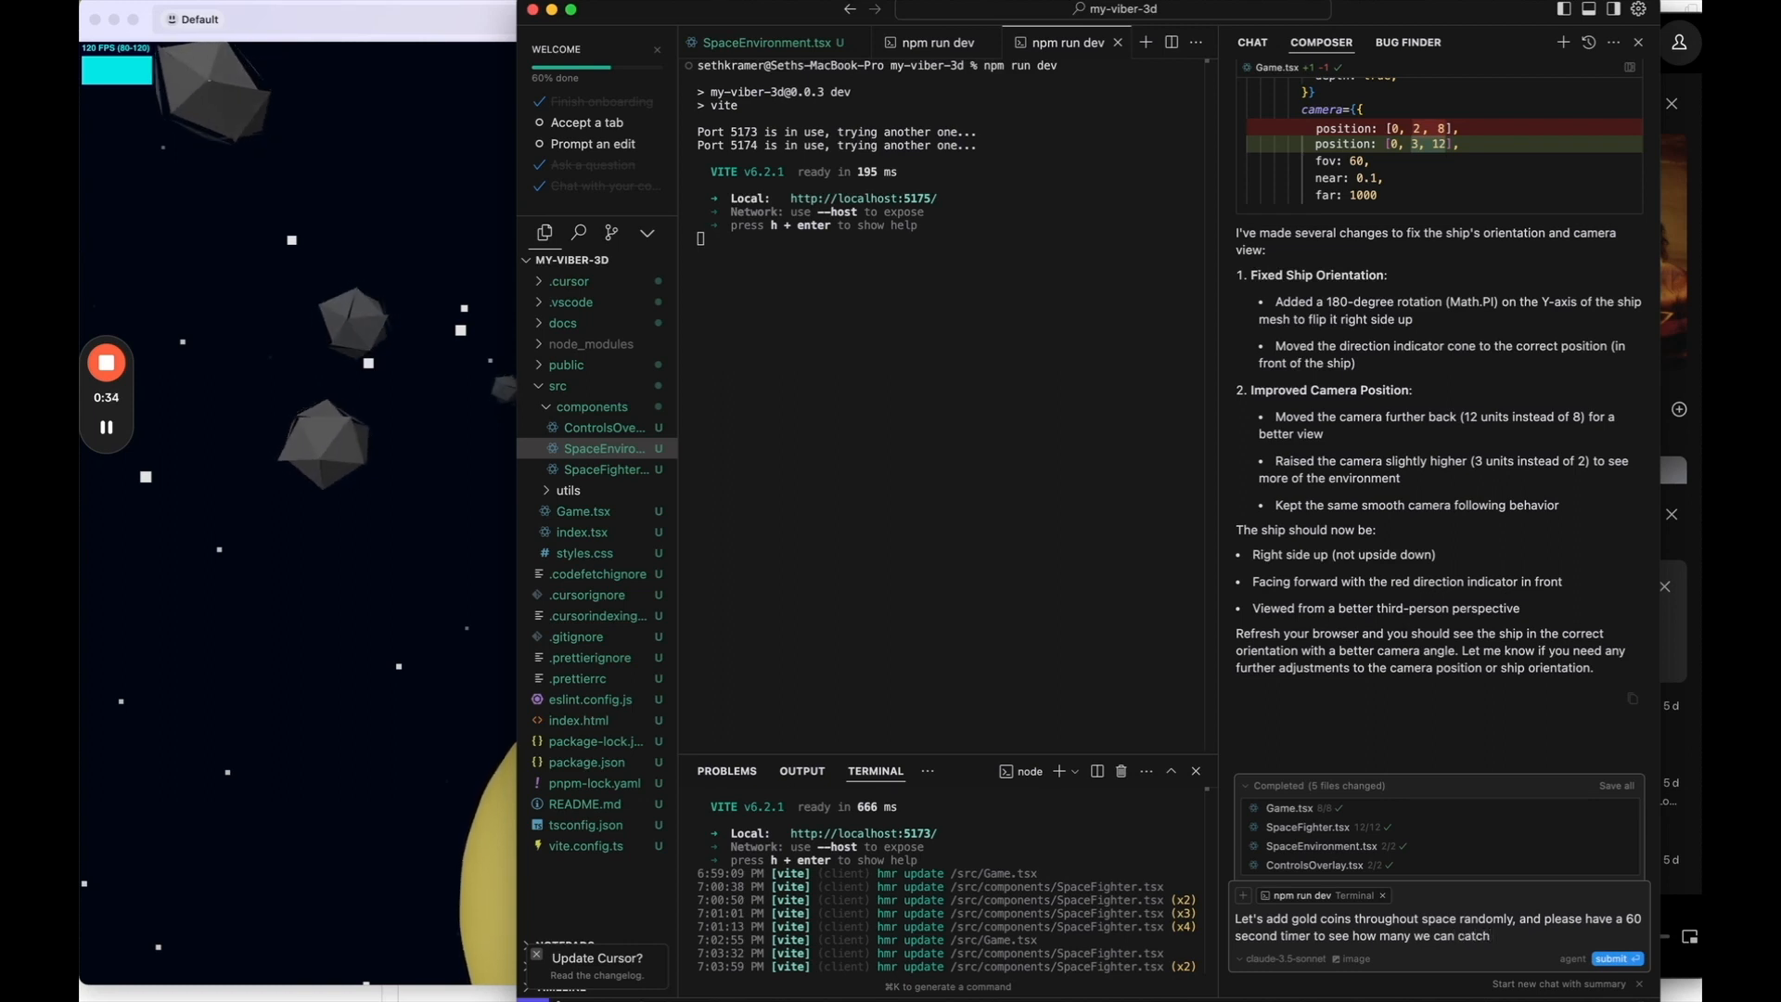
click(1614, 958)
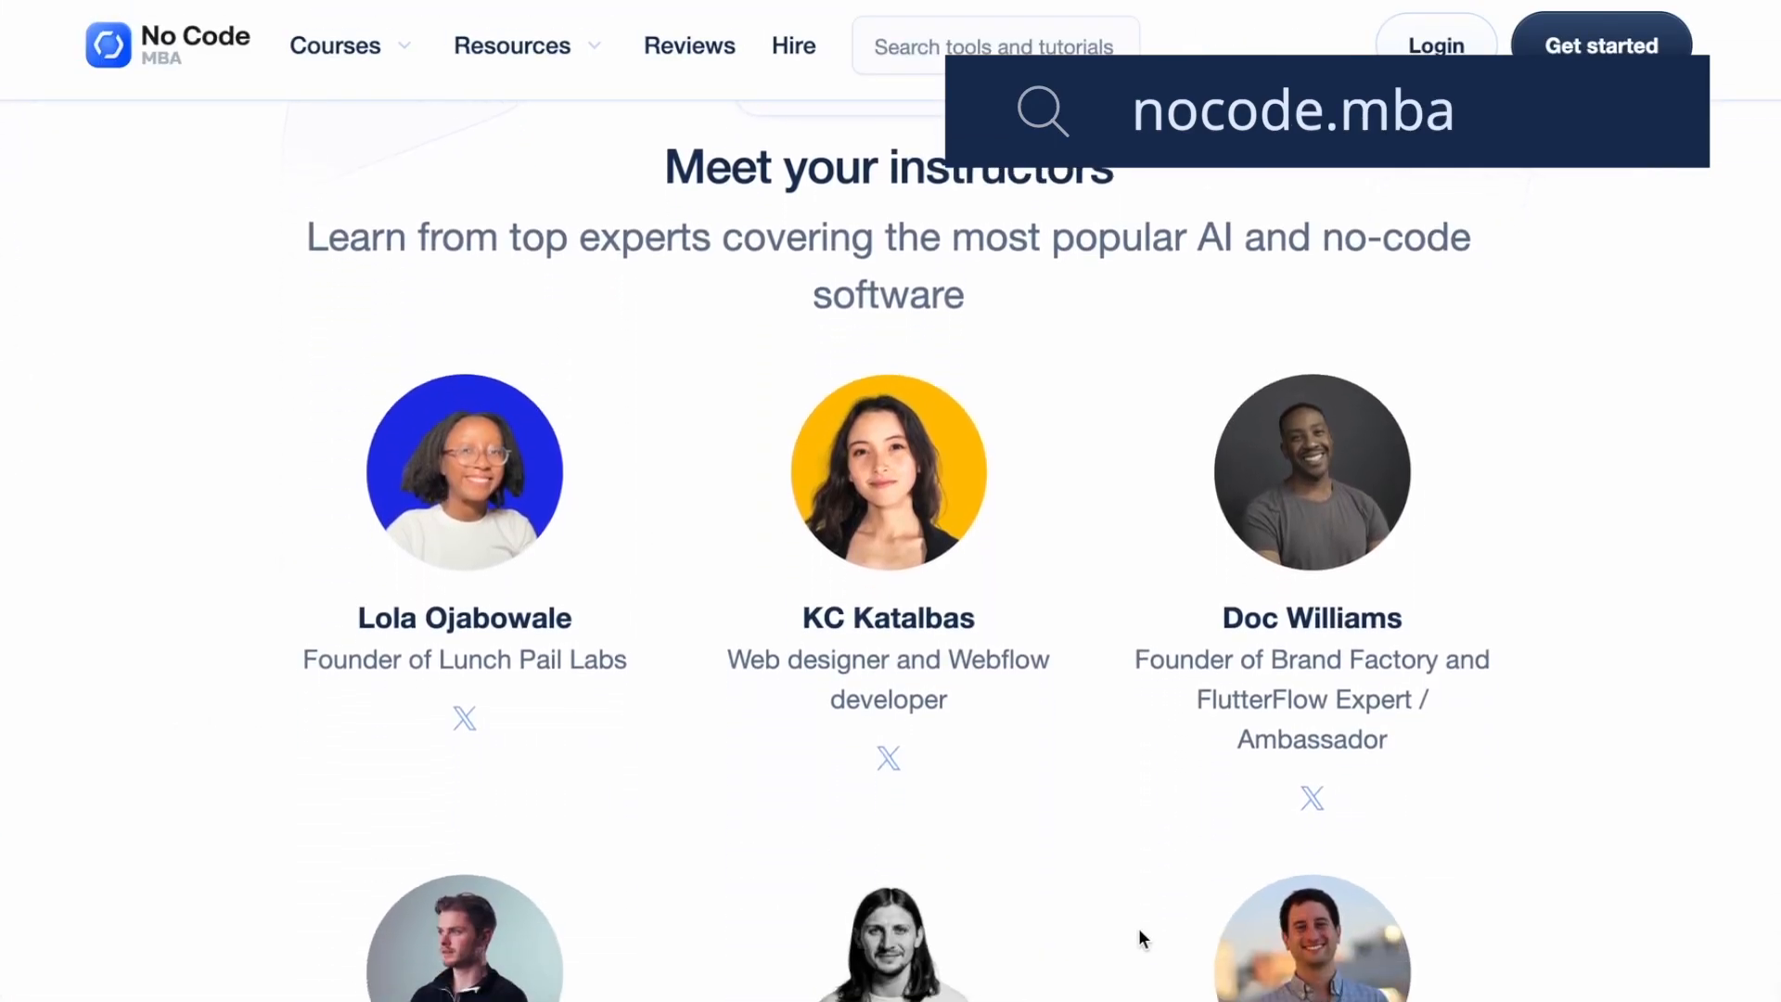
- Scroll past Meet your instructors to the unlimited-access course cards on nocode.mba
scroll(down, 3)
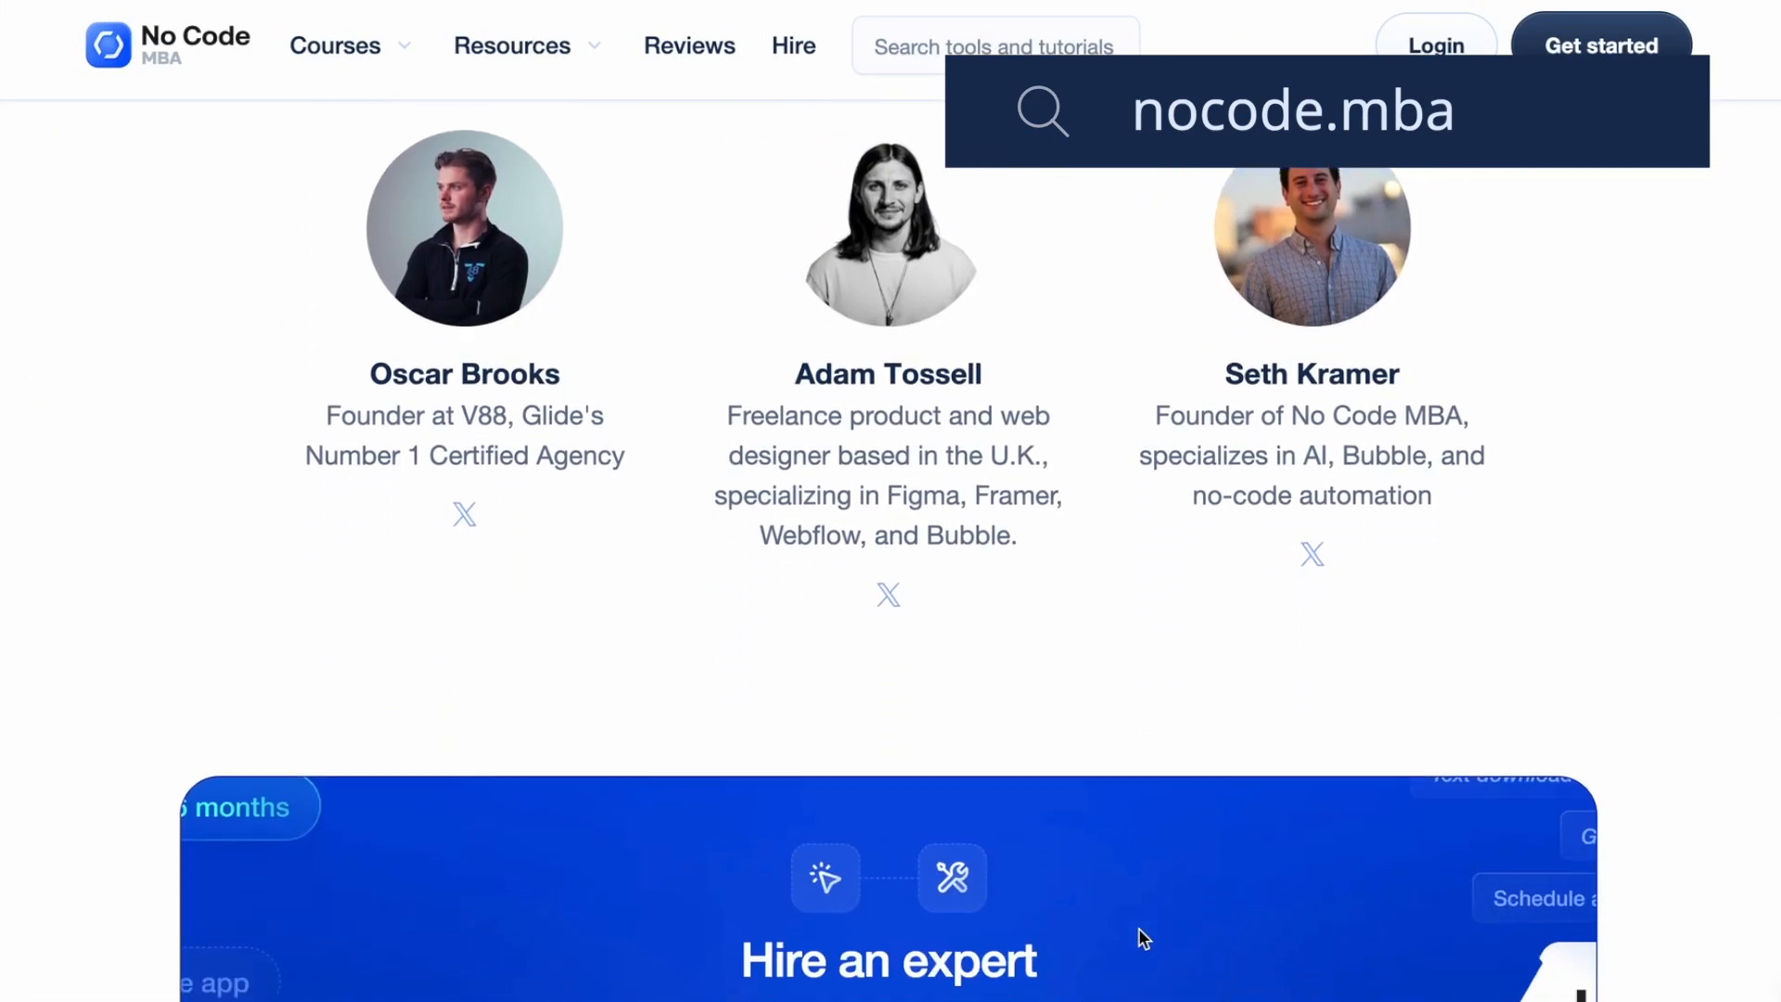
scroll(down, 3)
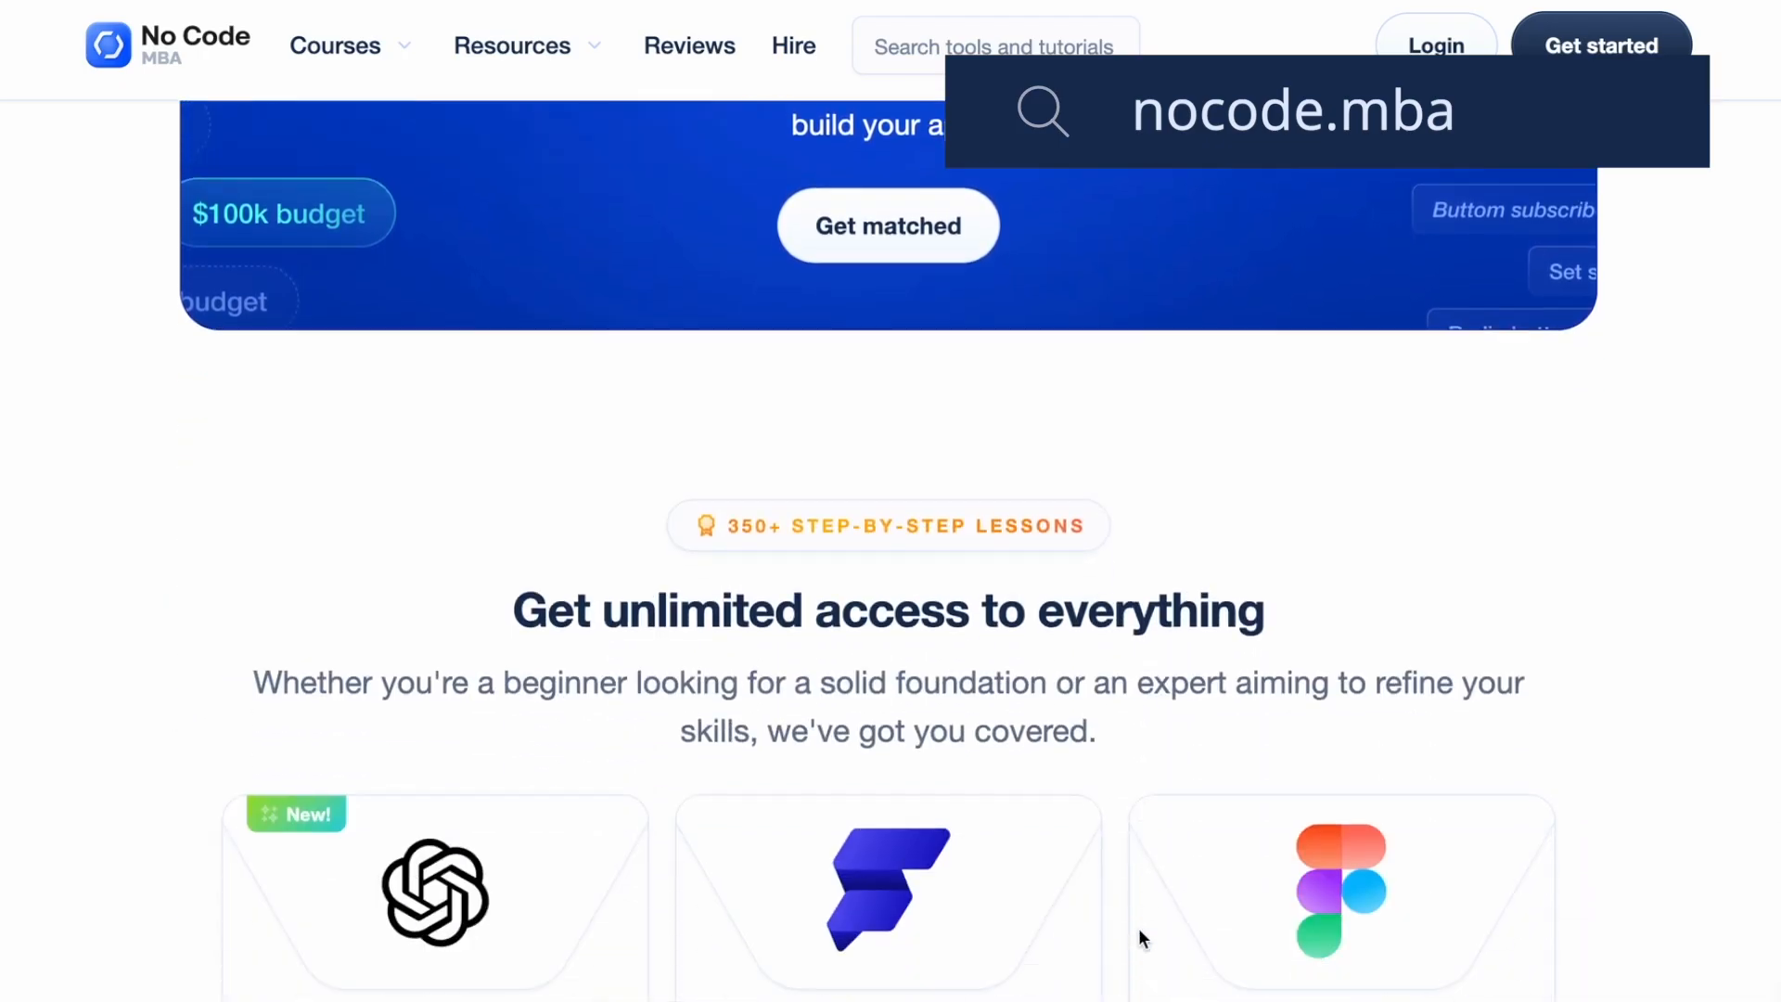
scroll(down, 3)
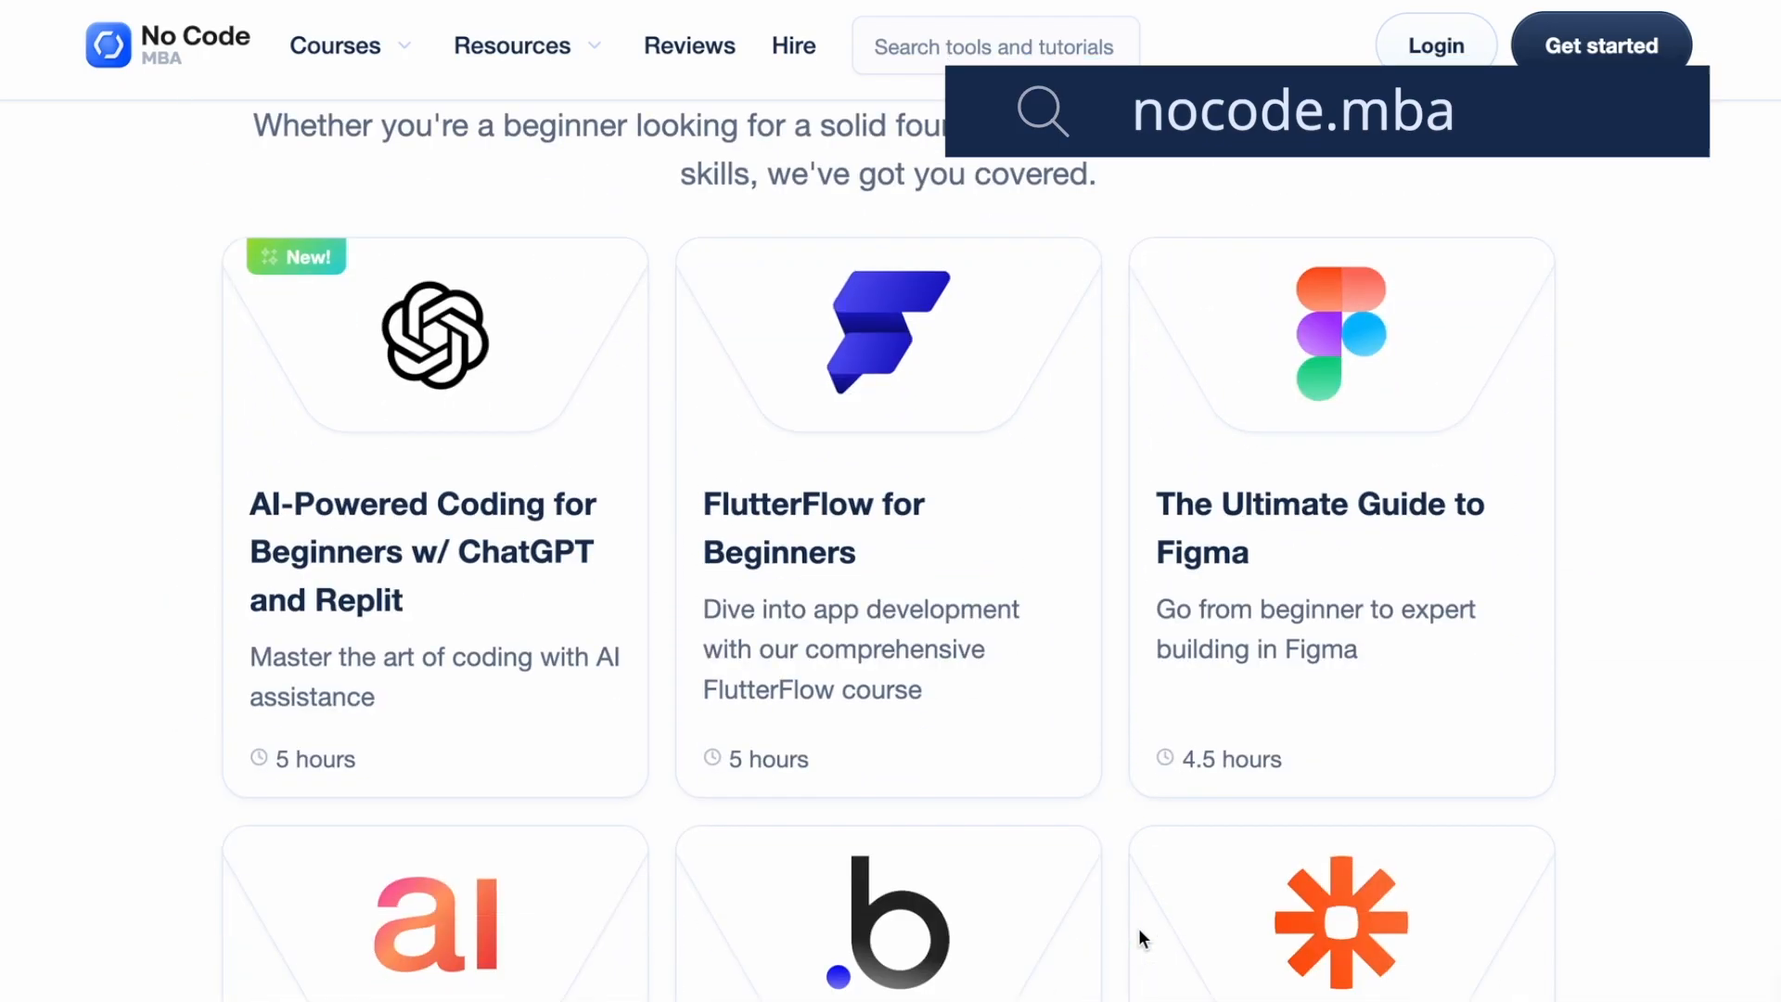